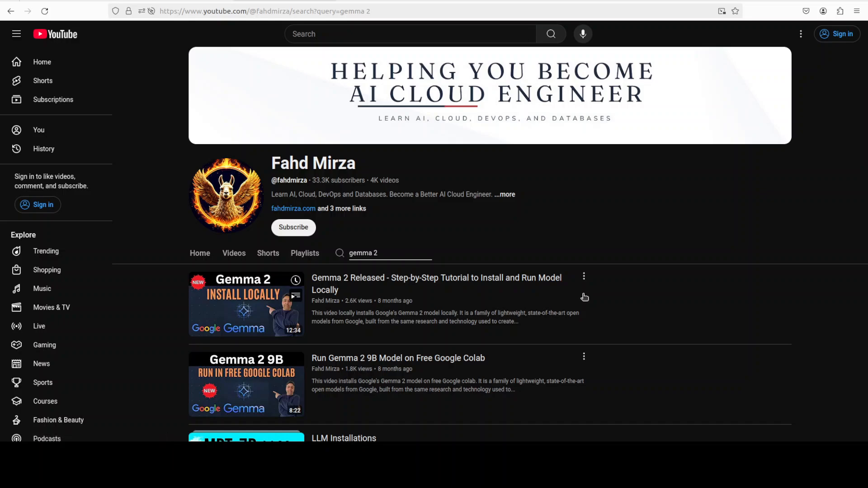
mouse_move(680, 223)
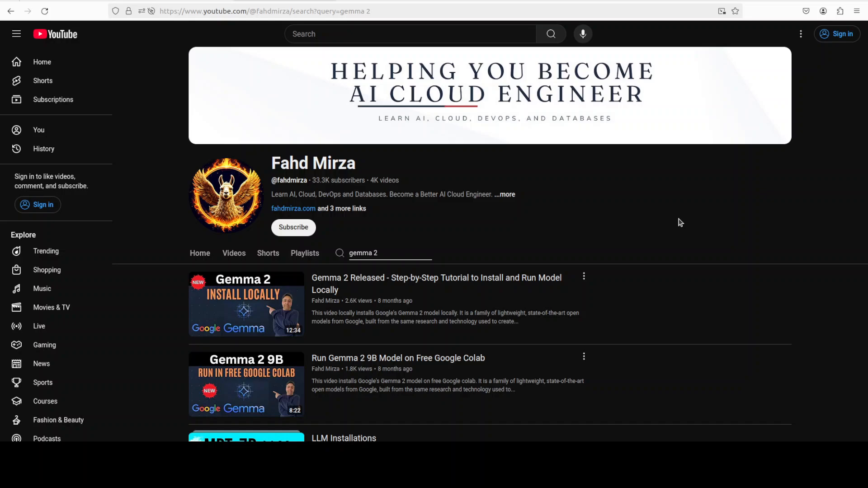
mouse_move(474, 255)
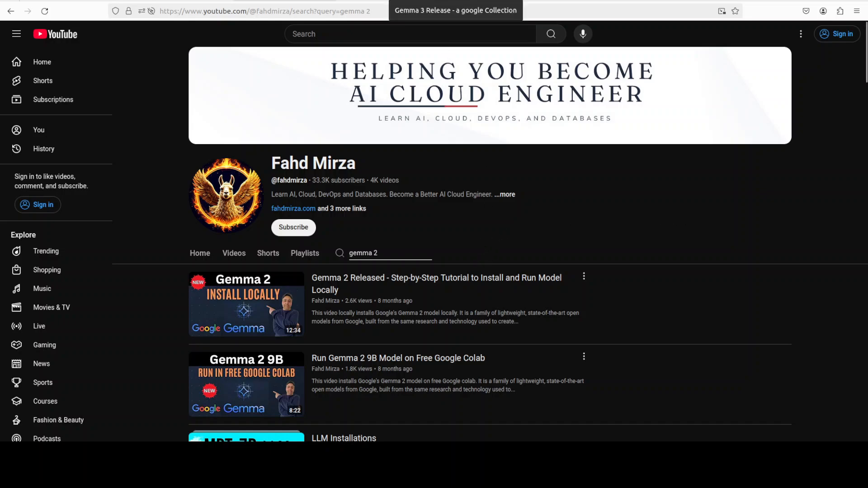
mouse_move(725, 257)
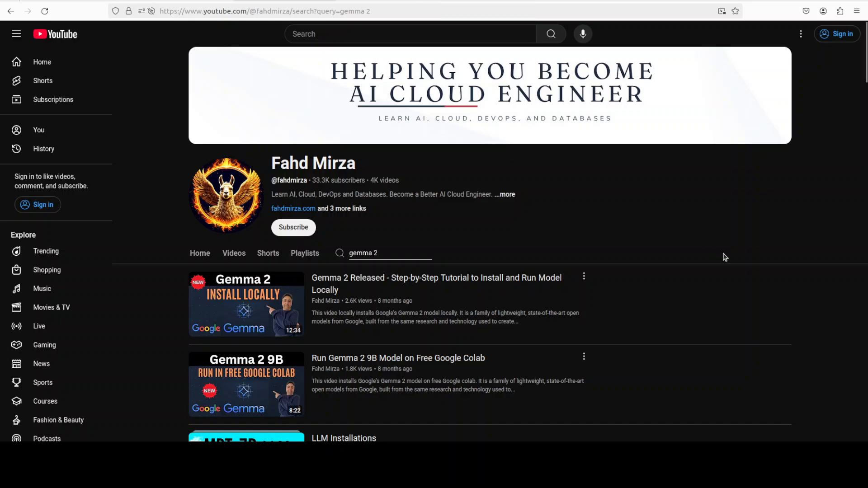
mouse_move(705, 250)
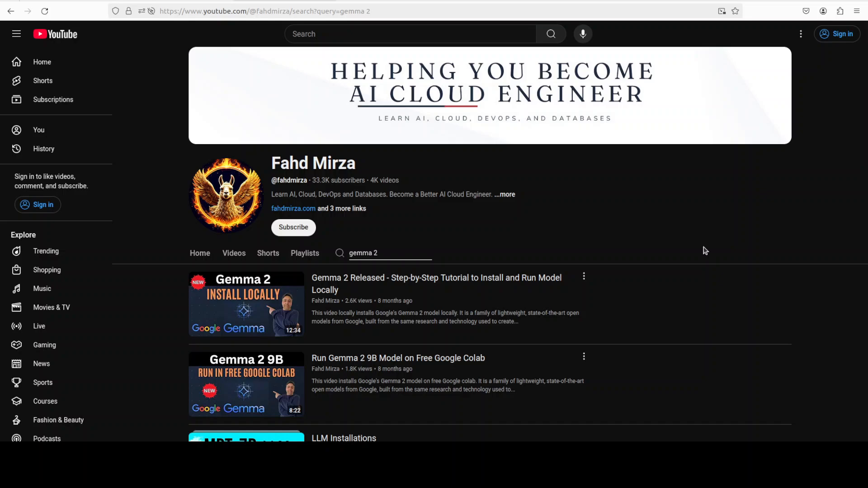
mouse_move(404, 30)
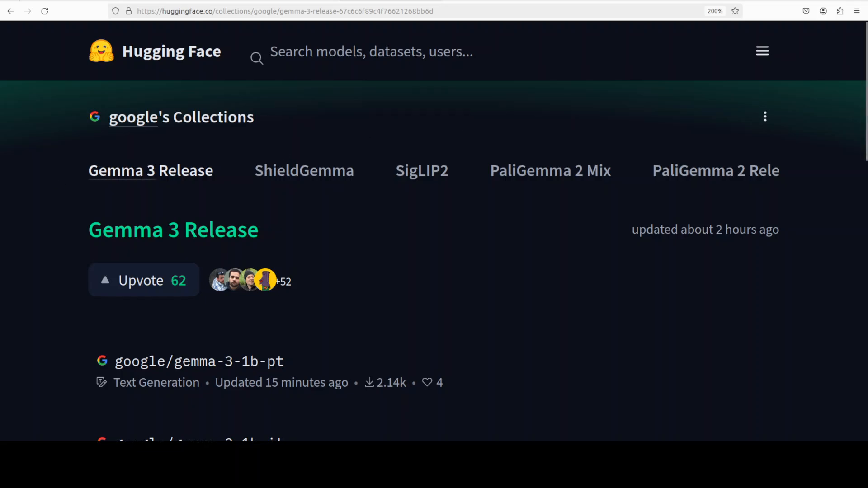
mouse_move(47, 123)
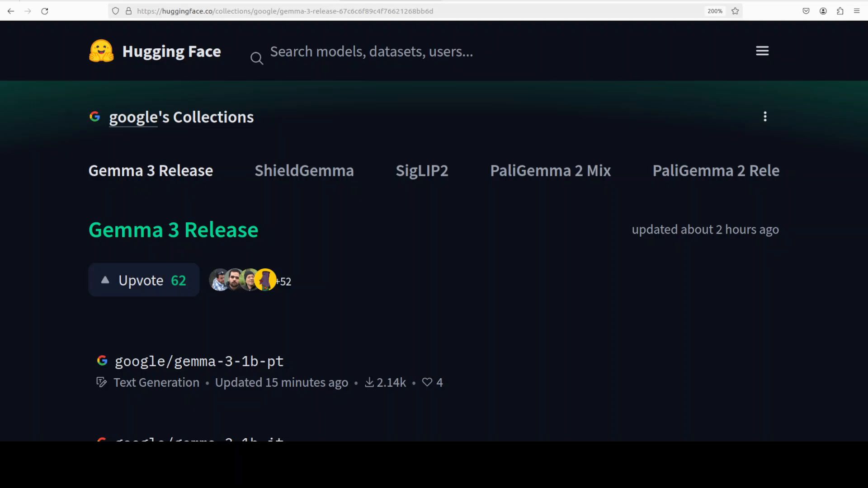
Scroll through the instance terminal output reporting Ubuntu 22.04.4 LTS (Jammy Jellyfish)
scroll("down", 3)
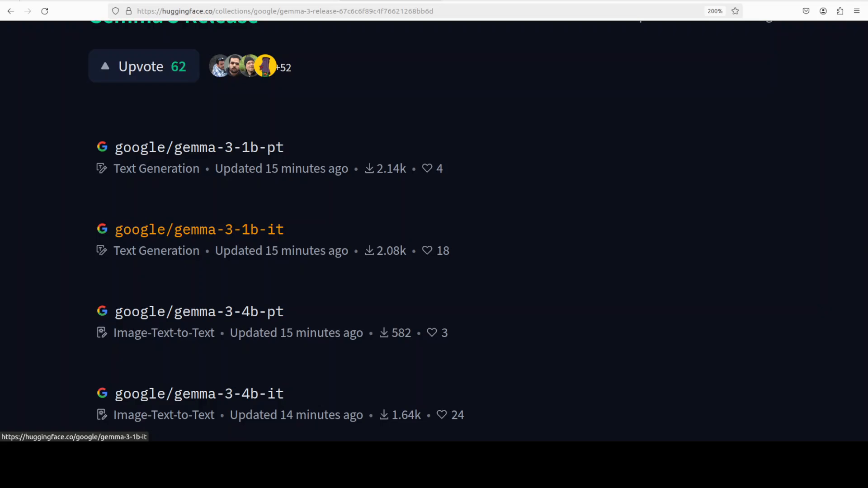
scroll("down", 3)
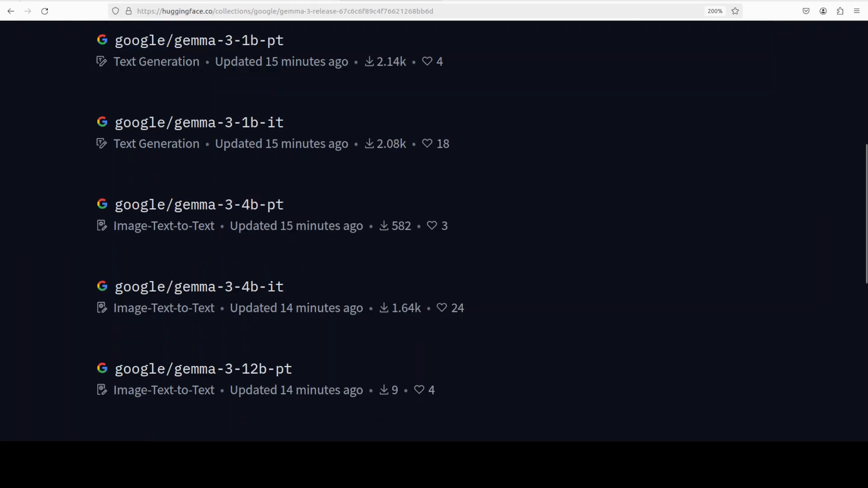
mouse_move(199, 205)
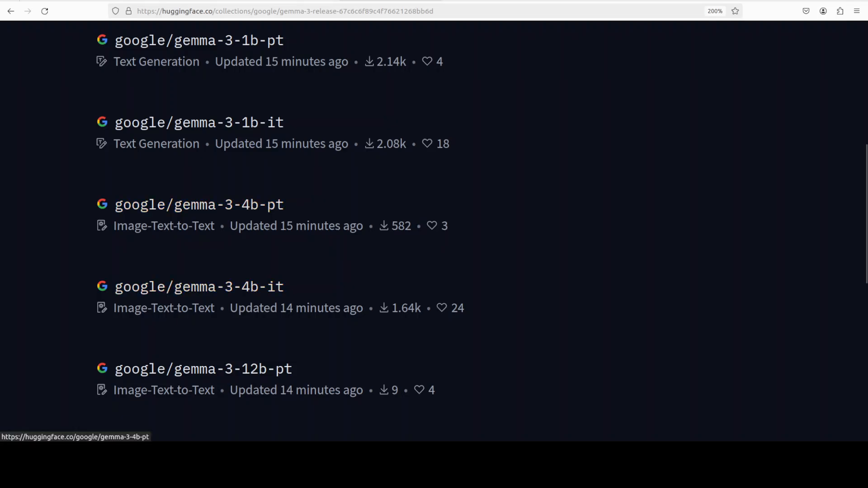
mouse_move(199, 286)
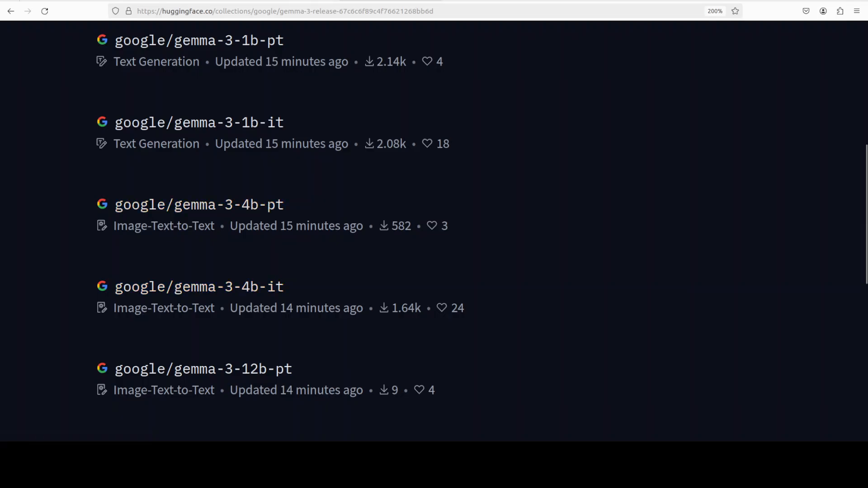
scroll("down", 3)
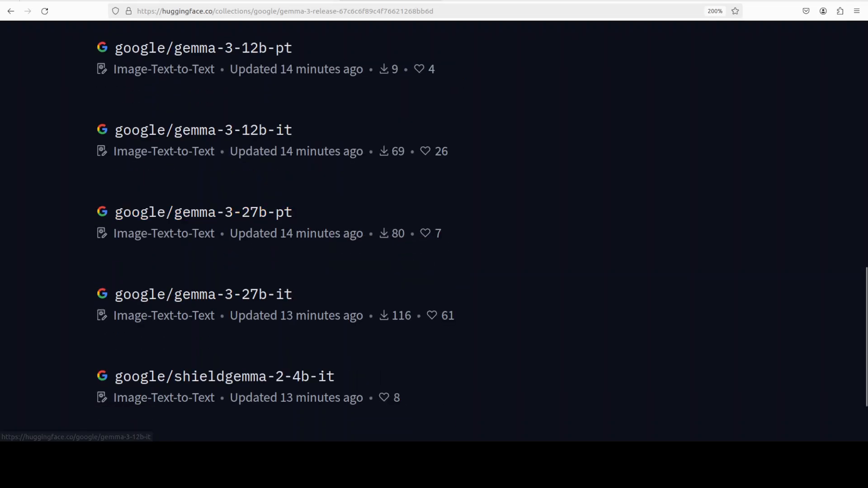
mouse_move(203, 212)
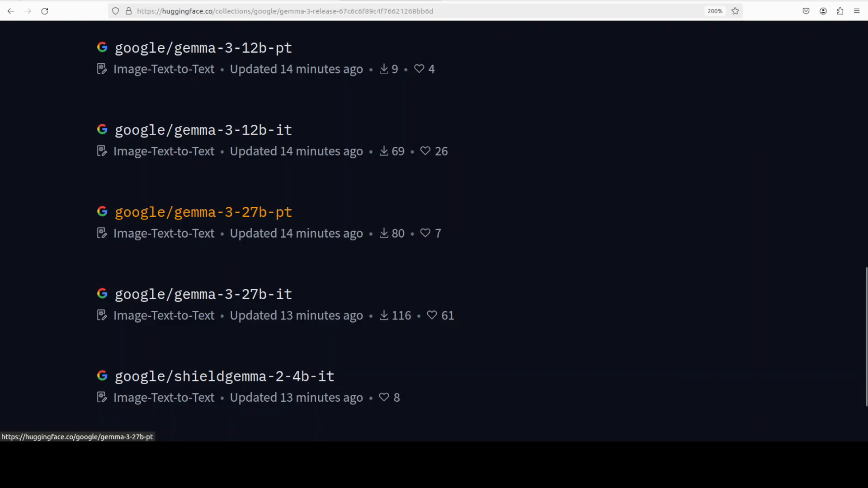
scroll("down", 3)
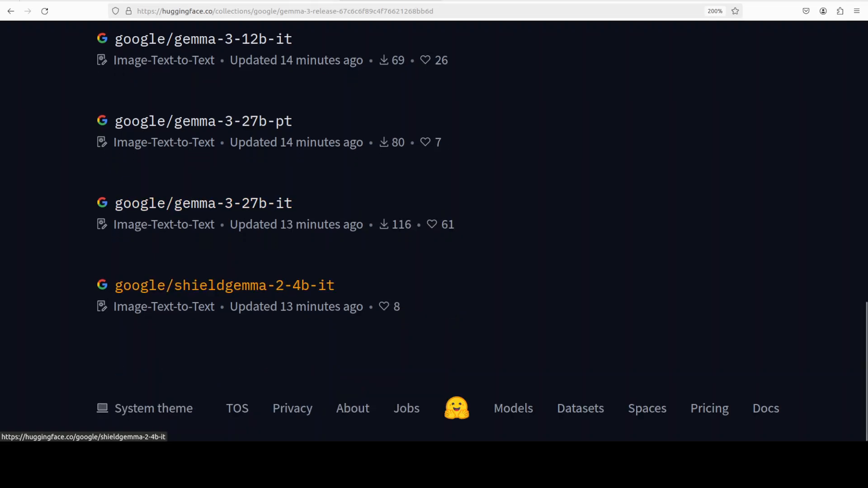
mouse_move(203, 202)
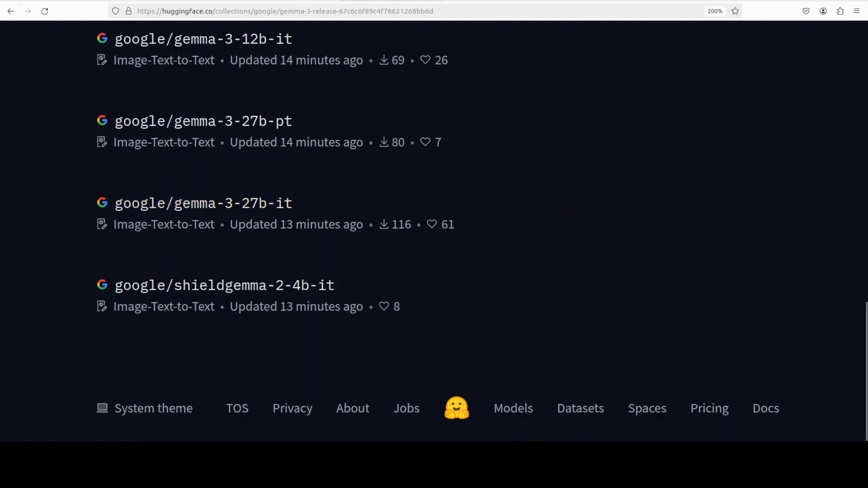
scroll("up", 3)
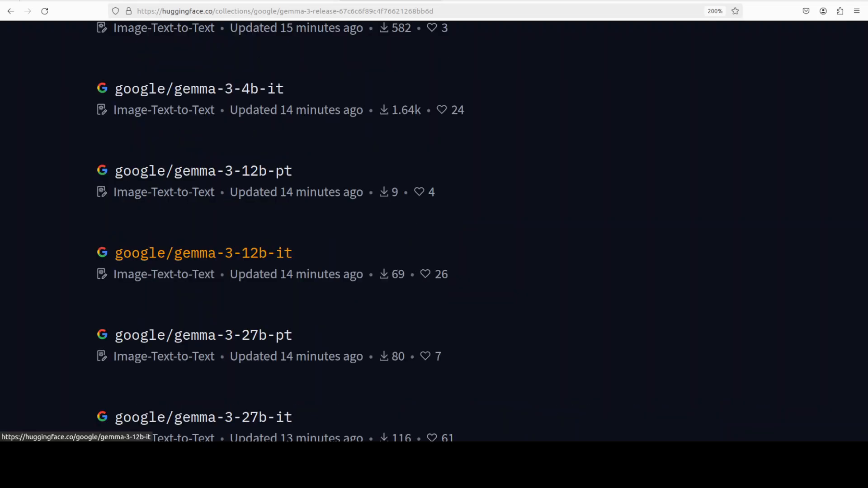
mouse_move(203, 171)
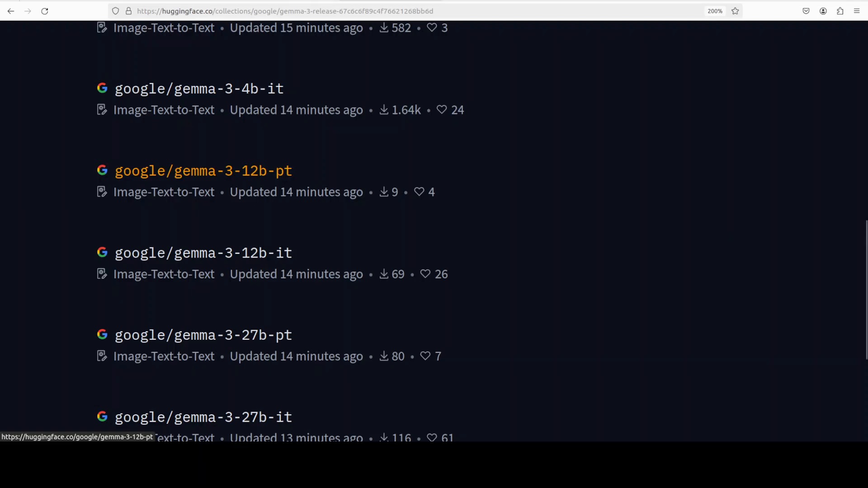
scroll("up", 3)
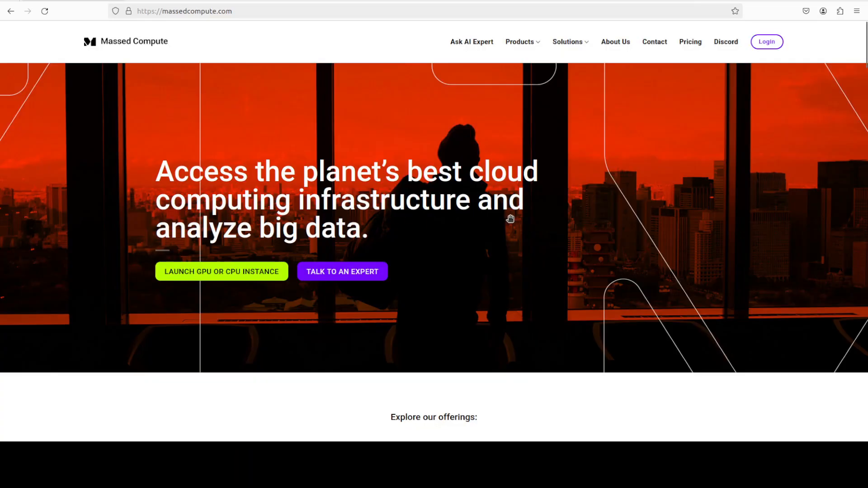
mouse_move(497, 222)
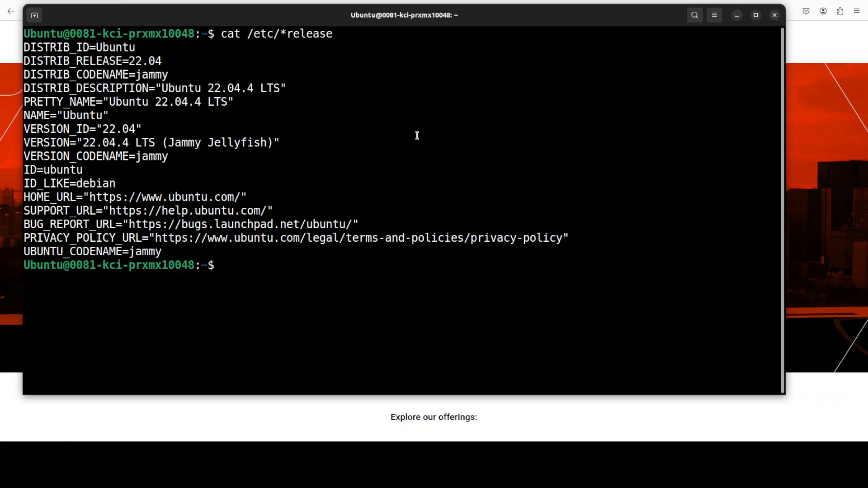
Check the A100 80GB GPU with nvidia-smi, then create and activate conda environment 'ai' with Python 3.11
type("nvidia-smi")
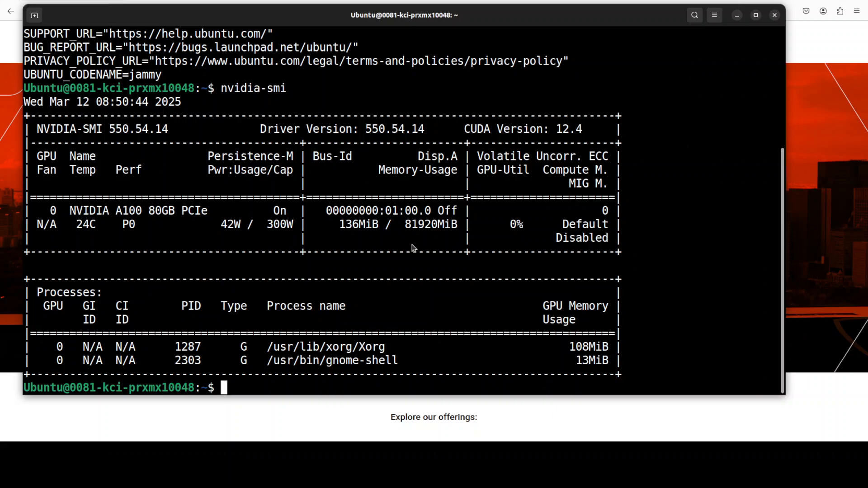
type("conda create -n ai python=3.11 -y && conda activate ai")
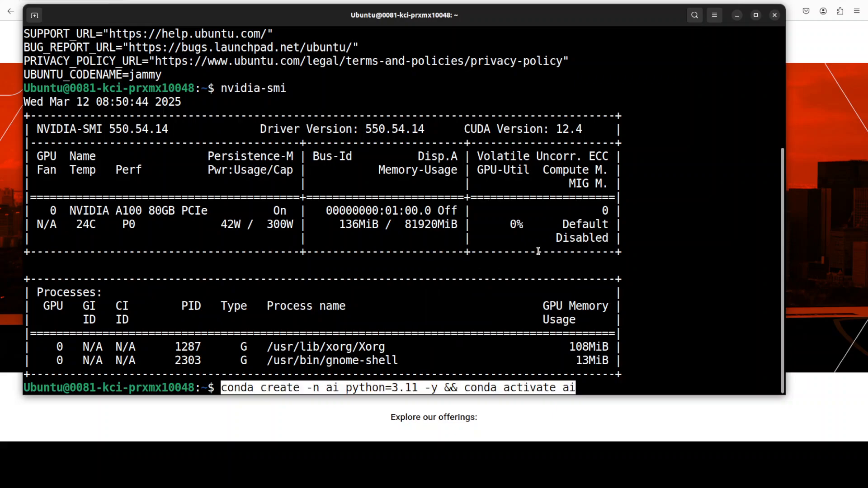
key("Return")
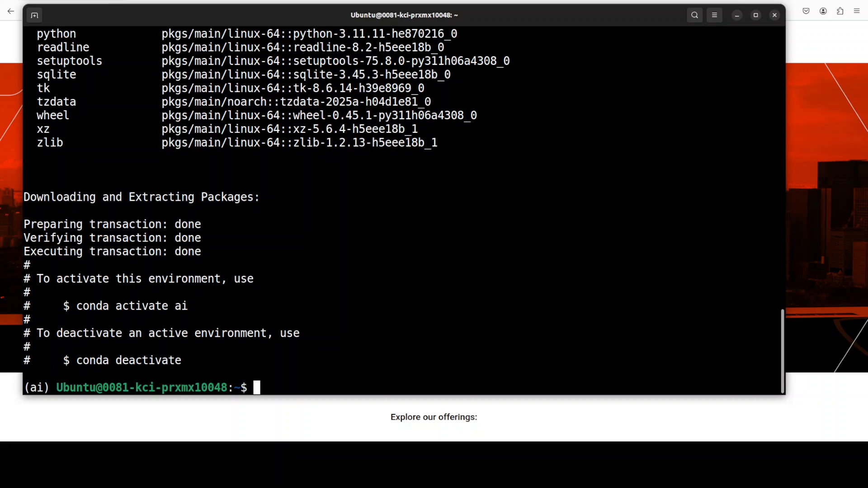
Paste and run the pip install command for bitsandbytes, decord, protobuf and sentencepiece
right_click(343, 227)
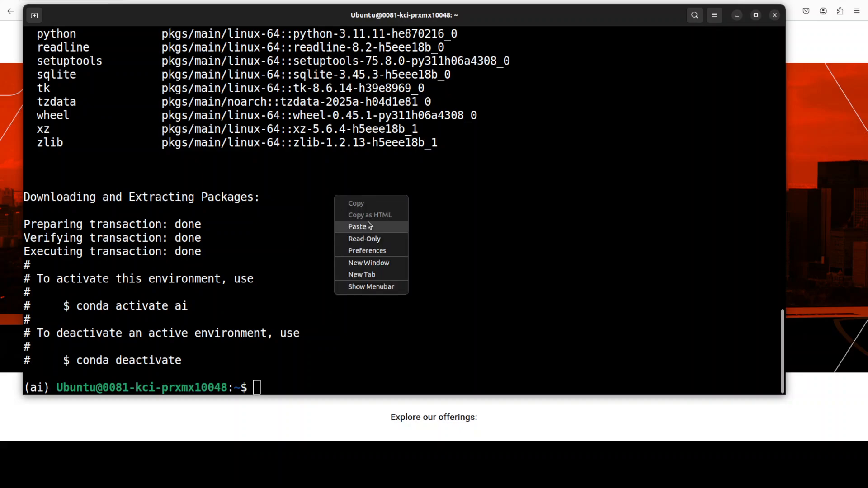
left_click(359, 226)
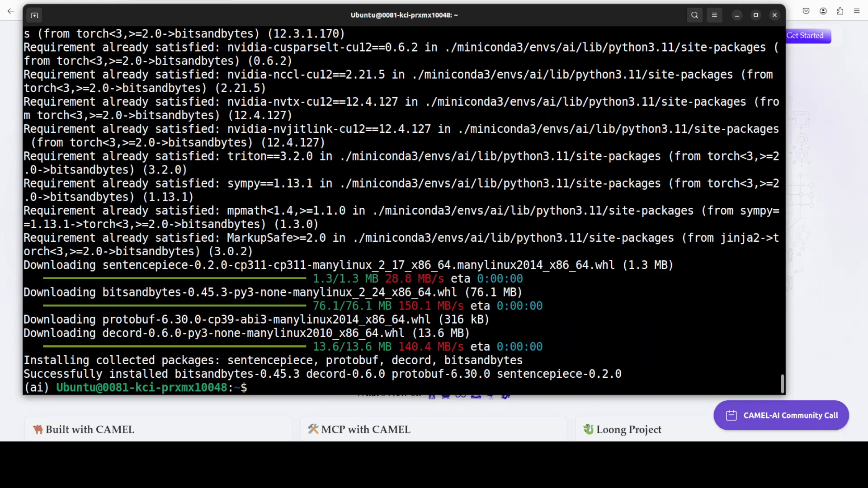
Log in with huggingface-cli using a read access token, then clear the terminal
right_click(575, 332)
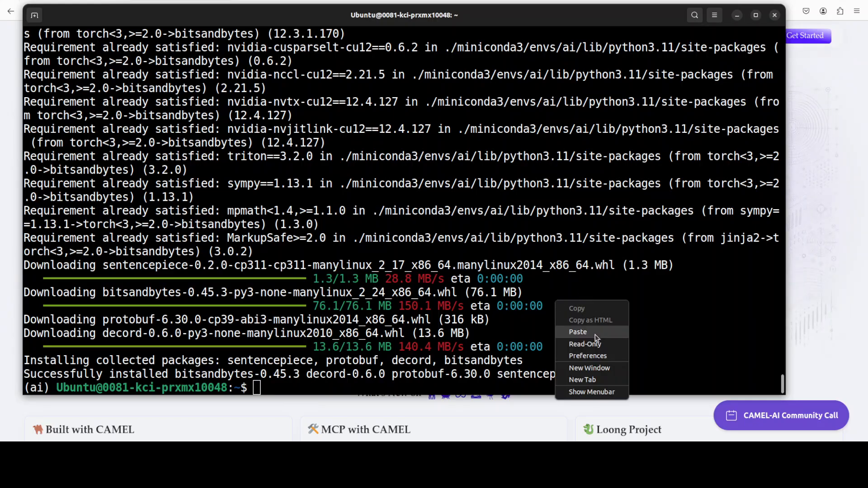
left_click(577, 332)
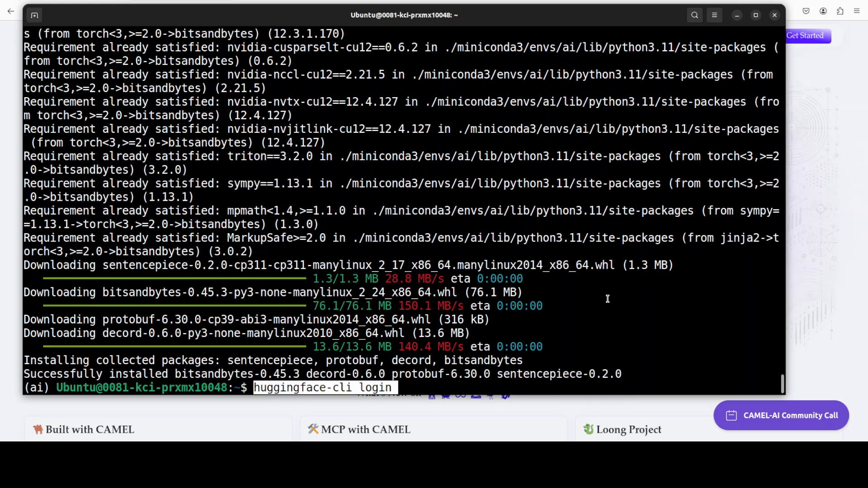
key("Return")
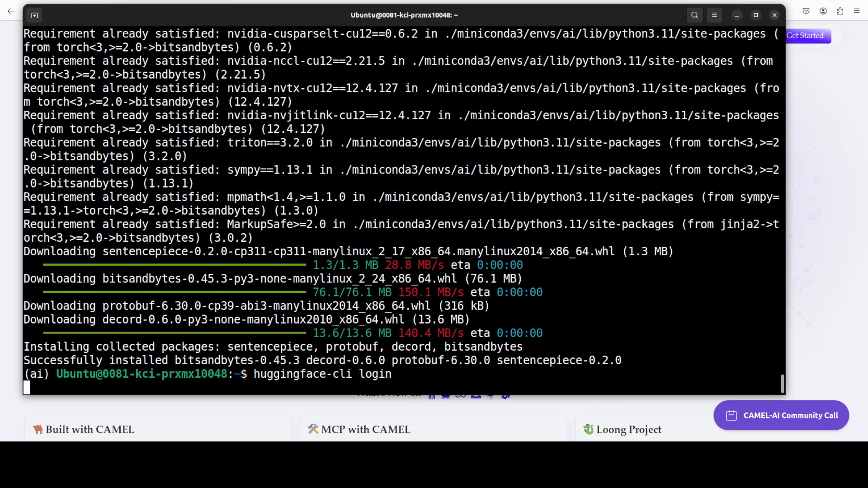
key("Return")
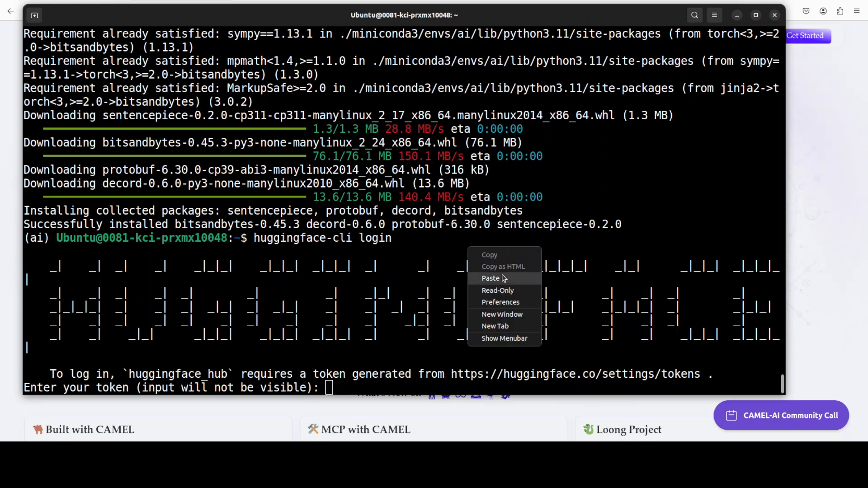
left_click(490, 278)
type("Y")
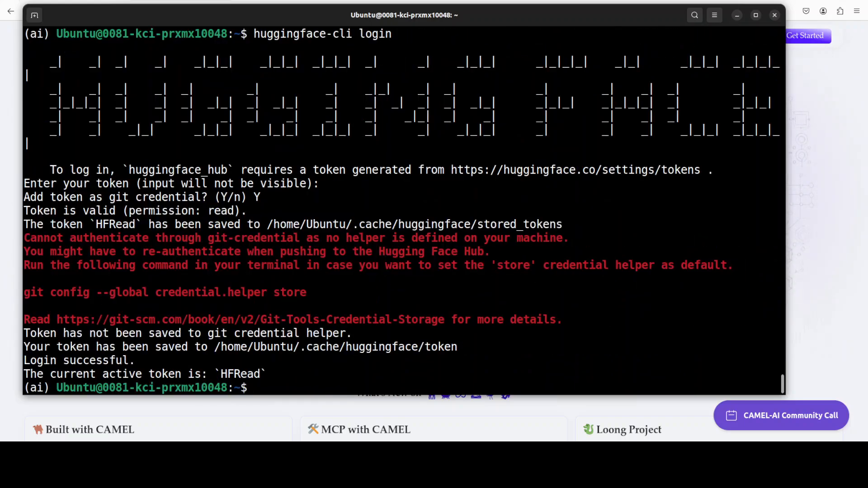
type("clear")
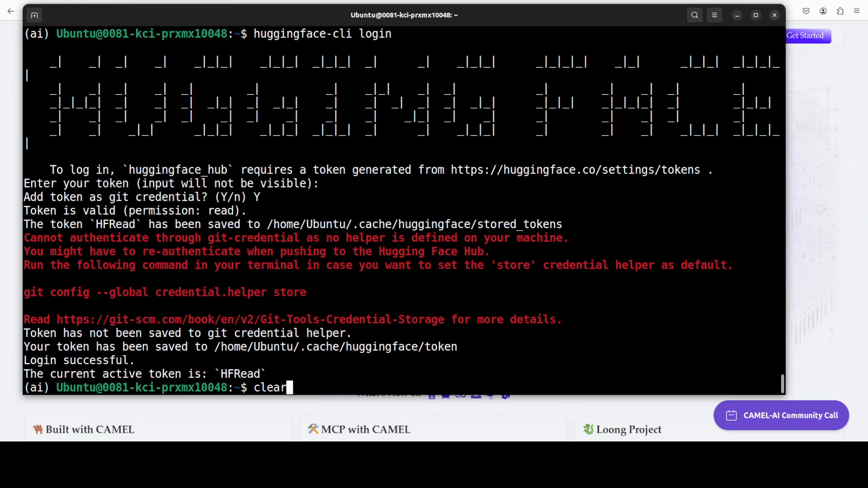
key("Return")
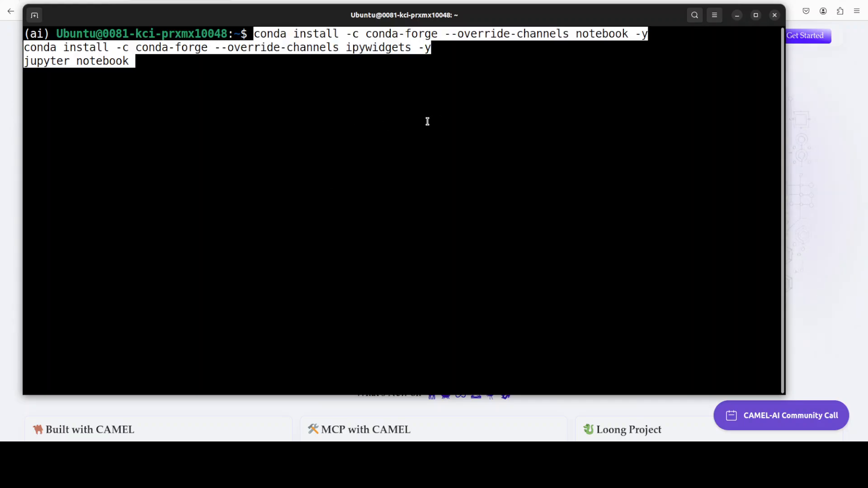
Run the notebook install and launch commands, then open the google/gemma-3-27b-it model page
key("Return")
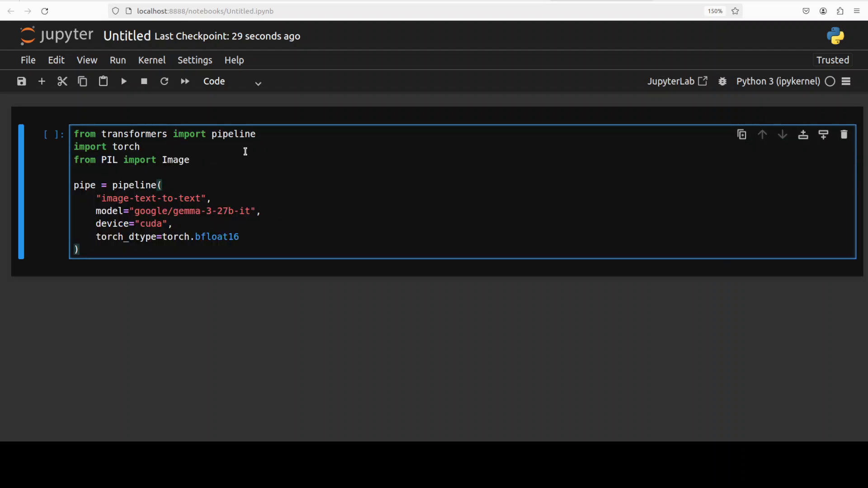
left_click(123, 81)
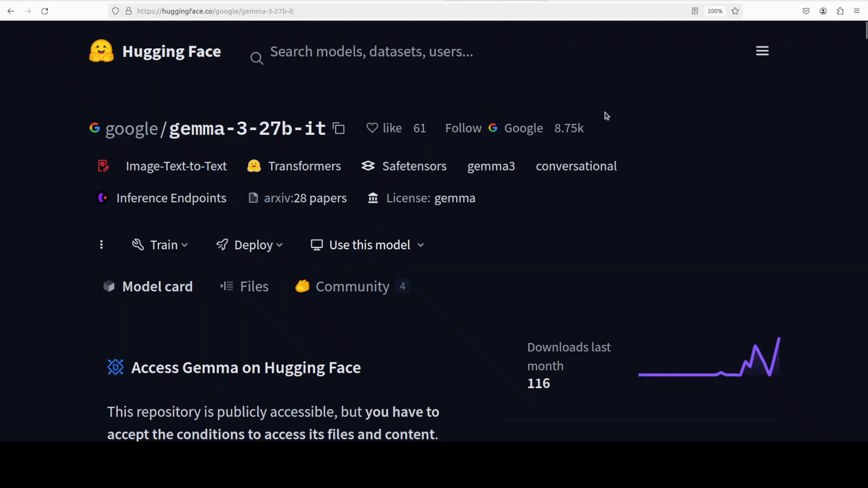
mouse_move(593, 124)
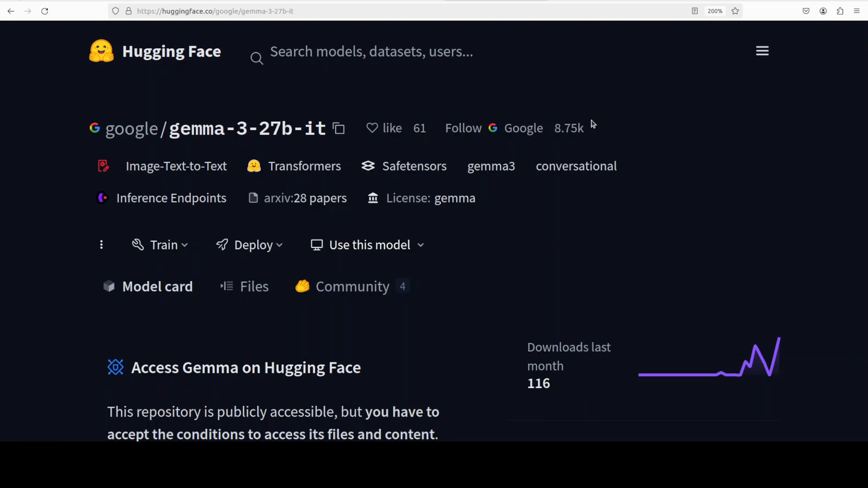
mouse_move(645, 194)
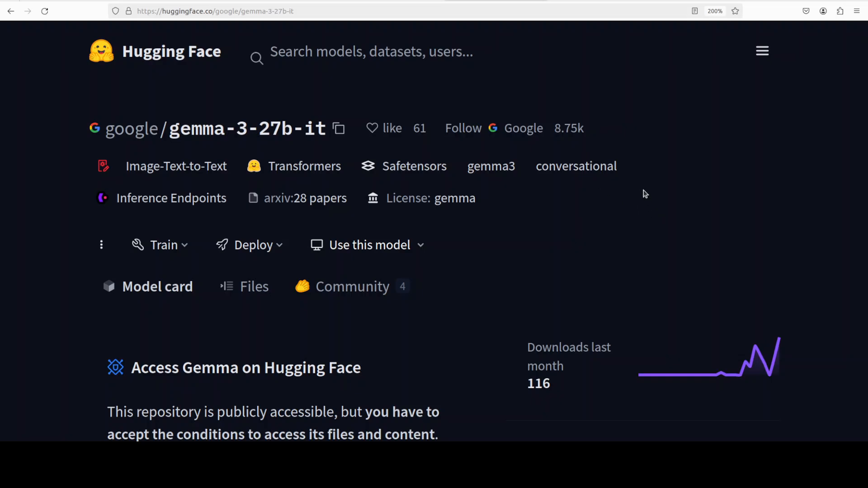
mouse_move(644, 181)
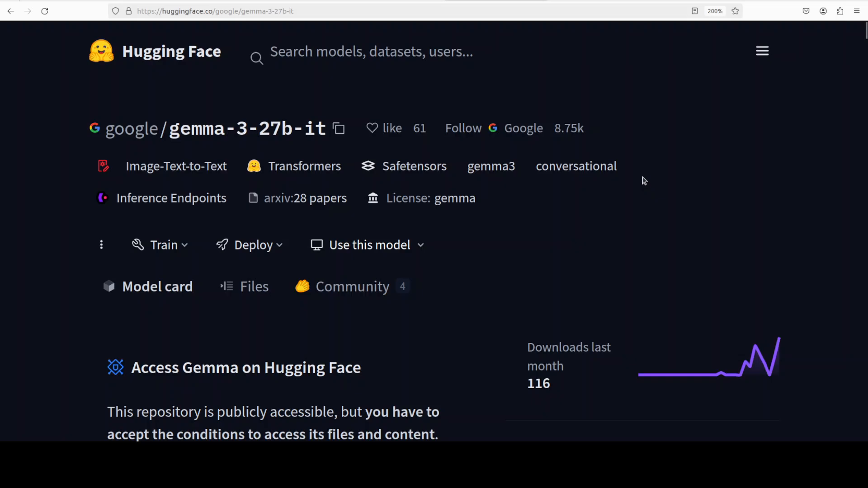
mouse_move(464, 227)
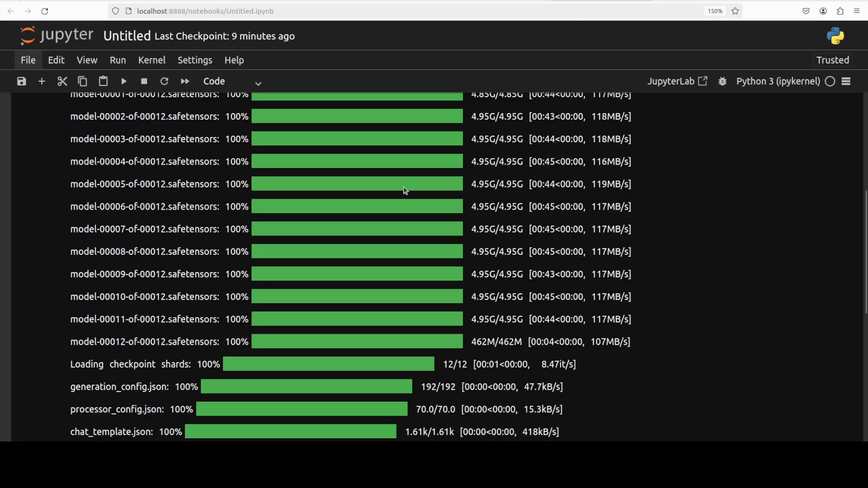
Scroll the shard and tokenizer download output down to 'Device set to use cuda'
scroll("up", 3)
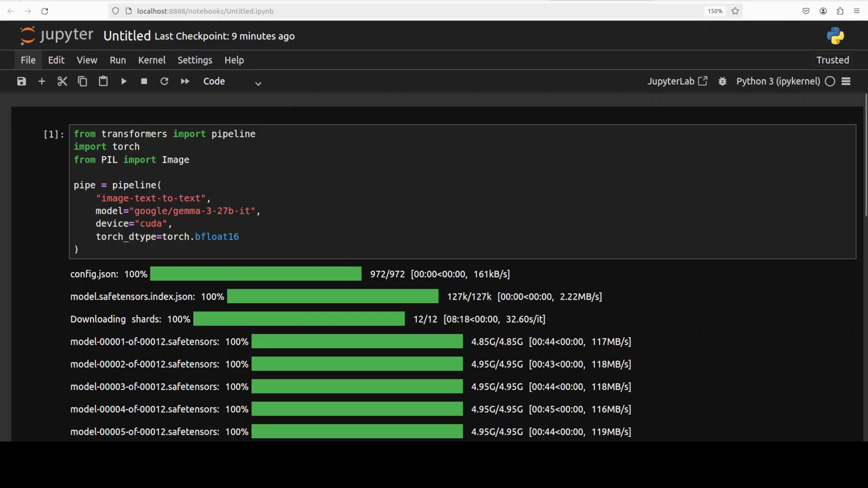
scroll("down", 3)
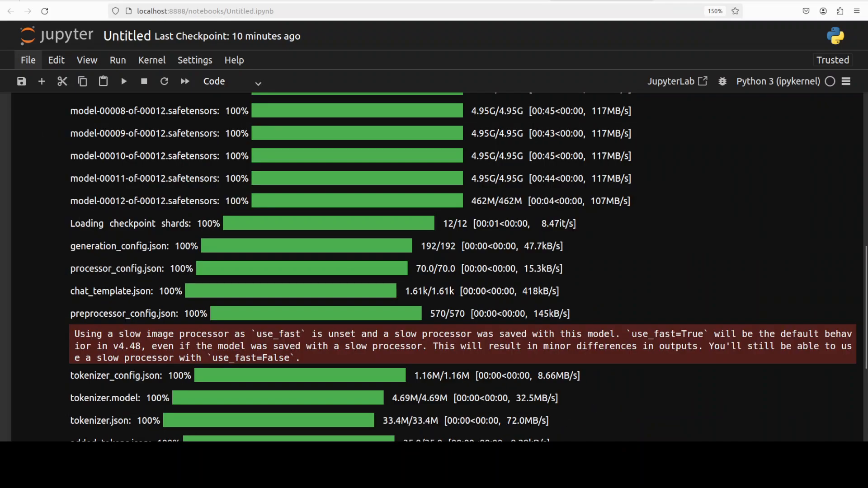
scroll("down", 3)
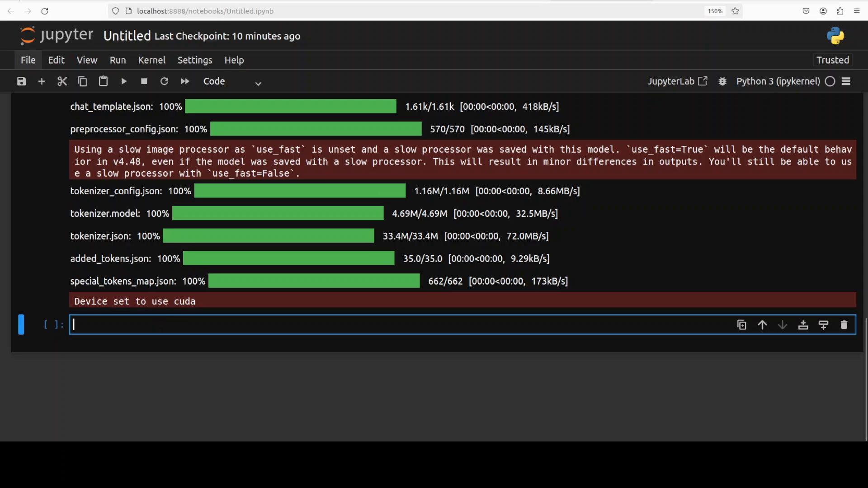
mouse_move(132, 325)
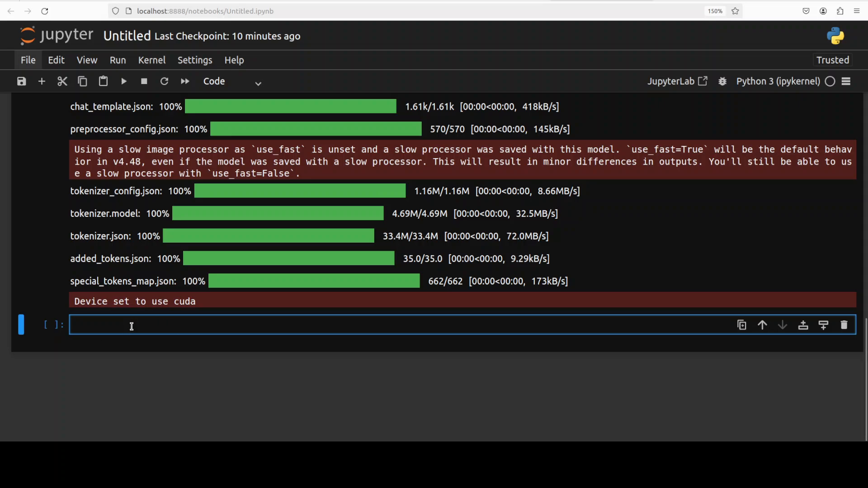
Load bear.png as an RGB image and scroll to Gemma's brown-bear-in-stream description
type("image = Image.open('/home/Ubuntu/images/bear.png').convert('RGB')")
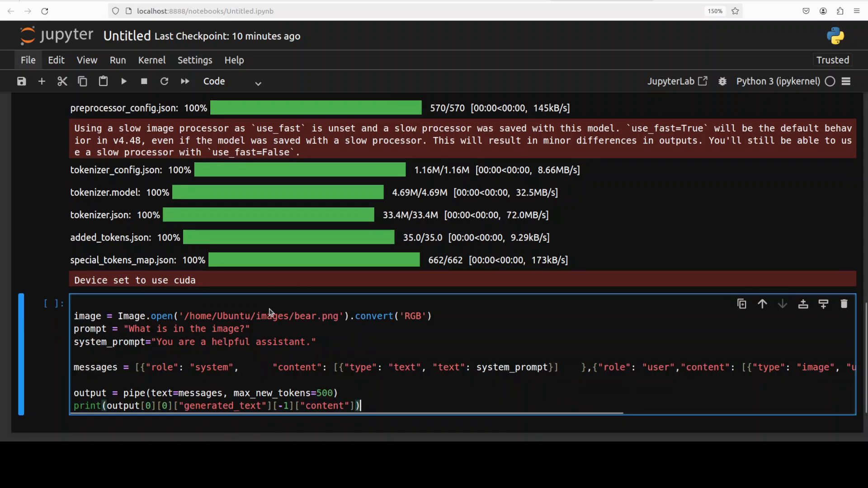
scroll("down", 3)
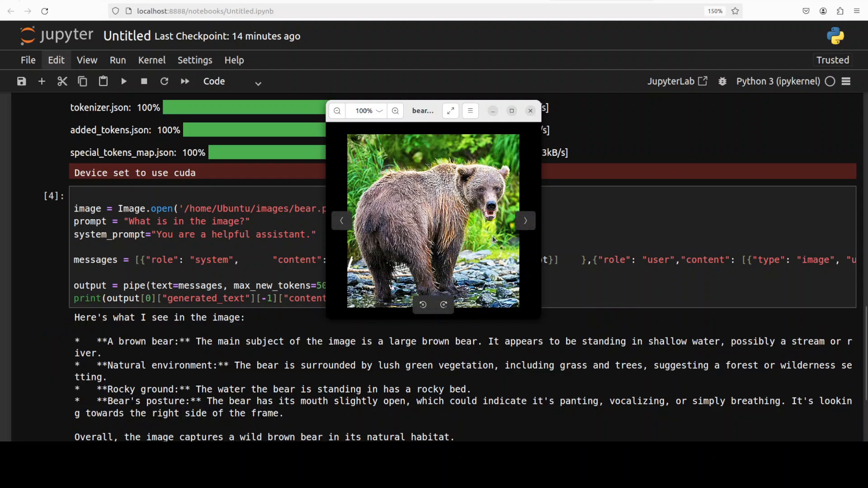
mouse_move(489, 227)
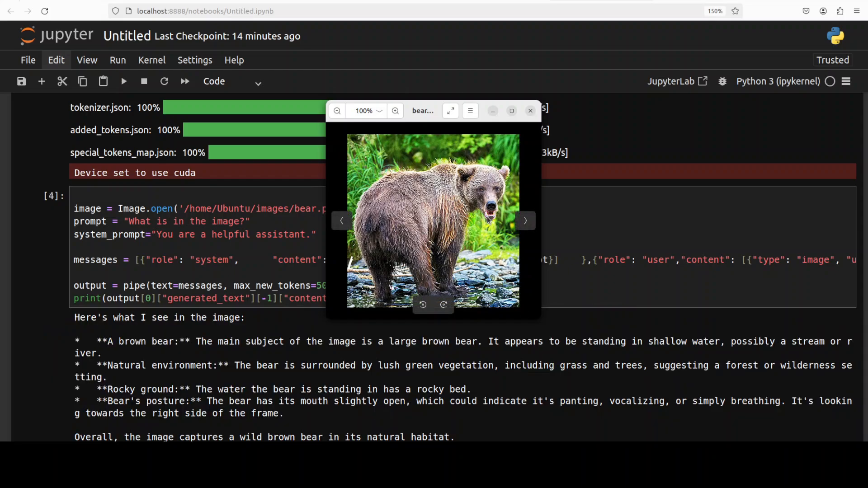
mouse_move(246, 350)
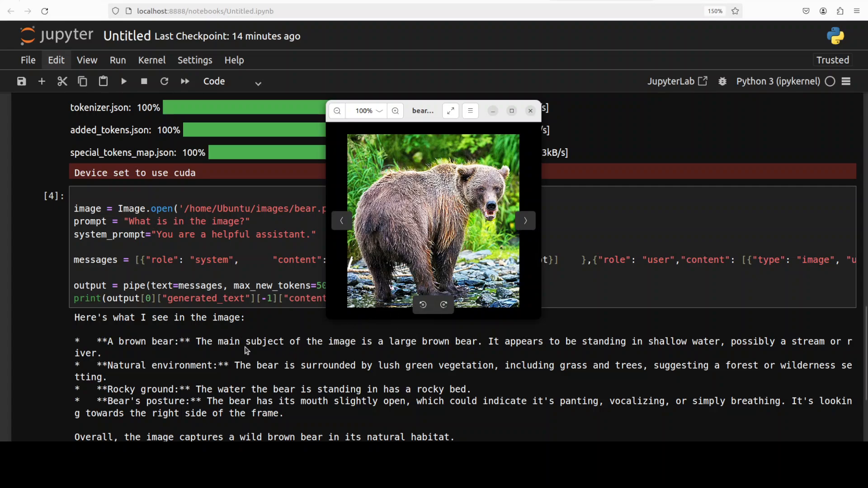
scroll("down", 3)
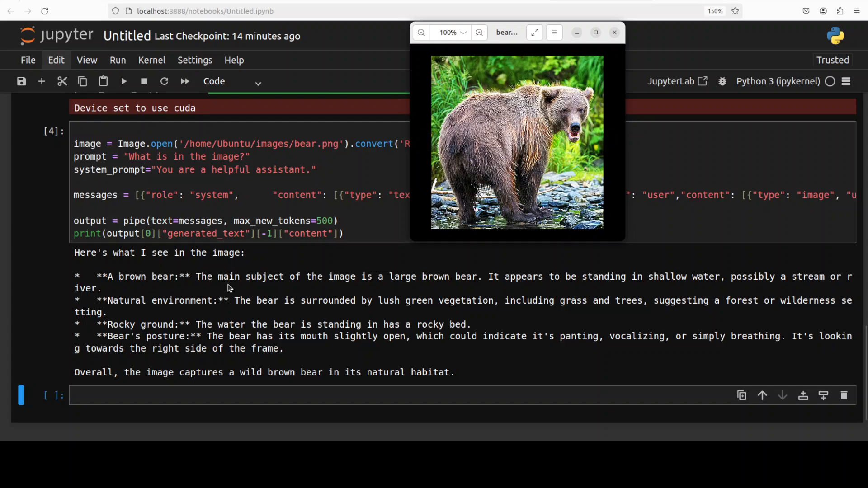
mouse_move(473, 294)
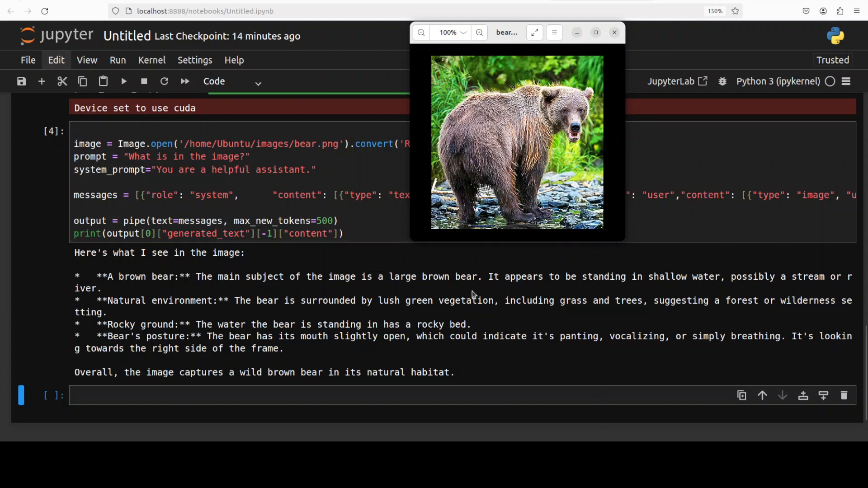
mouse_move(728, 299)
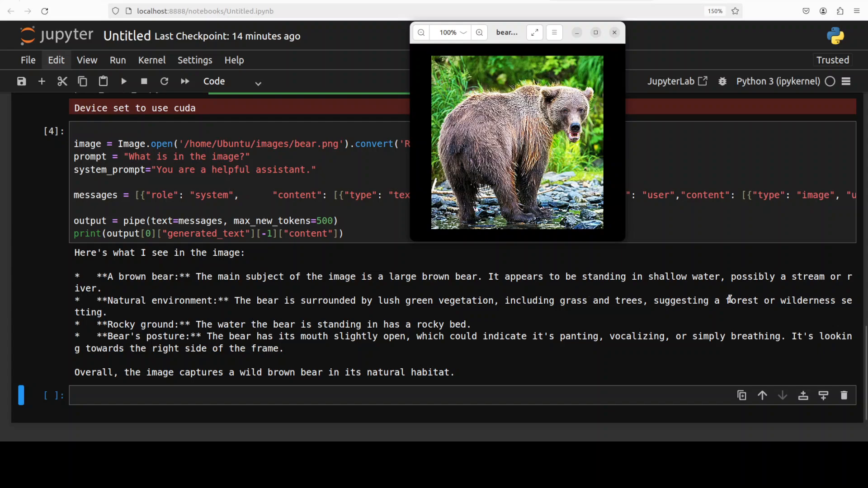
mouse_move(794, 296)
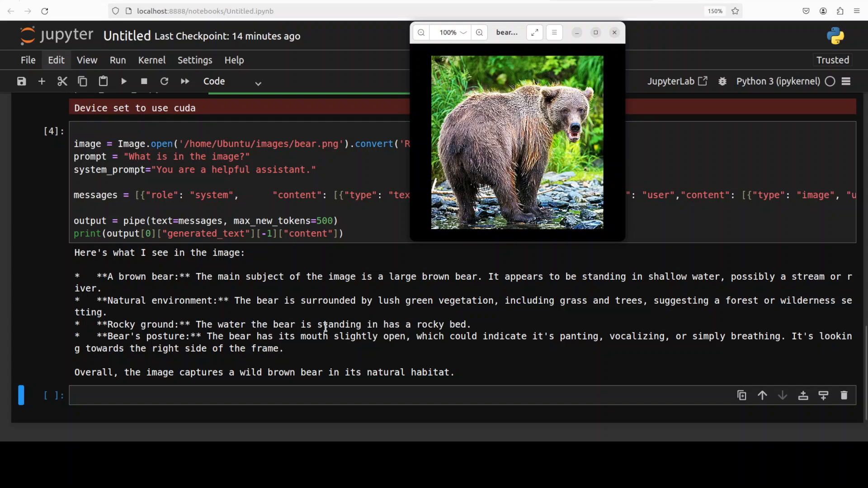
mouse_move(358, 316)
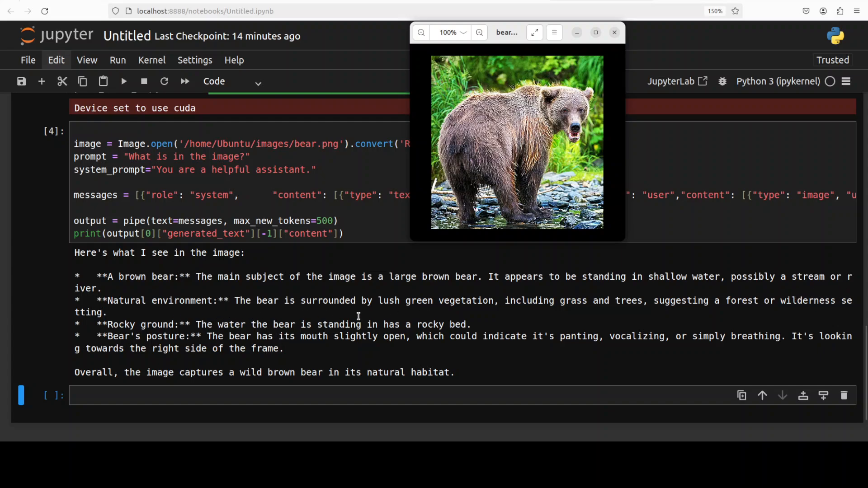
mouse_move(191, 385)
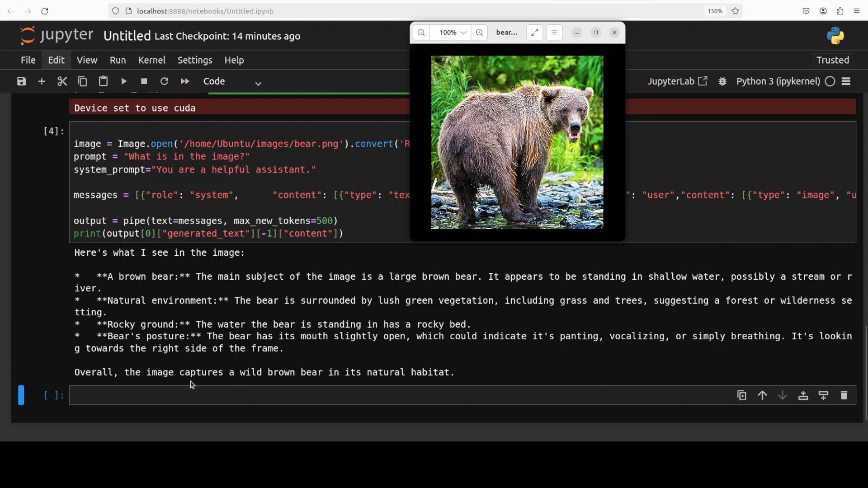
mouse_move(514, 374)
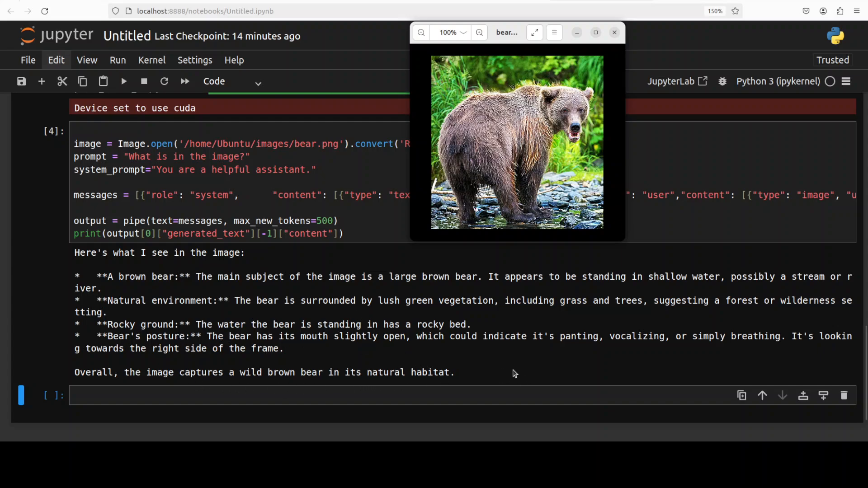
mouse_move(488, 371)
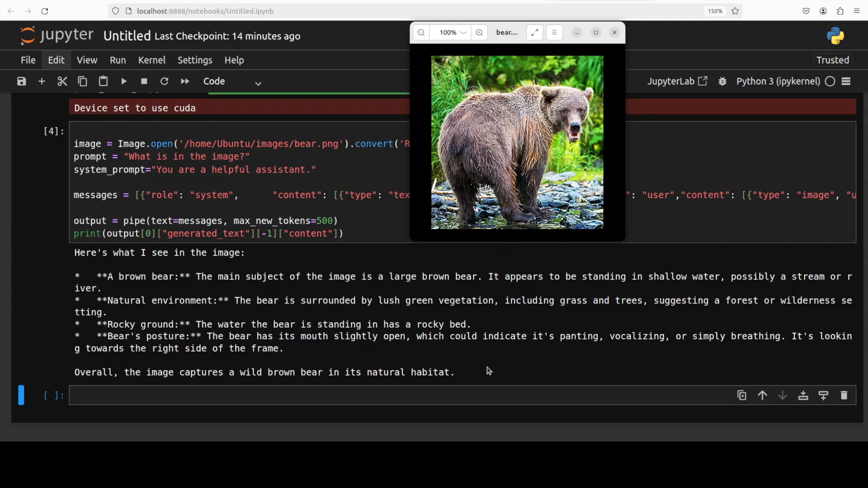
mouse_move(656, 333)
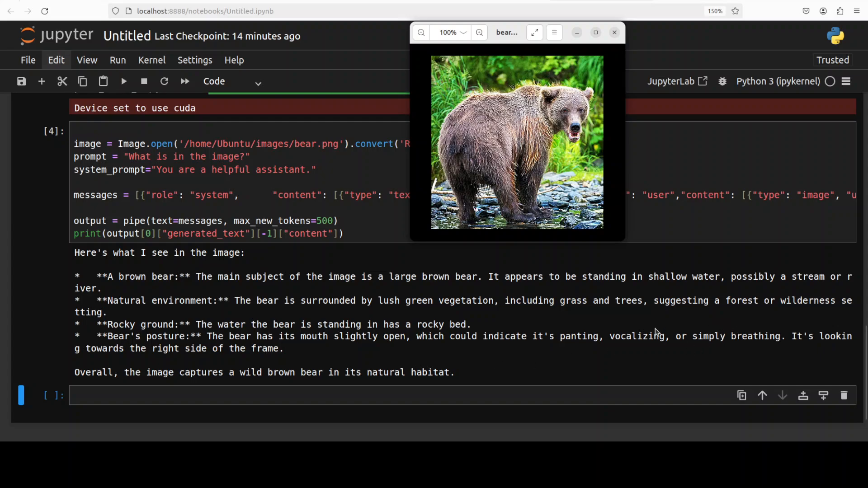
mouse_move(443, 288)
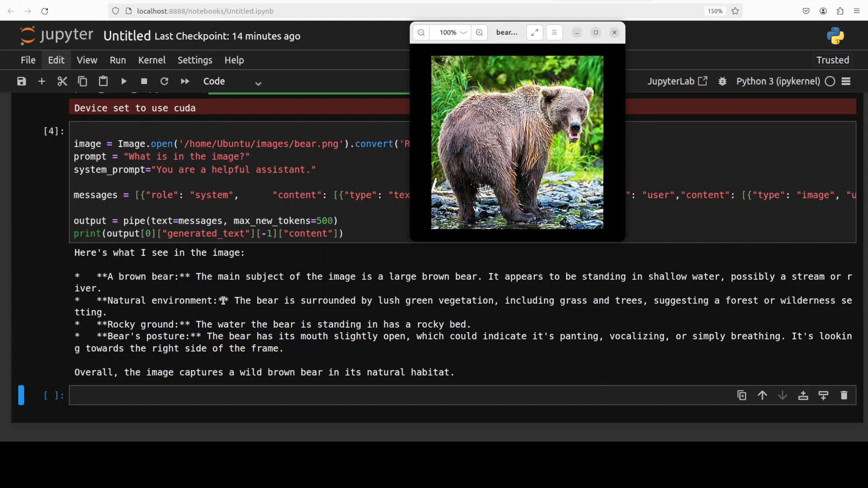
mouse_move(239, 281)
type("traffic situation ")
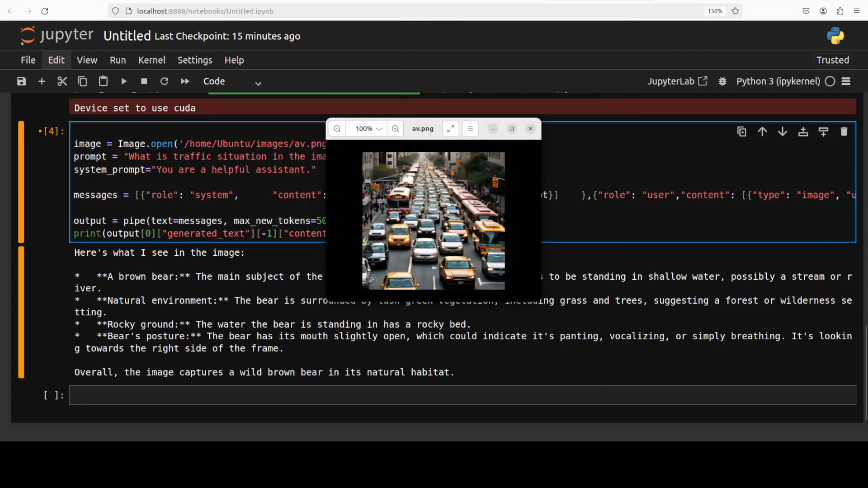
mouse_move(433, 220)
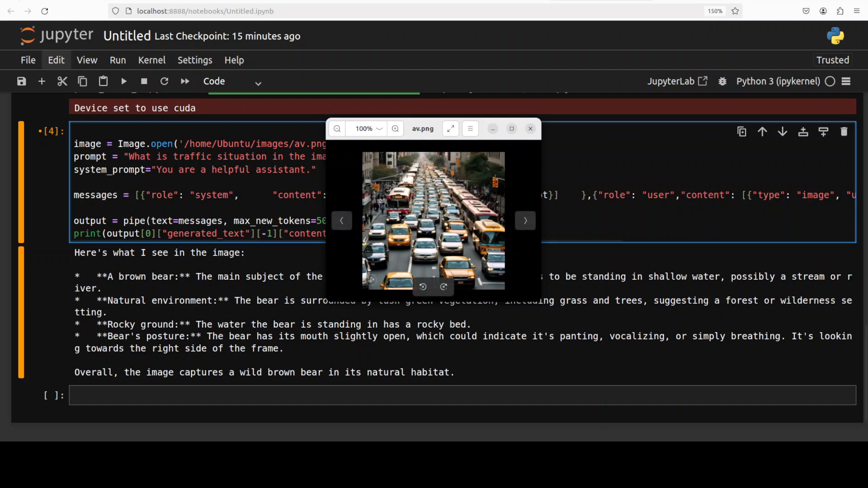
Edit the cell to use av.png with a prompt about the traffic situation
left_click(530, 129)
type("nvidia-smi")
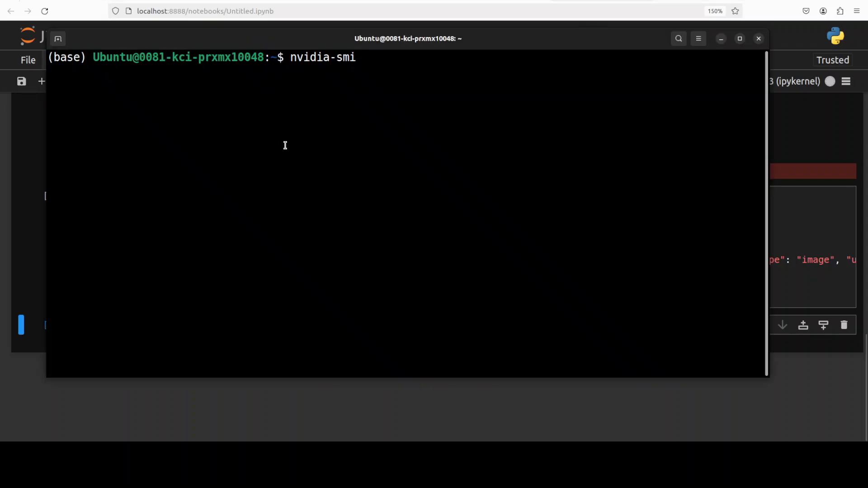
Run the av.png traffic prompt to get Gemma's 'very congested' answer
key("Return")
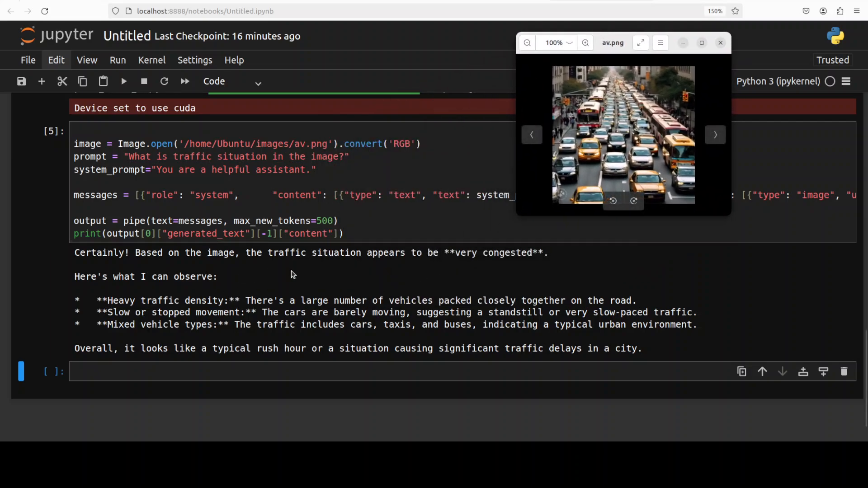
mouse_move(469, 269)
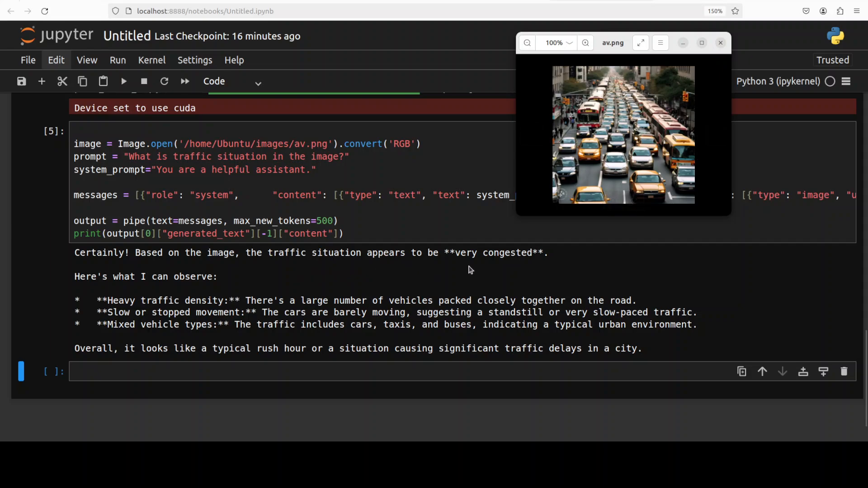
mouse_move(261, 299)
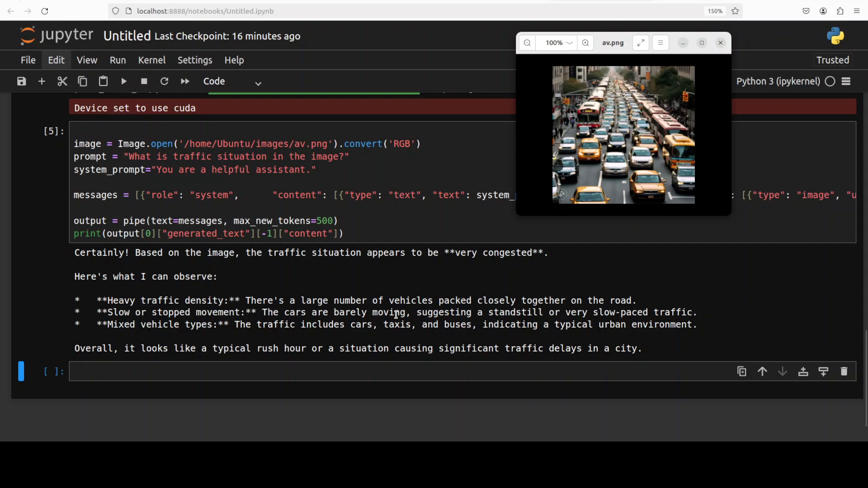
mouse_move(473, 328)
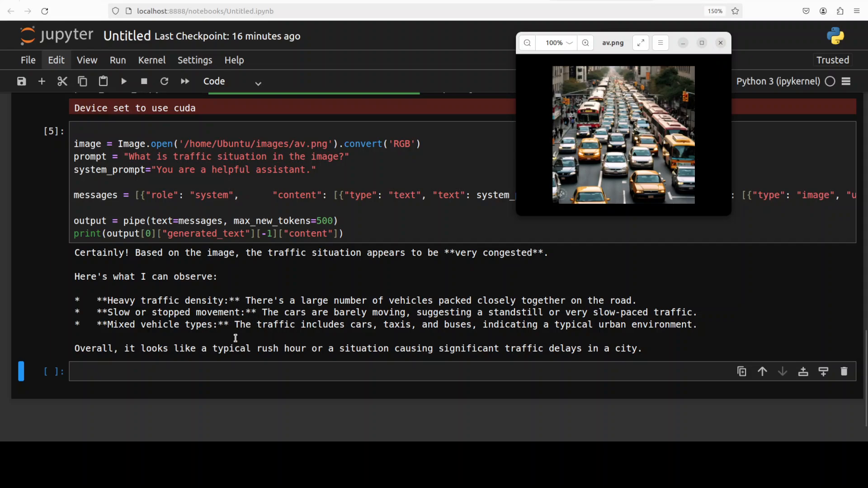
mouse_move(616, 327)
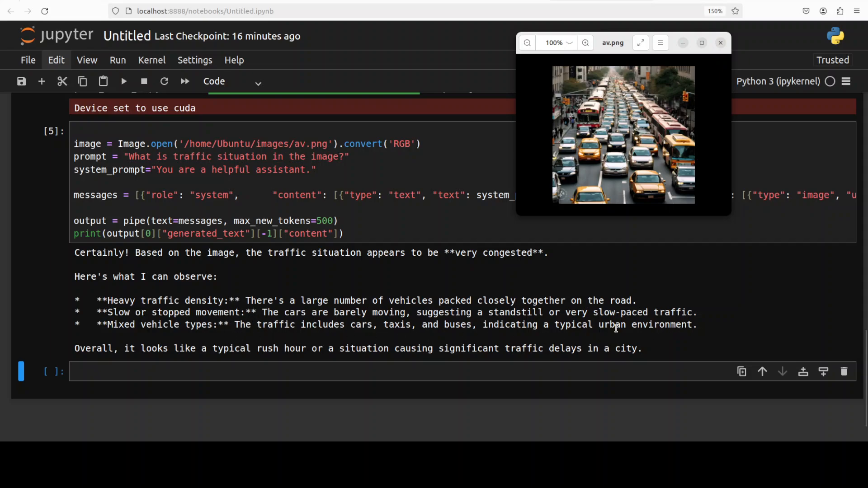
mouse_move(709, 335)
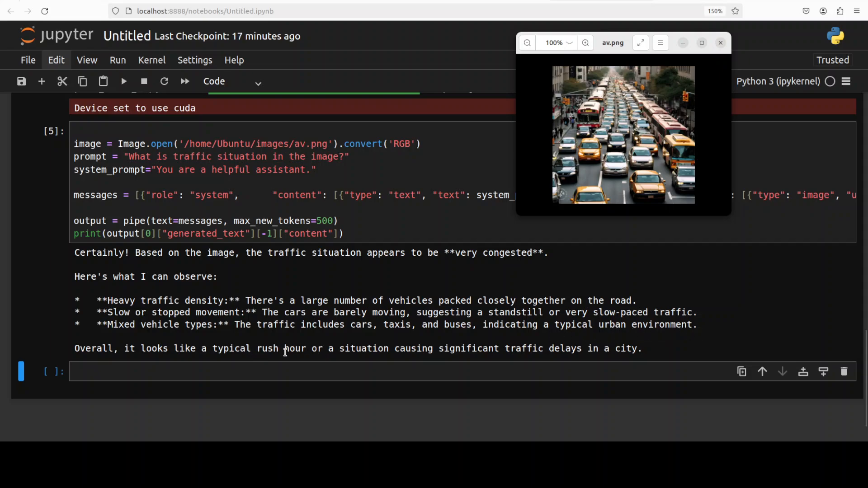
mouse_move(545, 358)
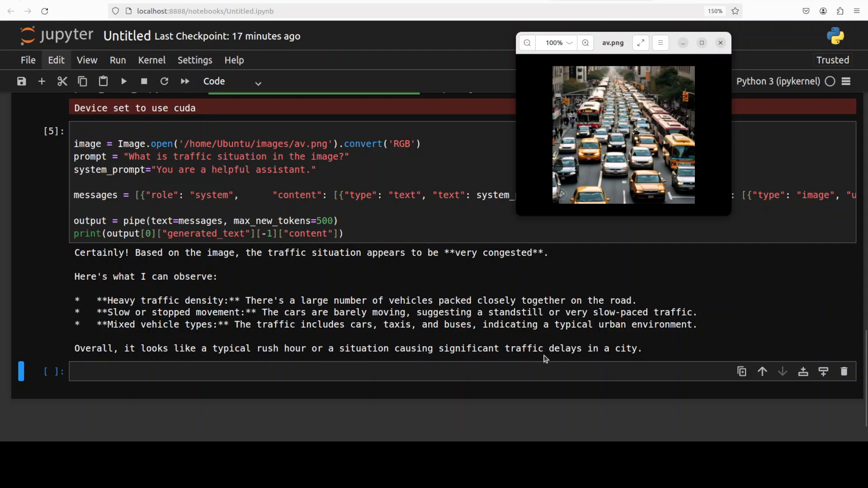
mouse_move(717, 165)
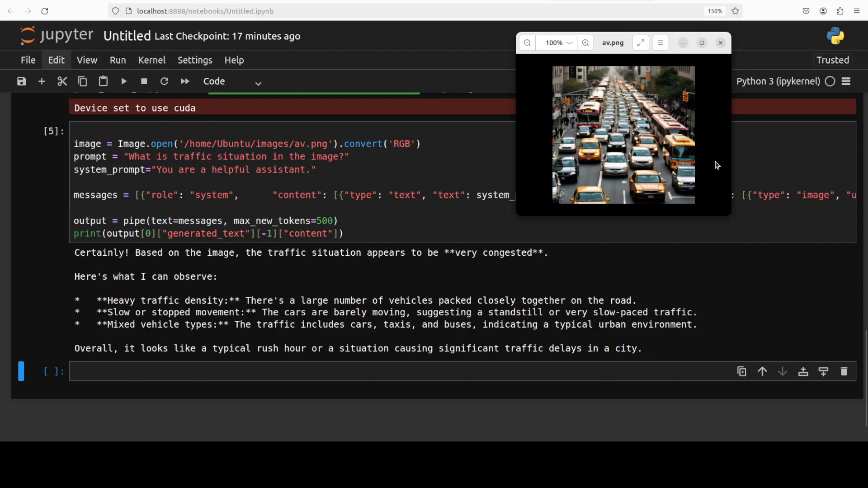
Preview english.jpg through turkish.jpg, including Greek, Hindi, Korean and runes, then close the viewer
left_click(720, 43)
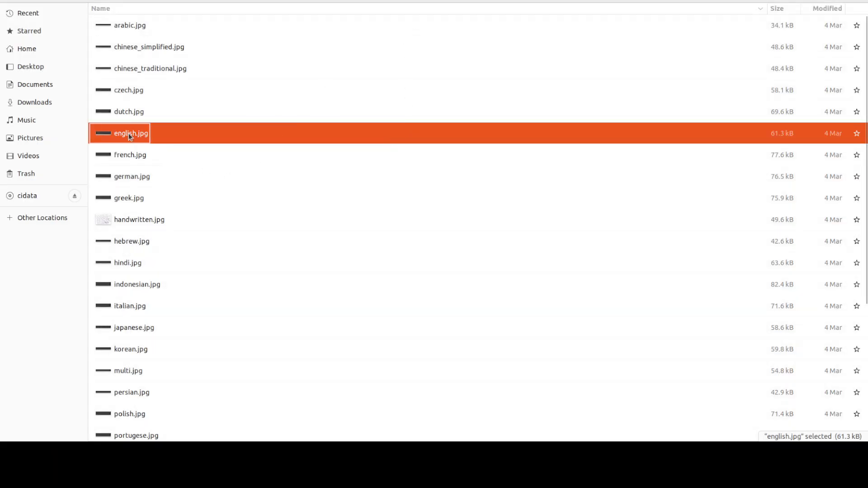
double_click(131, 133)
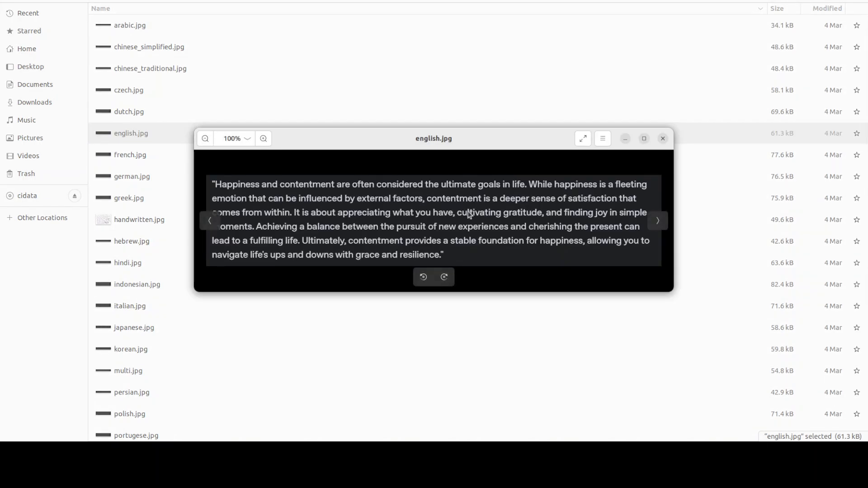
mouse_move(587, 203)
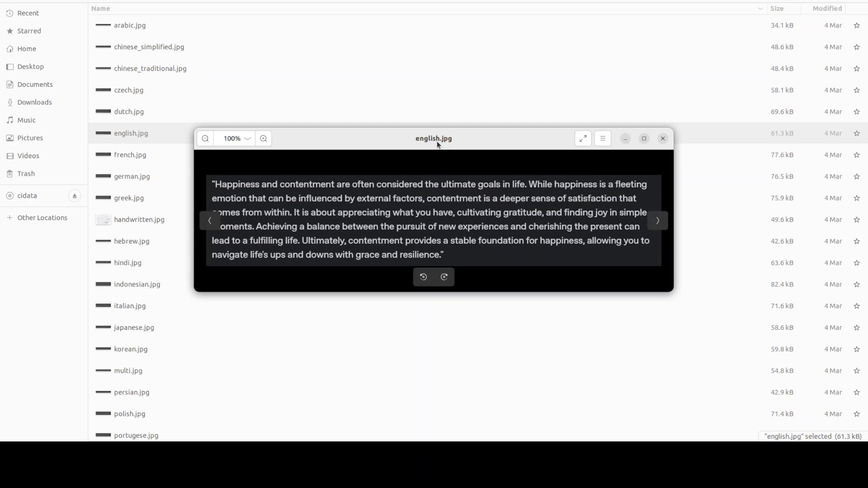
mouse_move(647, 231)
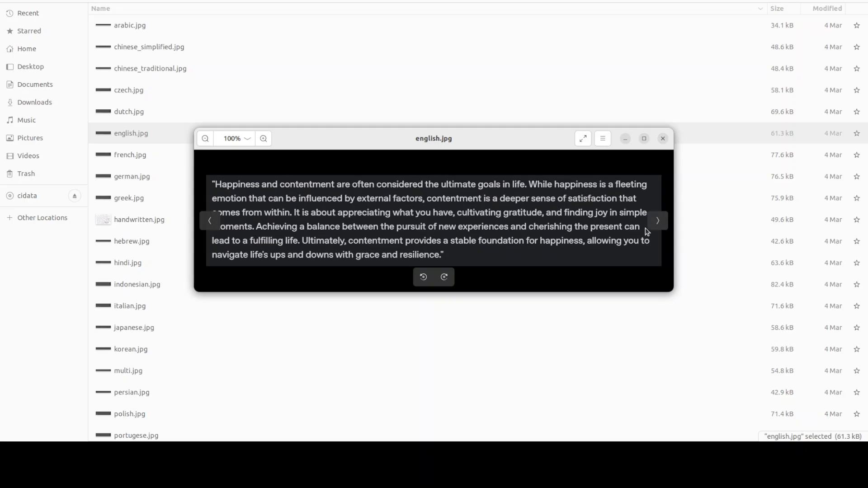
left_click(657, 220)
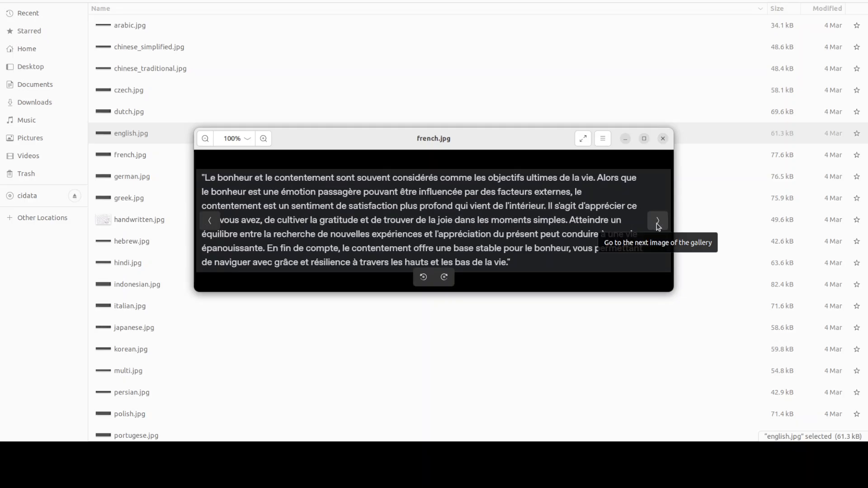
left_click(657, 220)
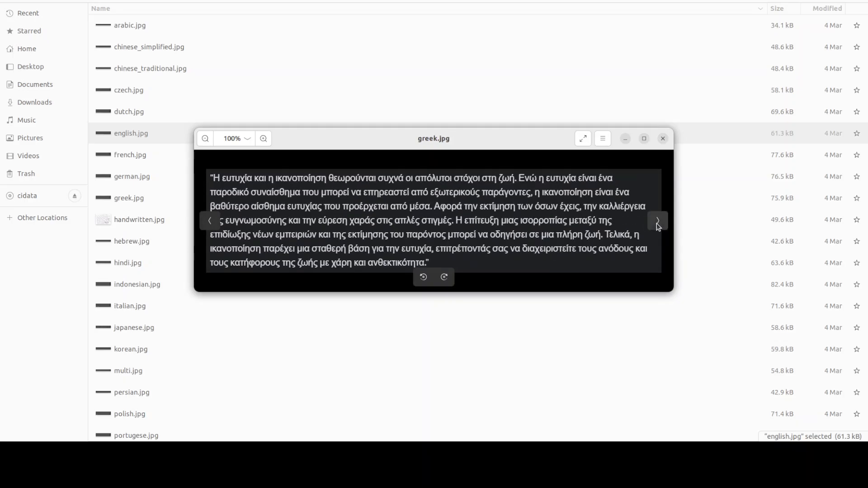
left_click(657, 220)
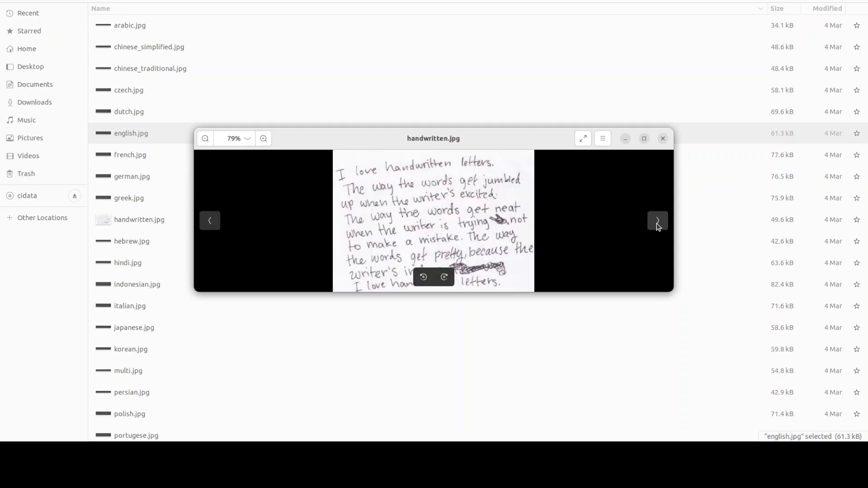
left_click(657, 221)
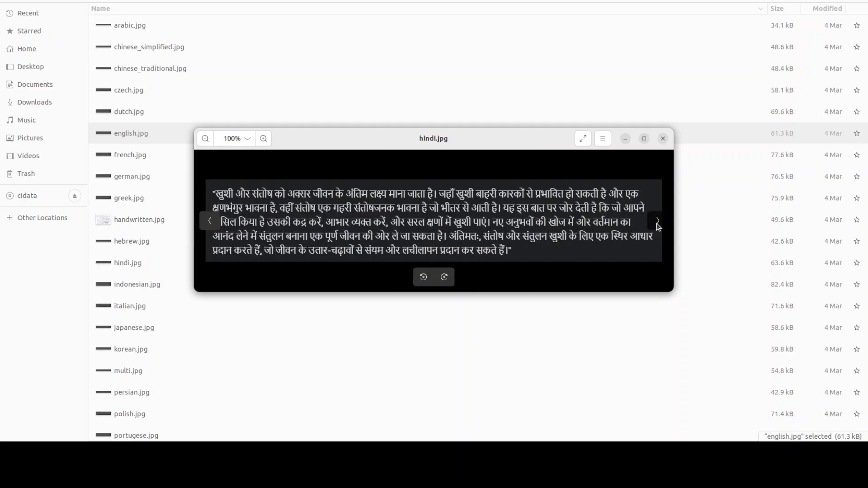
left_click(657, 221)
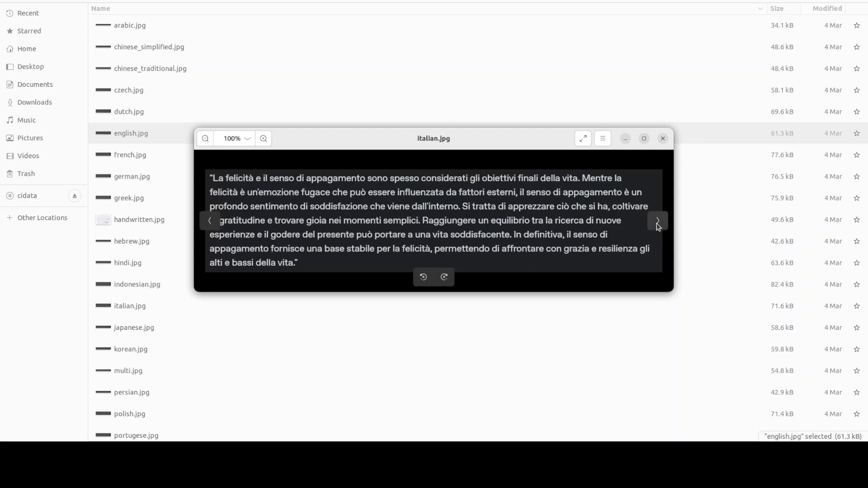
left_click(657, 220)
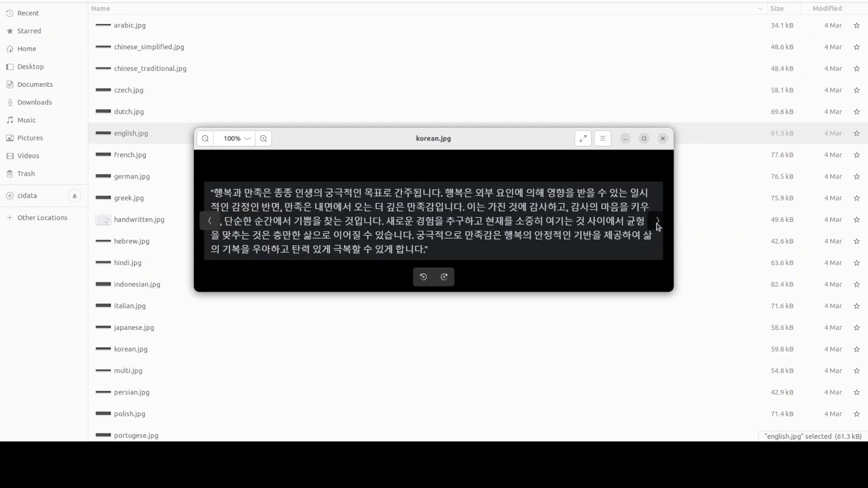
left_click(658, 220)
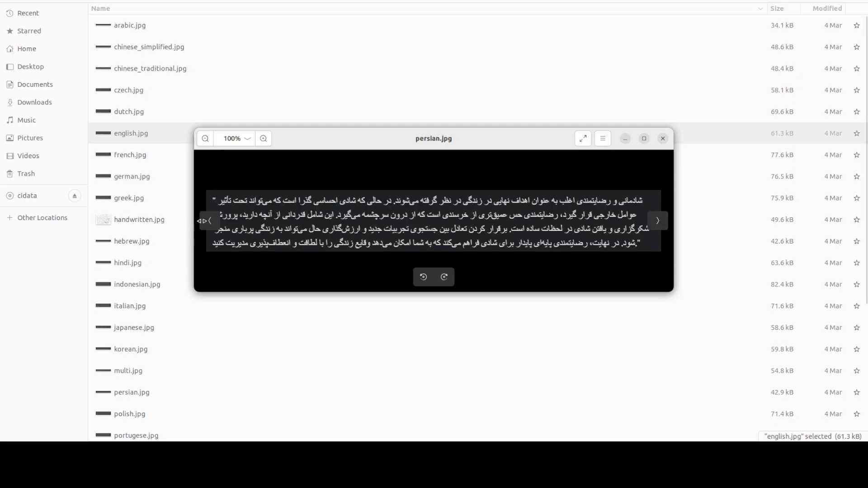
left_click(657, 220)
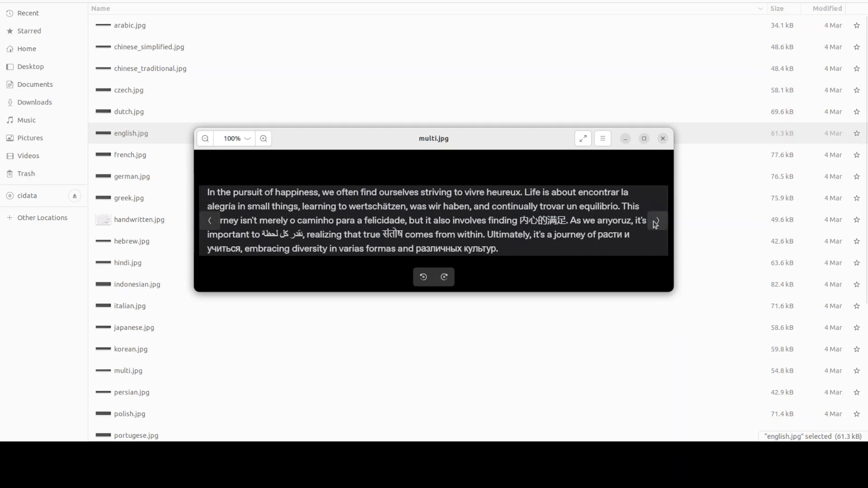
left_click(656, 221)
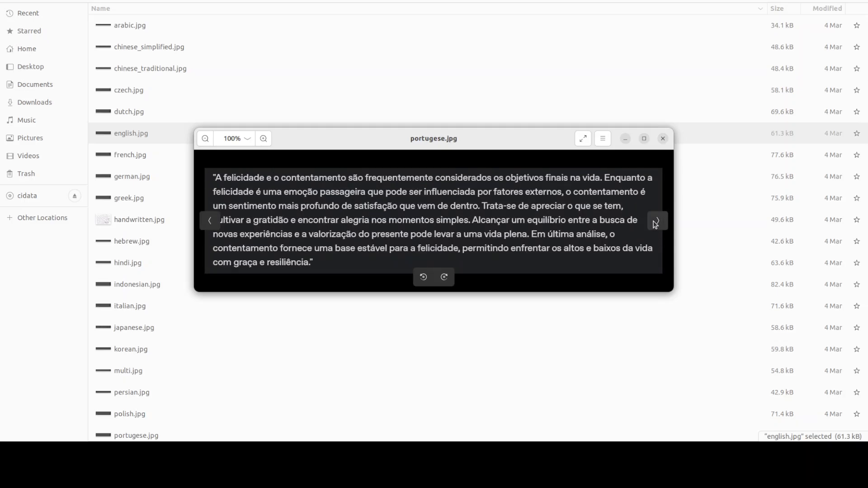
left_click(656, 220)
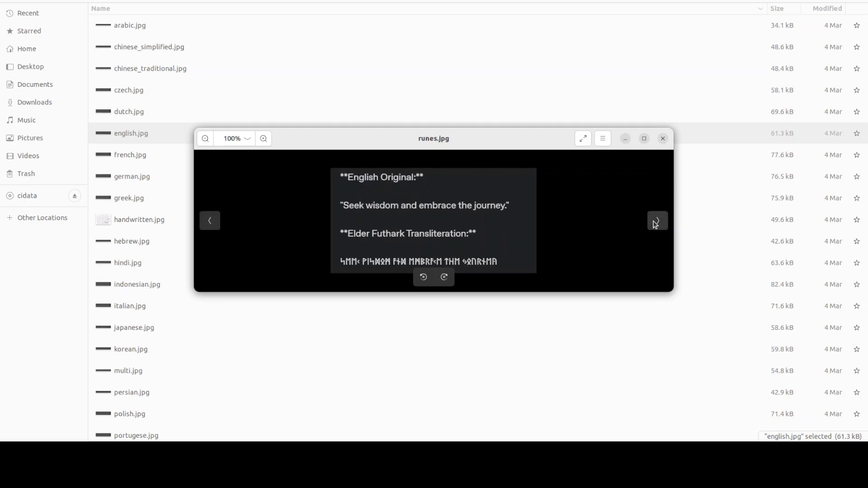
left_click(656, 220)
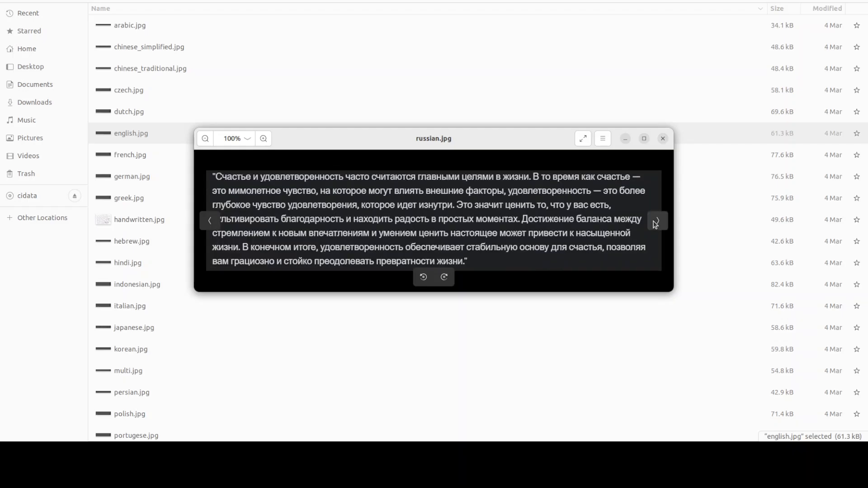
left_click(656, 220)
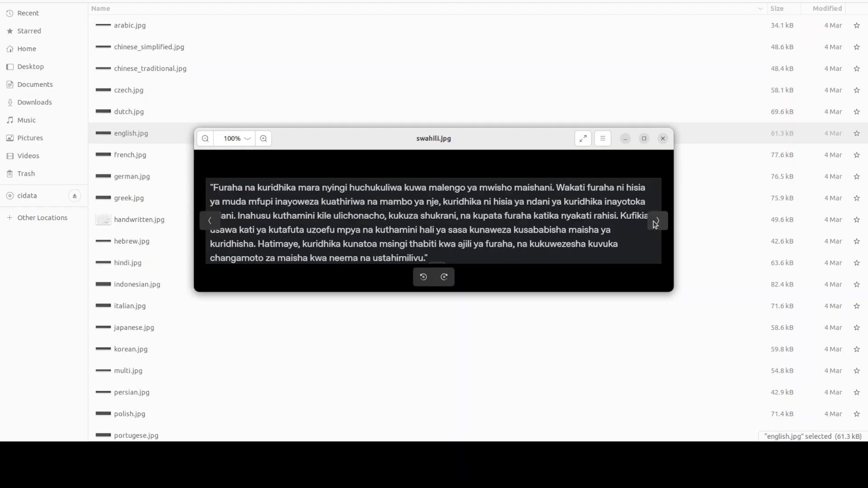
left_click(656, 219)
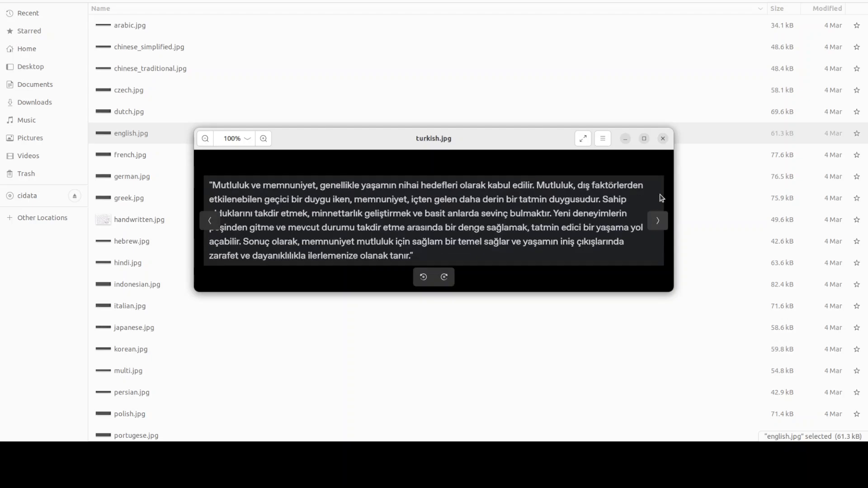
left_click(662, 138)
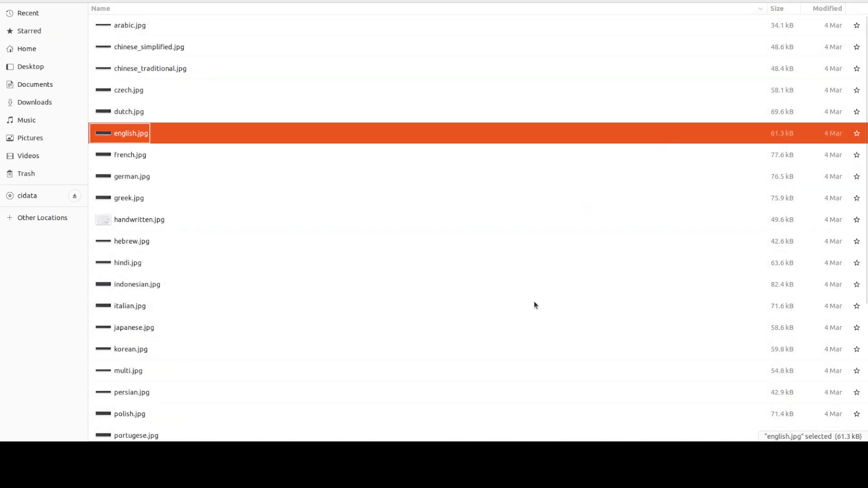
scroll("down", 3)
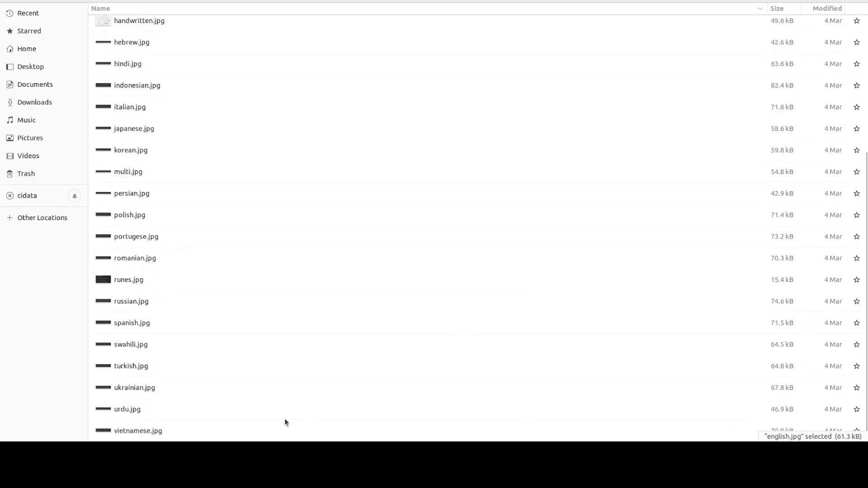
mouse_move(161, 431)
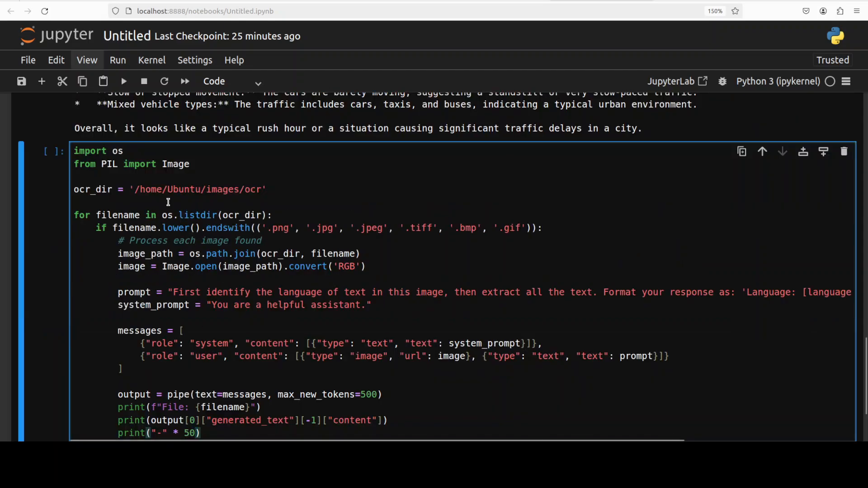
Run a new cell looping over the ocr folder to detect each image's language and text
left_click(199, 433)
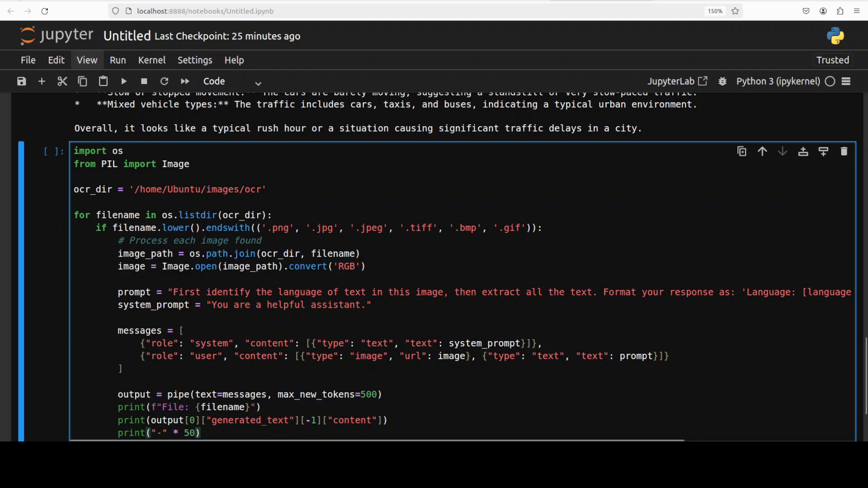
scroll("down", 3)
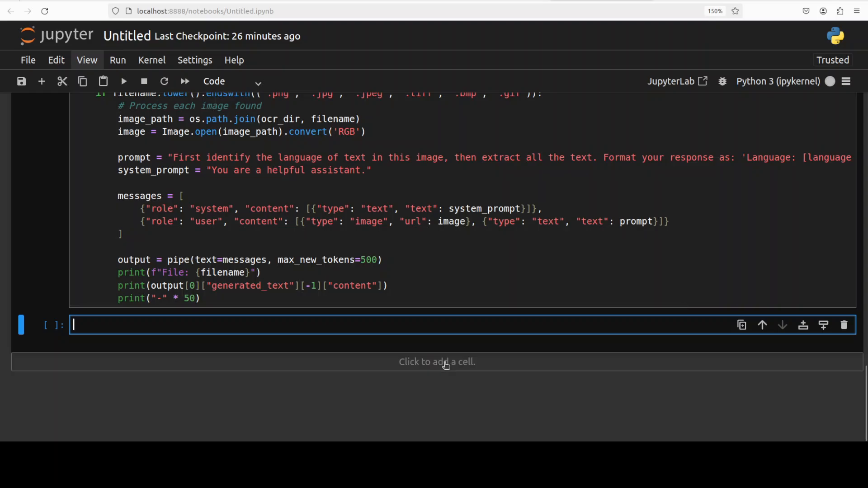
mouse_move(445, 347)
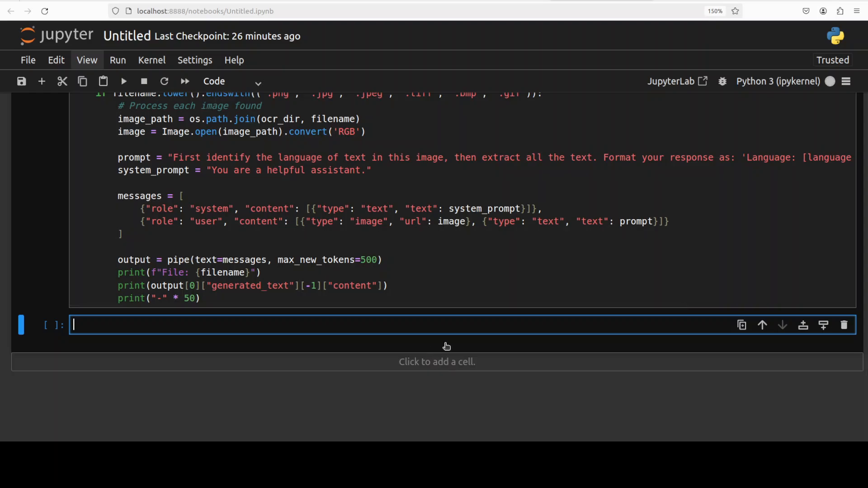
Read the OCR output for handwritten.jpg, then open a sample image from the folder
left_click(124, 80)
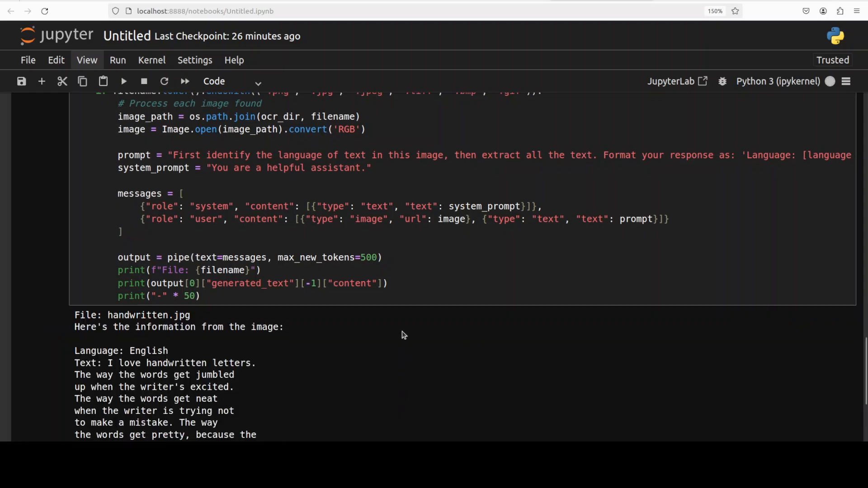
scroll("down", 3)
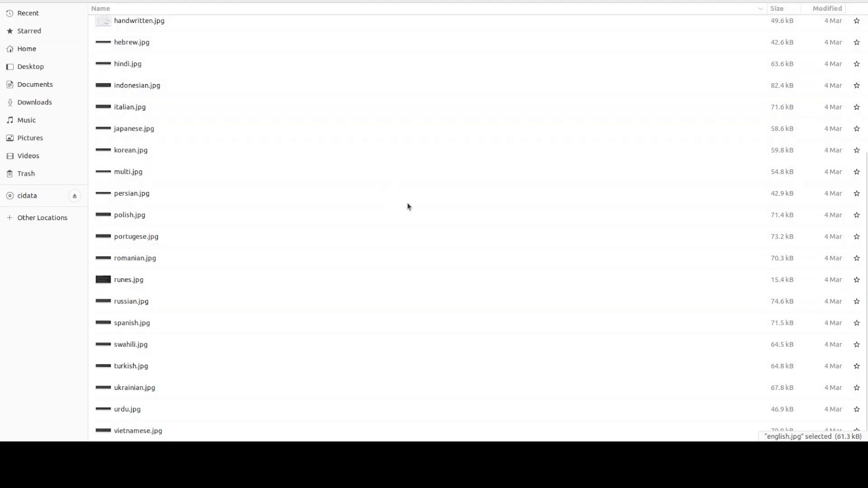
mouse_move(151, 283)
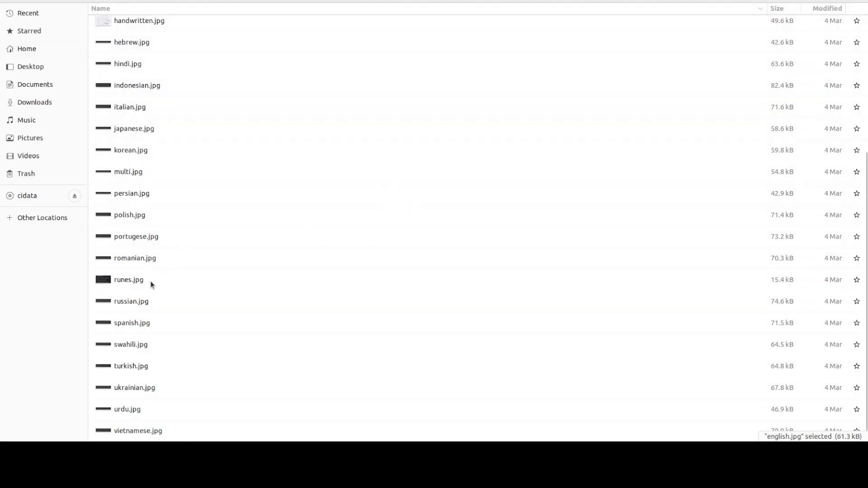
mouse_move(202, 274)
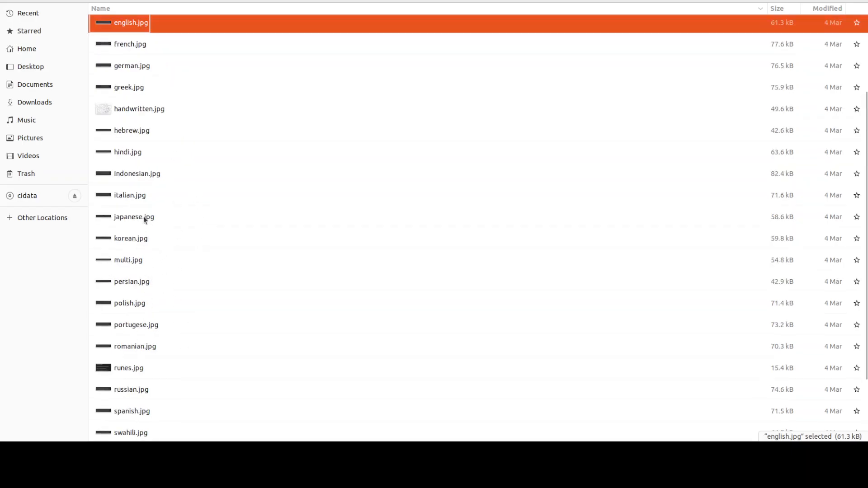
double_click(138, 108)
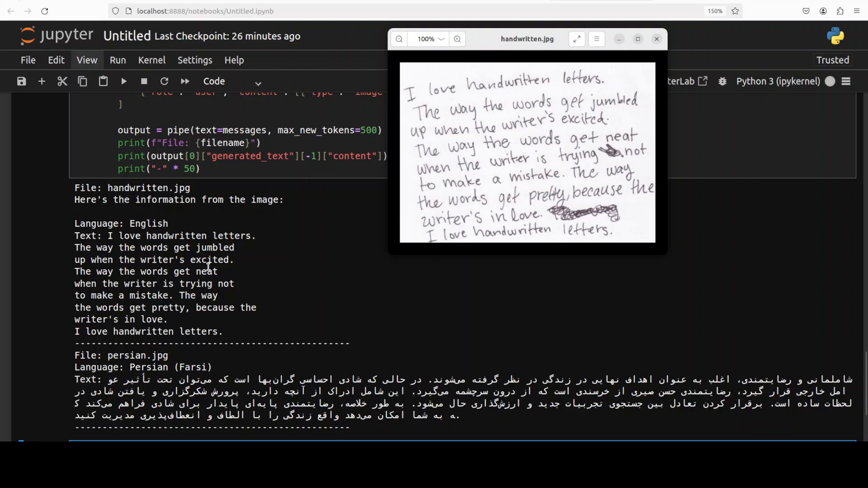
mouse_move(217, 272)
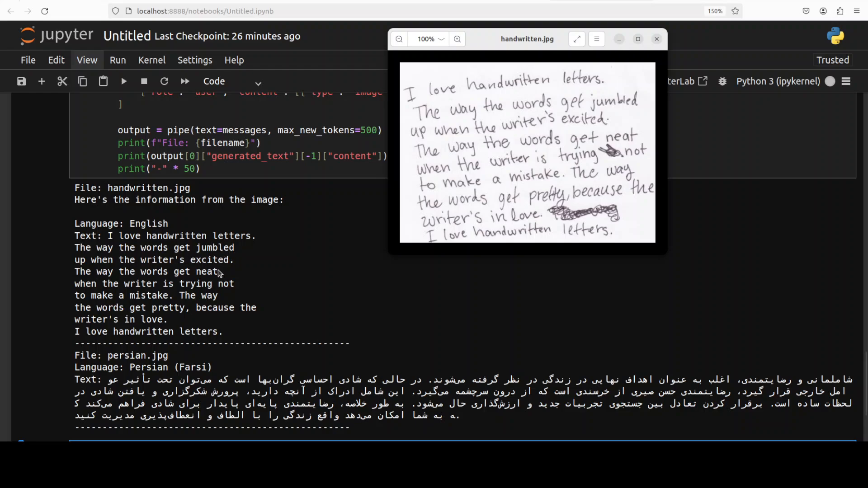
mouse_move(641, 249)
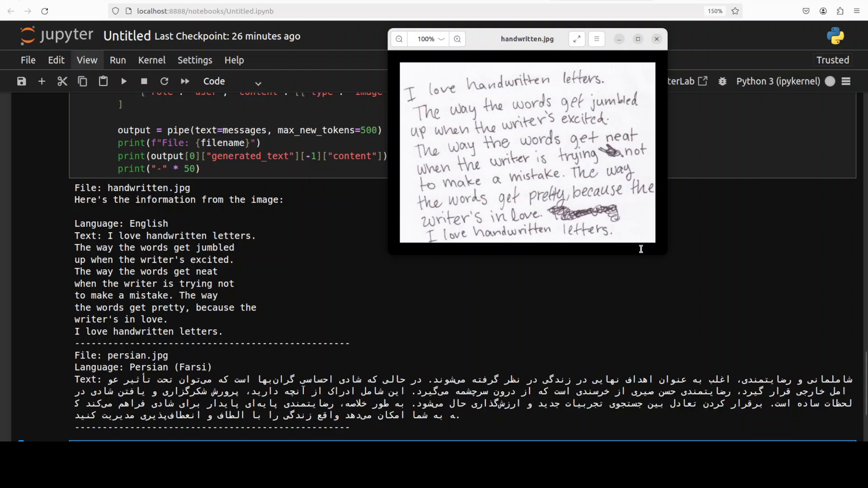
mouse_move(584, 165)
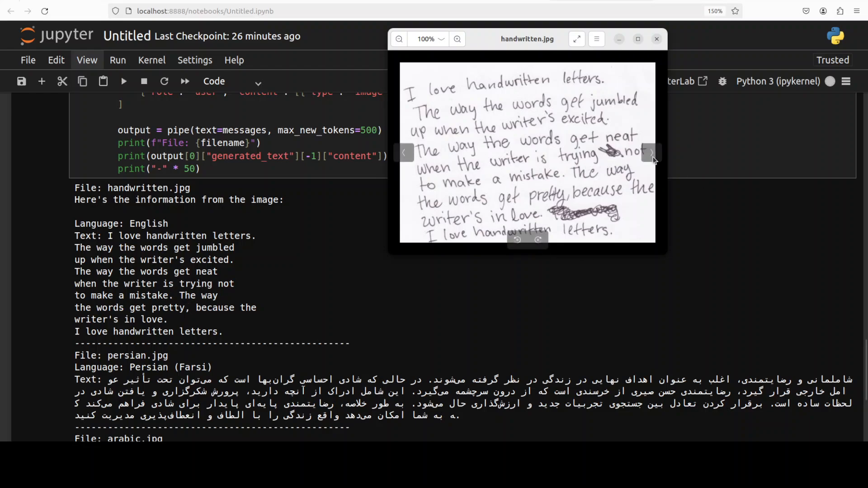
mouse_move(613, 159)
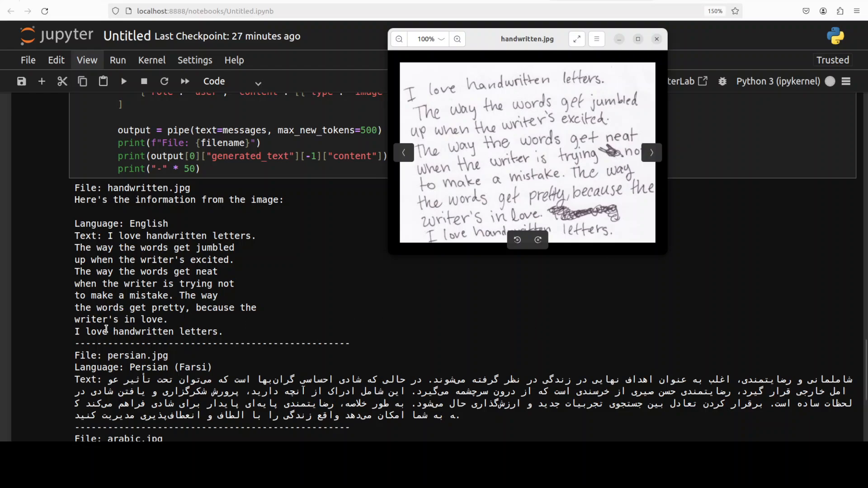
mouse_move(626, 245)
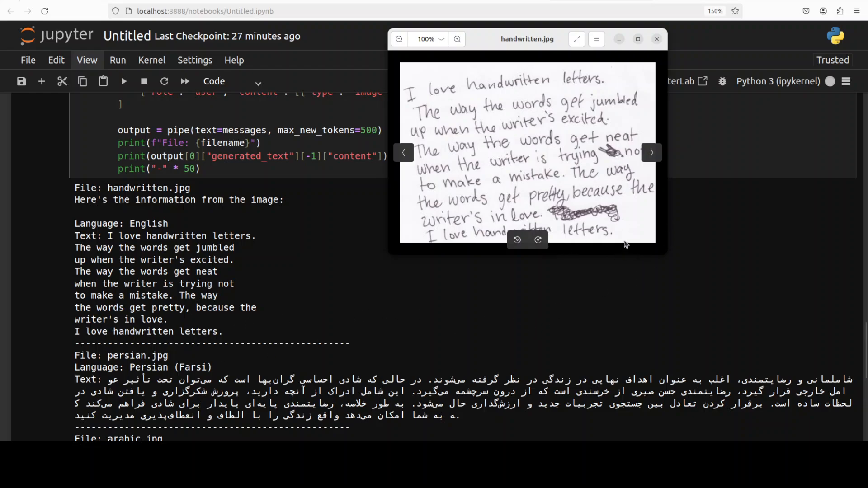
mouse_move(622, 236)
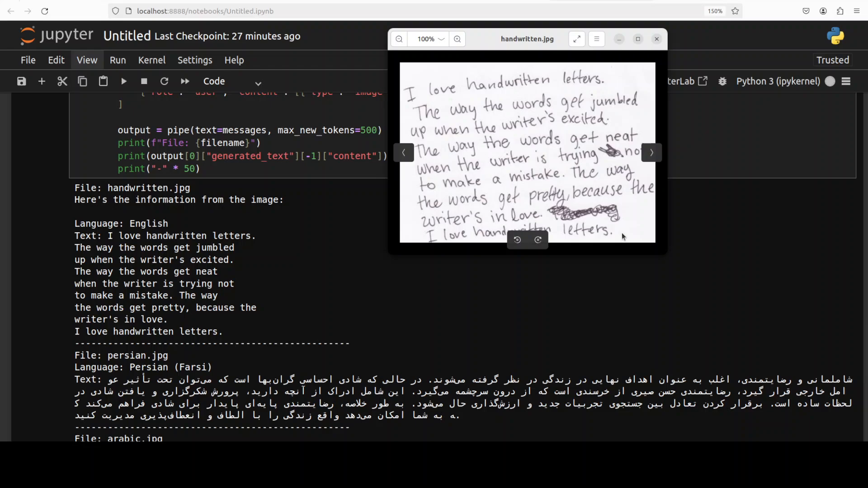
mouse_move(532, 222)
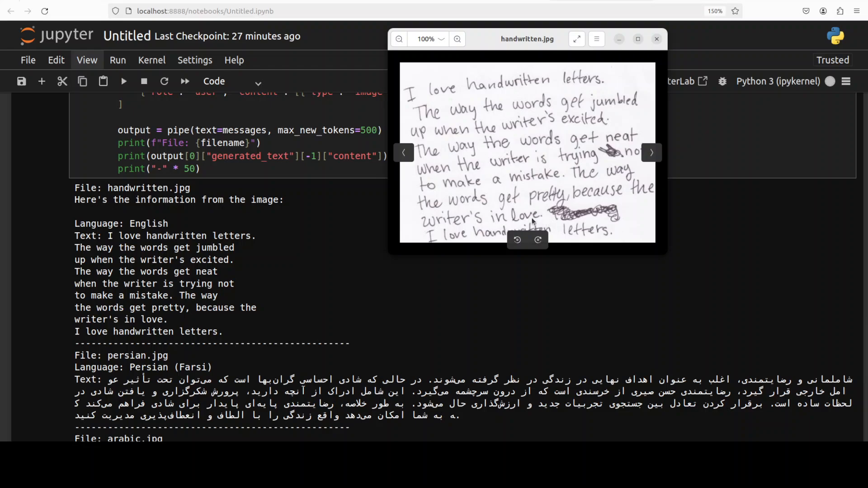
mouse_move(545, 222)
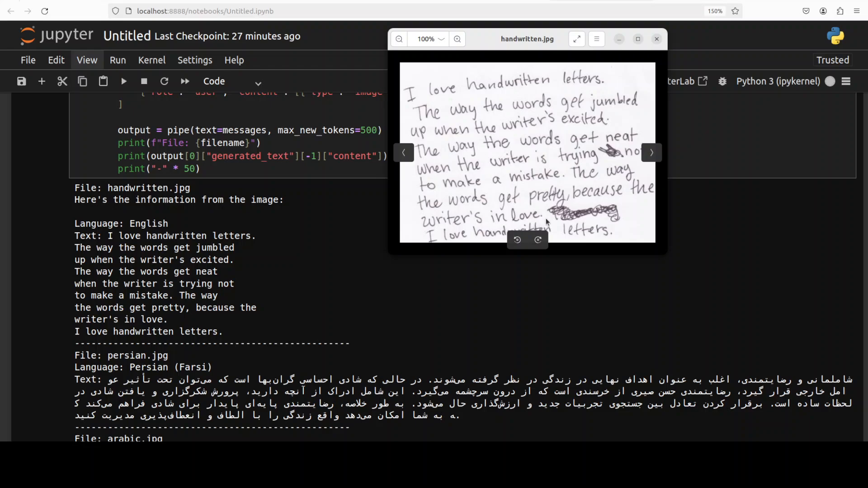
mouse_move(547, 126)
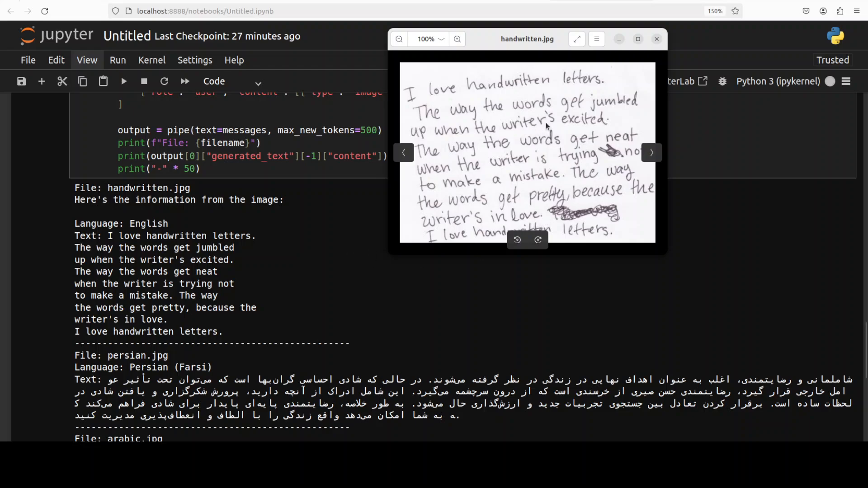
Close handwritten.jpg after confirming its English transcription matches
left_click(657, 39)
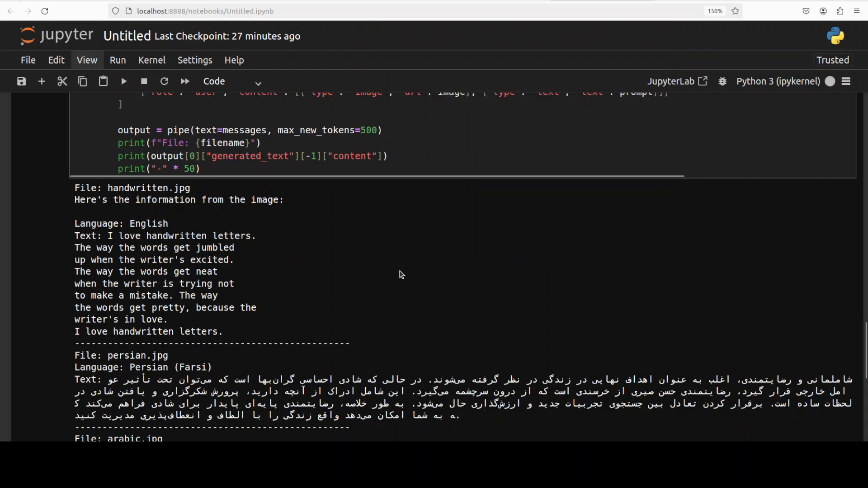
Open persian.jpg, compare it with the Farsi transcription, then close it
scroll("down", 3)
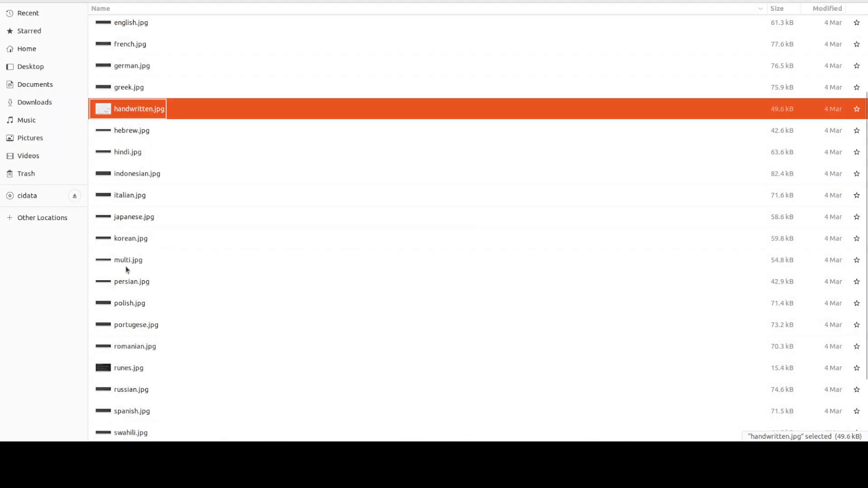
double_click(129, 281)
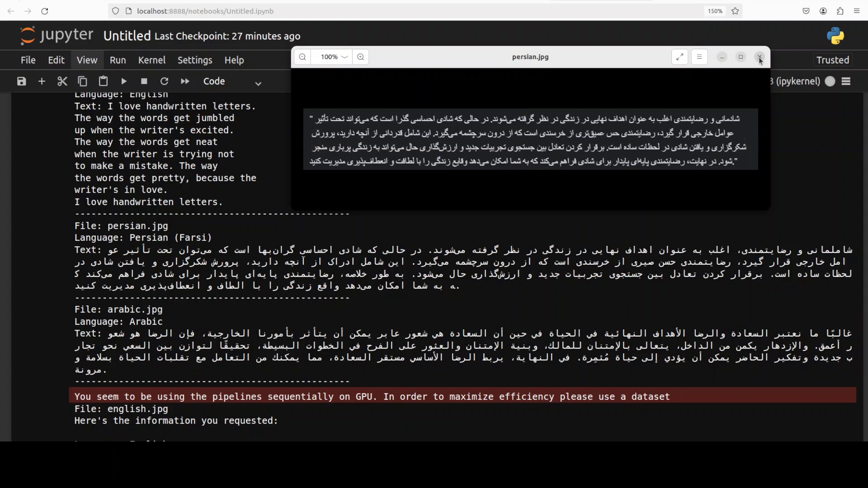
left_click(760, 57)
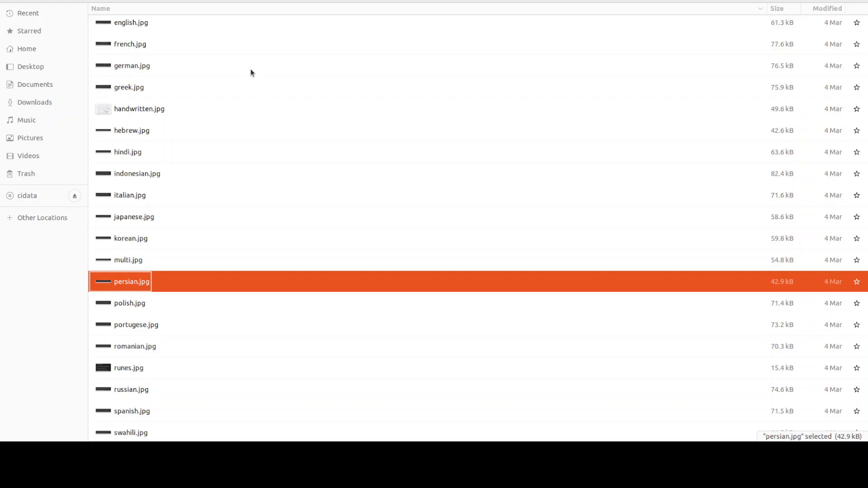
scroll("up", 3)
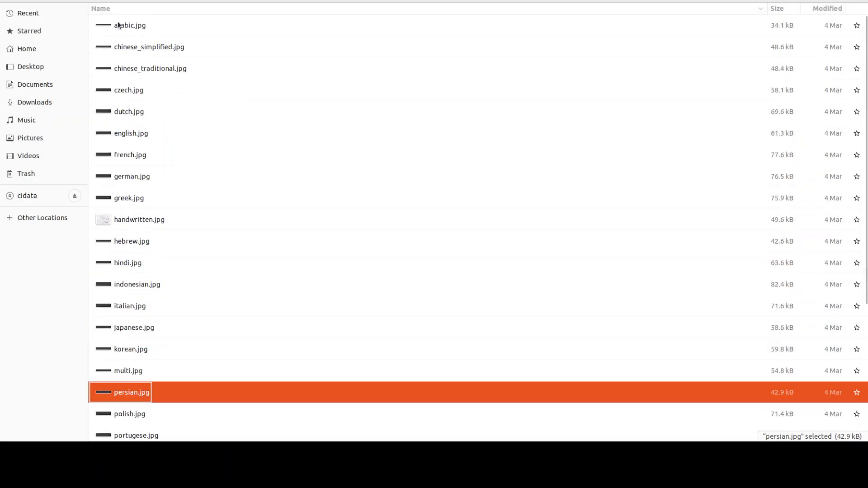
Check arabic.jpg against its Arabic transcription, close it, and open german.jpg
double_click(130, 25)
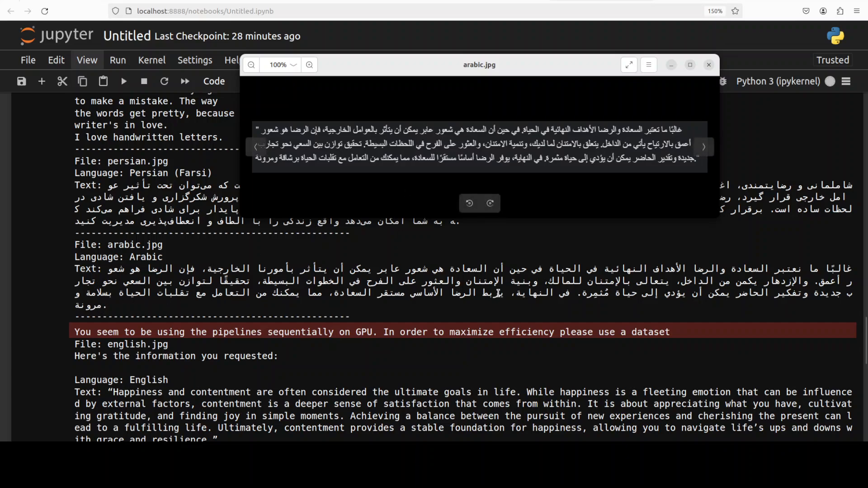
scroll("down", 3)
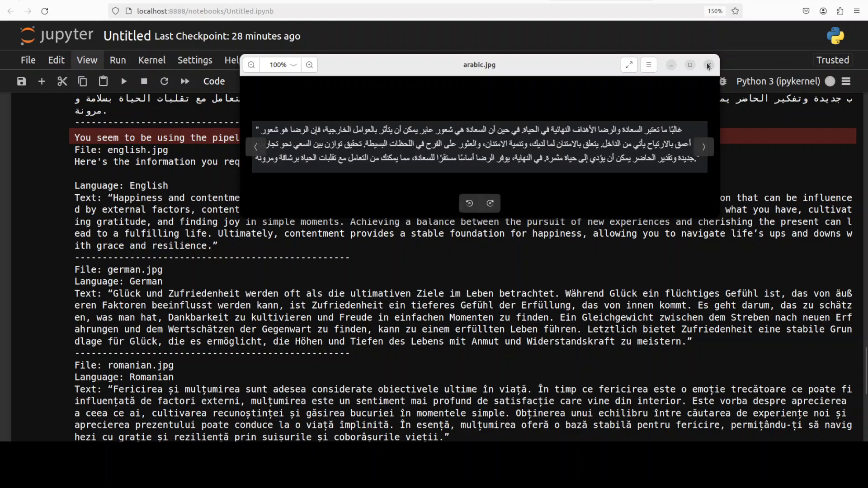
left_click(708, 65)
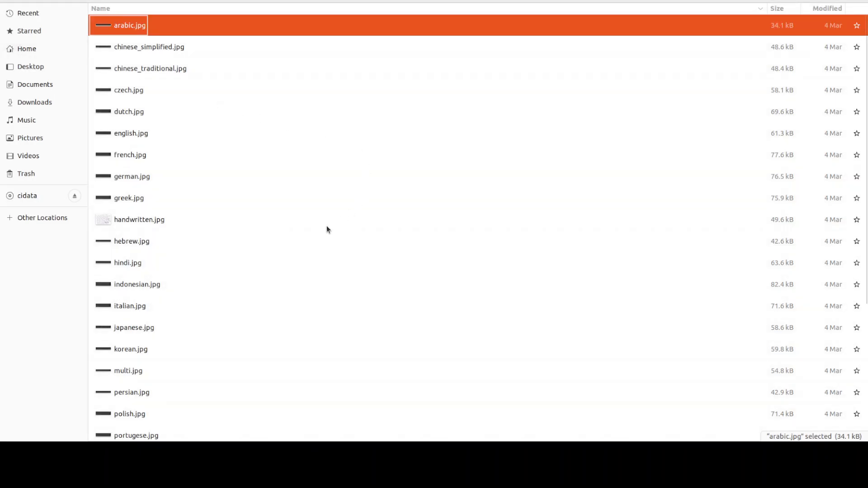
double_click(131, 176)
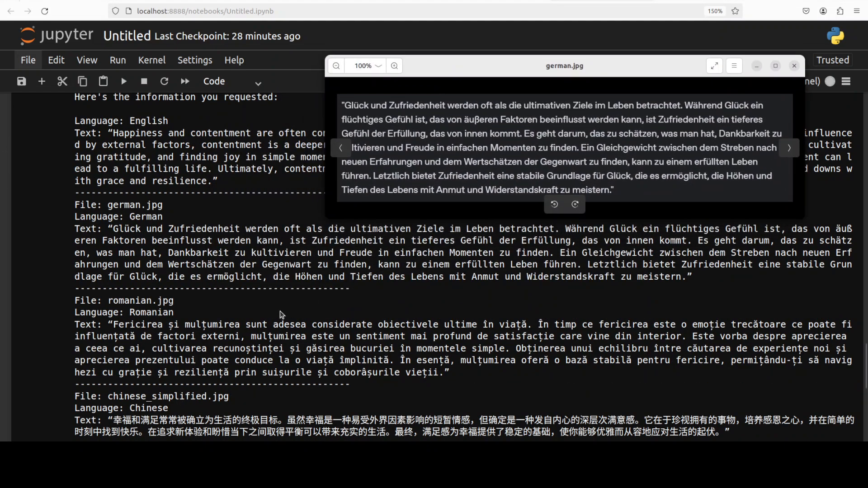
Check german.jpg and chinese_simplified.jpg against their transcriptions, closing each viewer
scroll("down", 3)
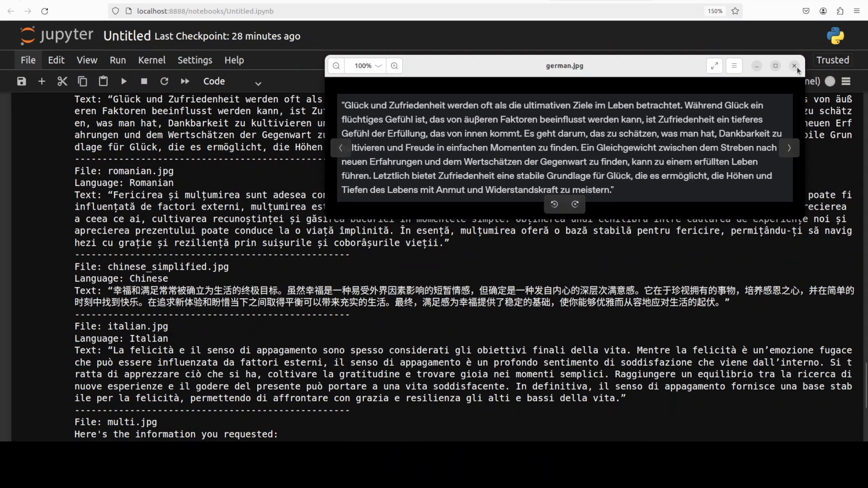
left_click(796, 66)
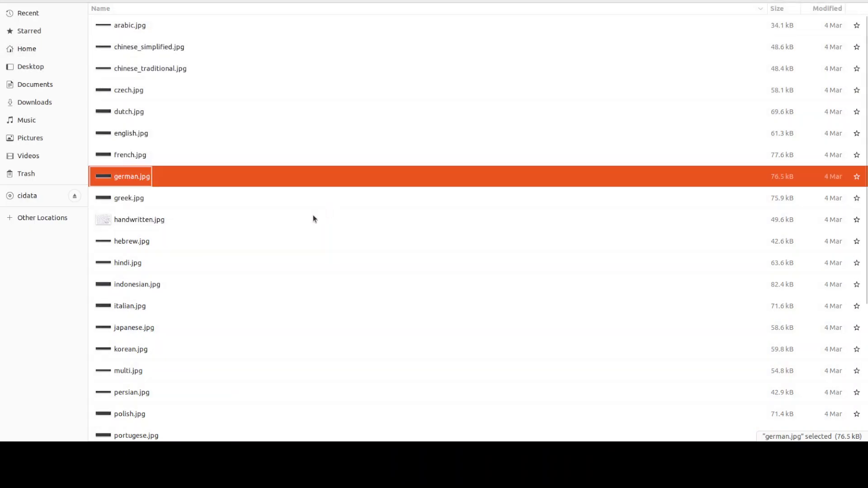
left_click(147, 47)
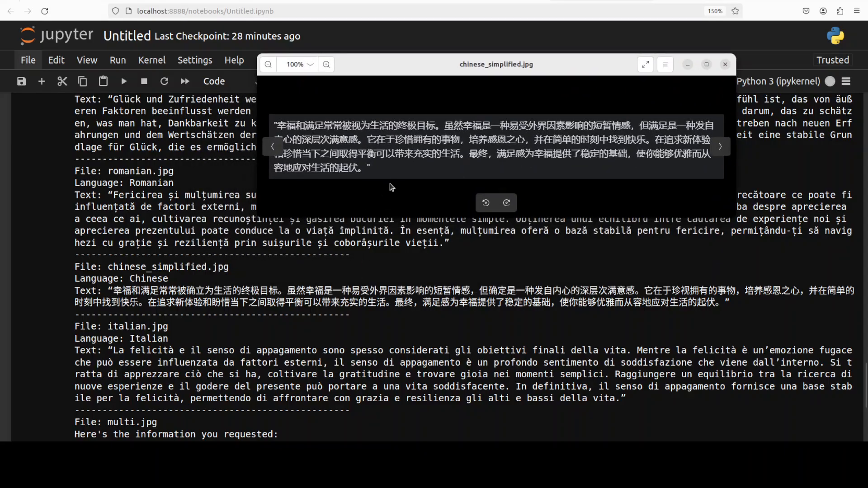
mouse_move(422, 182)
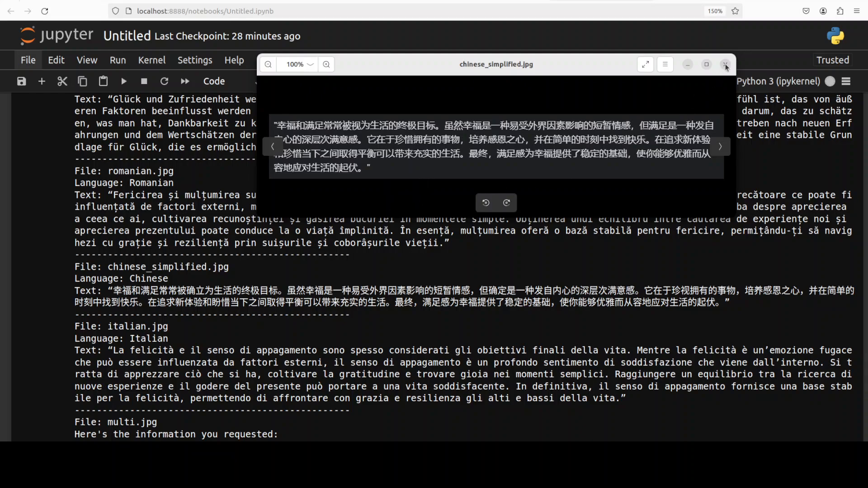
left_click(726, 64)
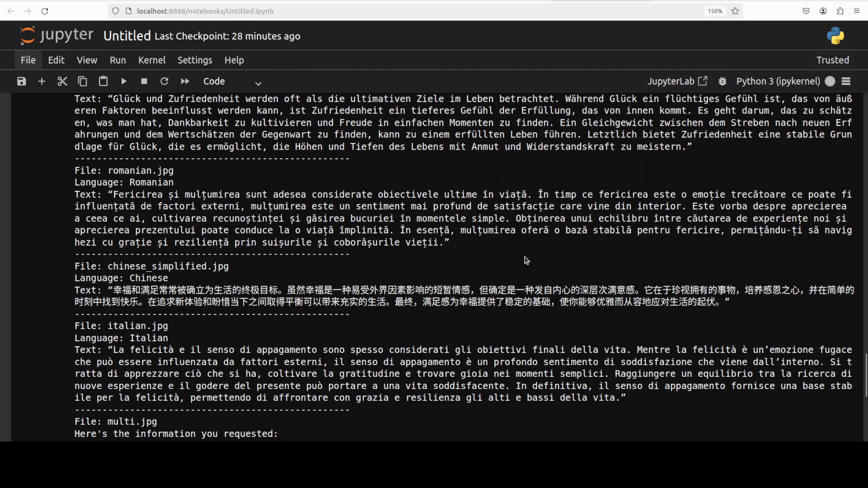
Open multi.jpg beside Gemma's nine-language transcription, including English, French, Chinese and Hindi
scroll("down", 3)
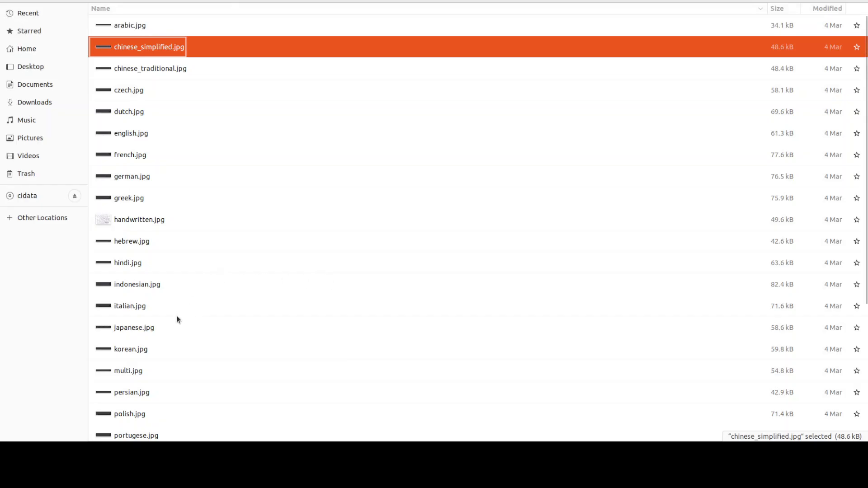
double_click(128, 370)
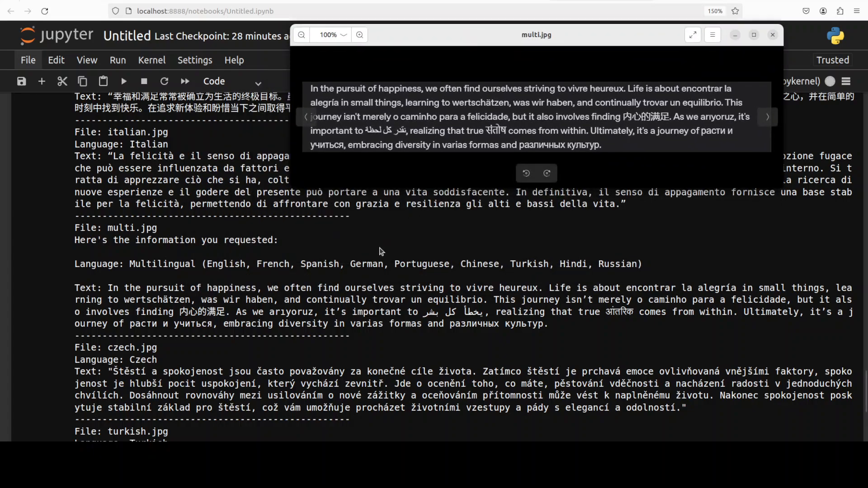
mouse_move(255, 292)
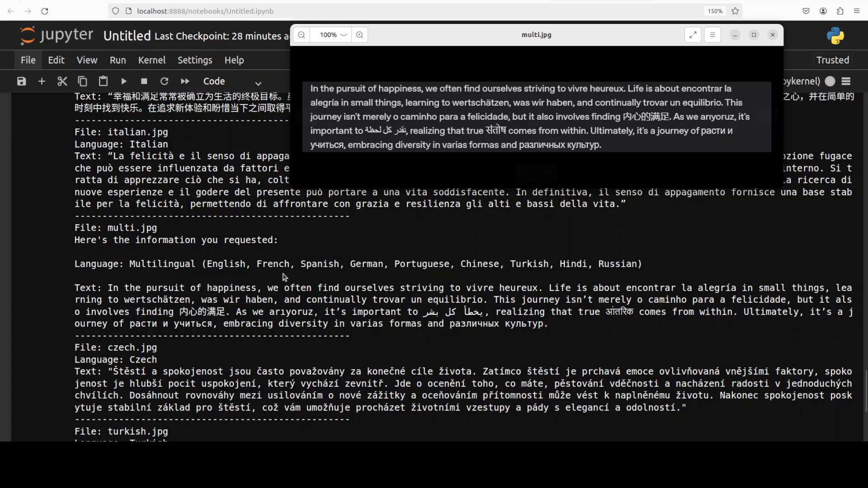
mouse_move(626, 272)
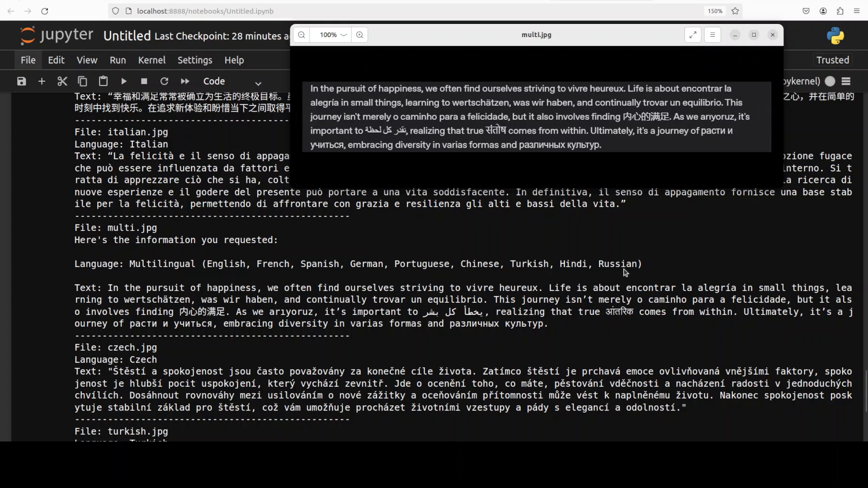
mouse_move(483, 328)
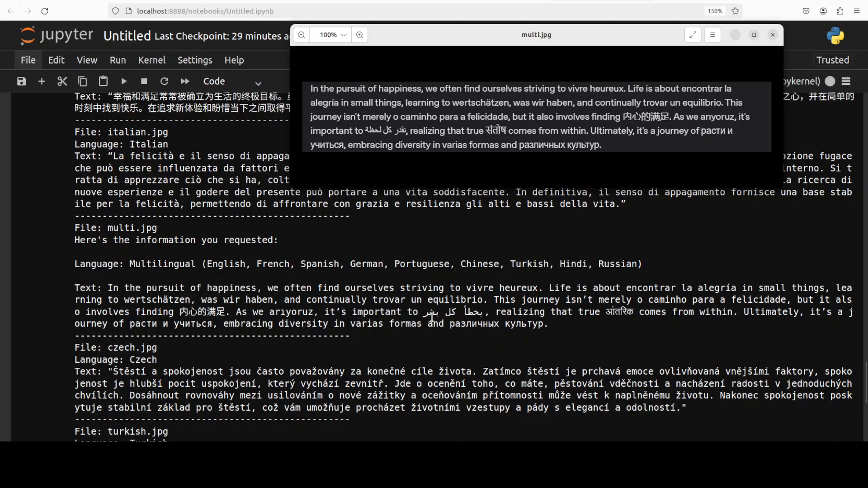
mouse_move(376, 143)
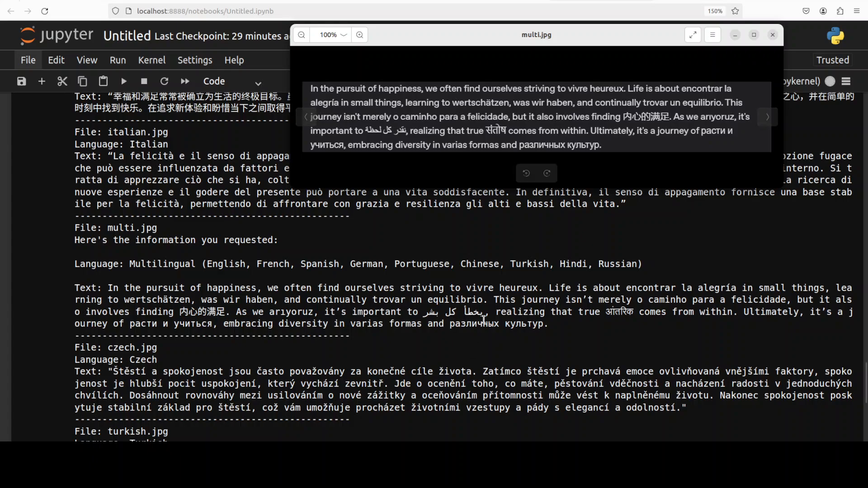
mouse_move(436, 321)
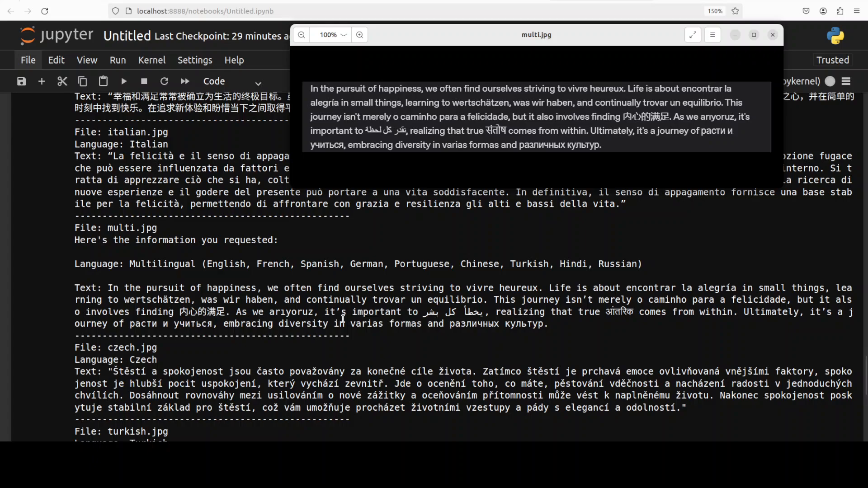
mouse_move(469, 244)
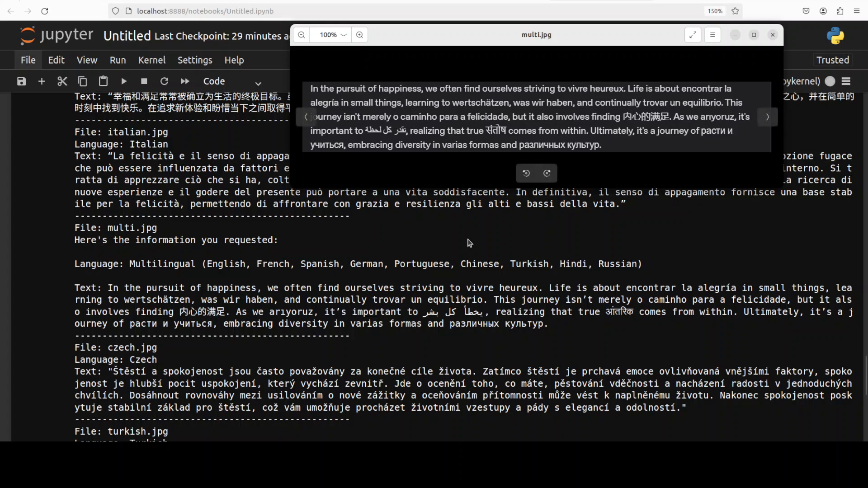
mouse_move(410, 227)
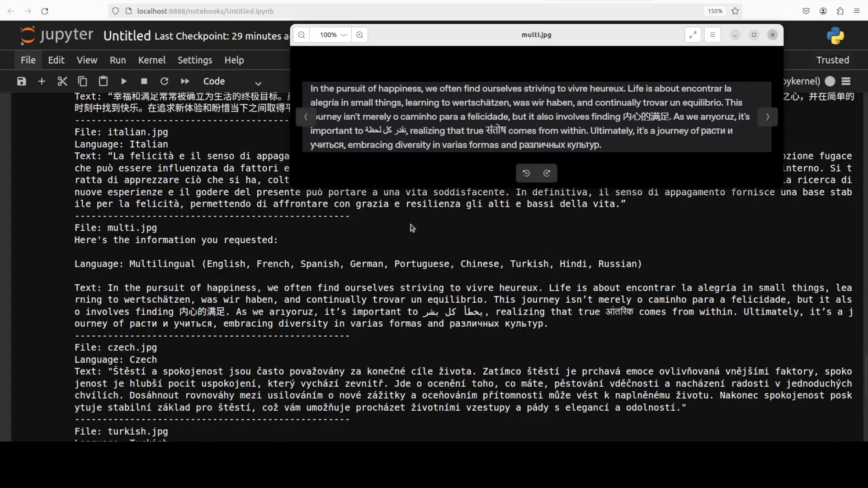
Close multi.jpg and scroll the OCR output down to the Urdu and Vietnamese results
left_click(772, 35)
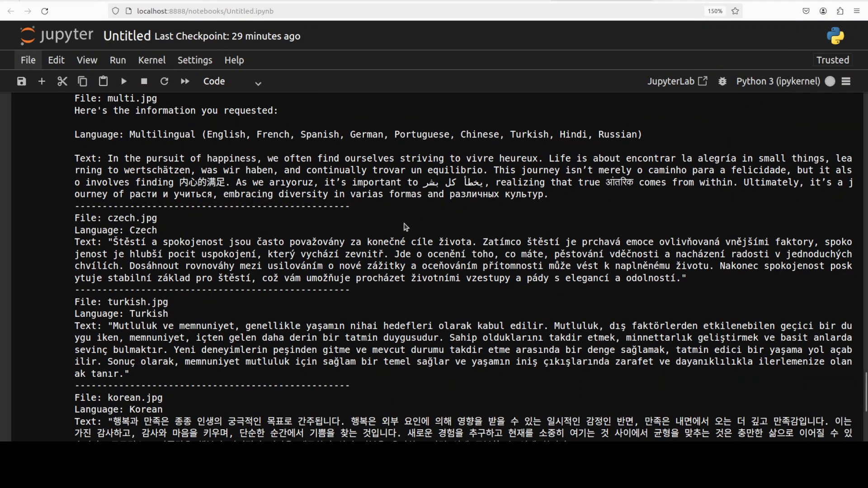
scroll("down", 3)
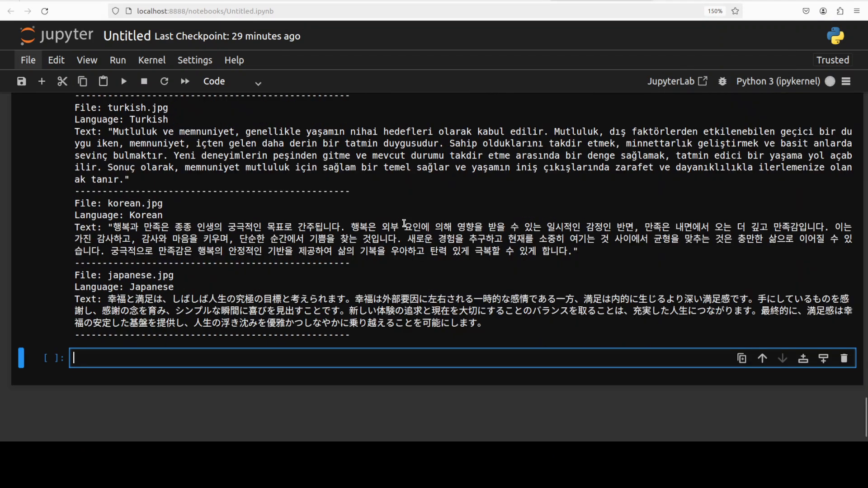
mouse_move(397, 338)
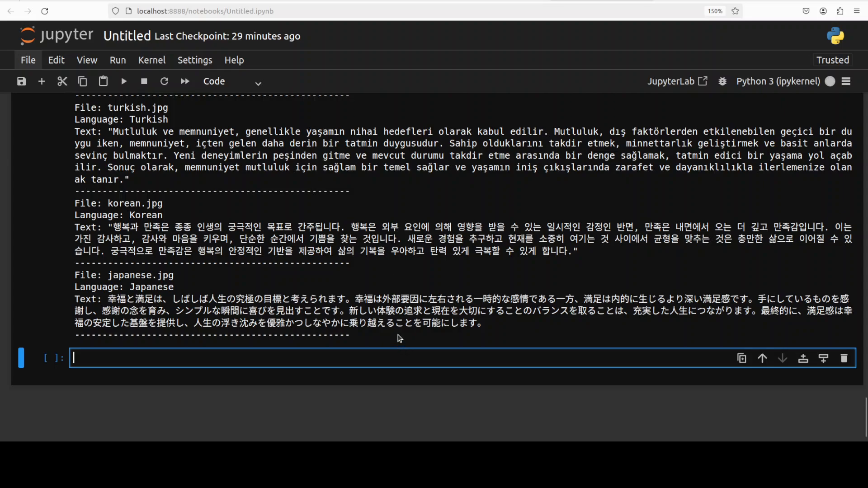
scroll("up", 3)
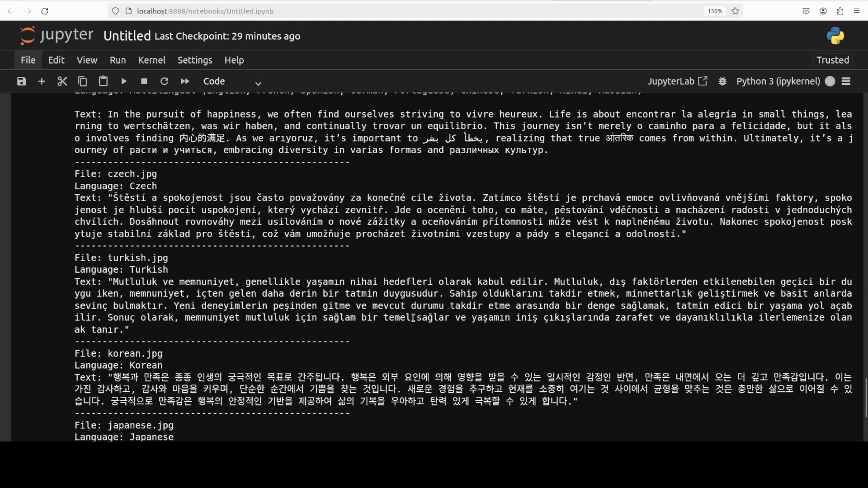
scroll("up", 3)
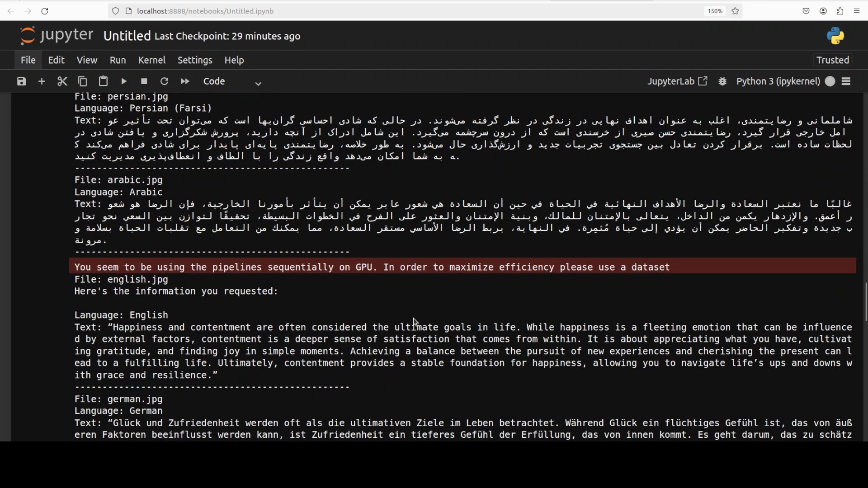
scroll("down", 3)
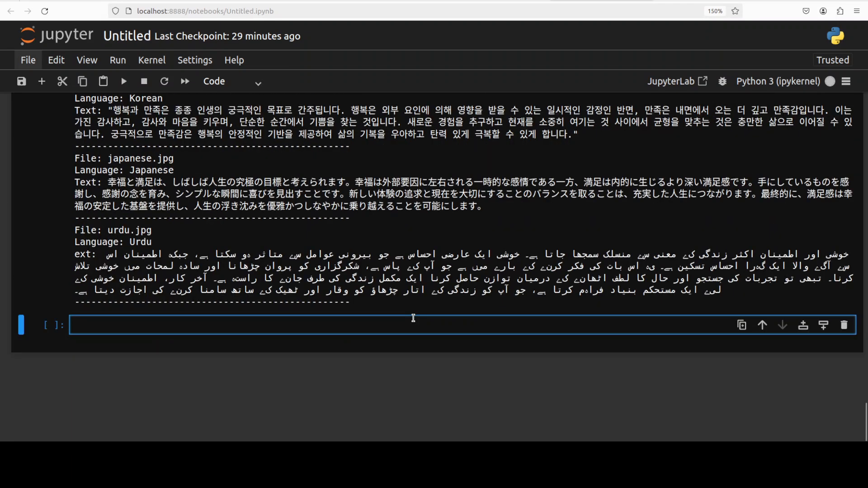
mouse_move(395, 305)
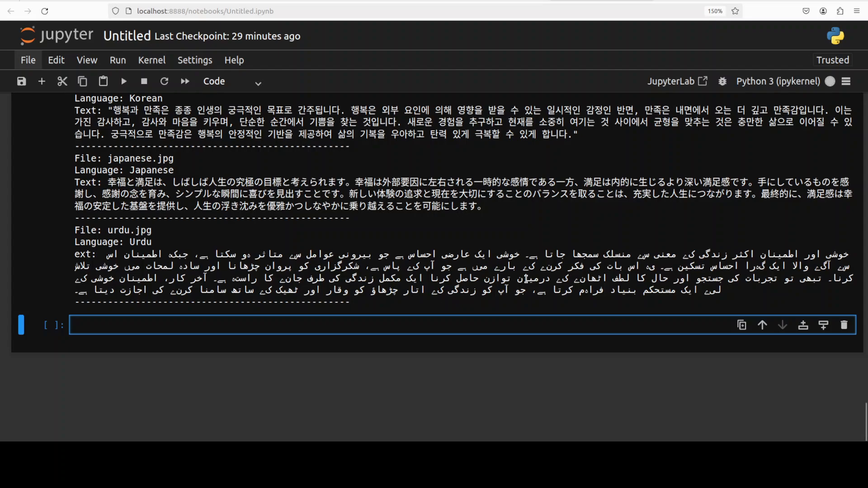
mouse_move(427, 283)
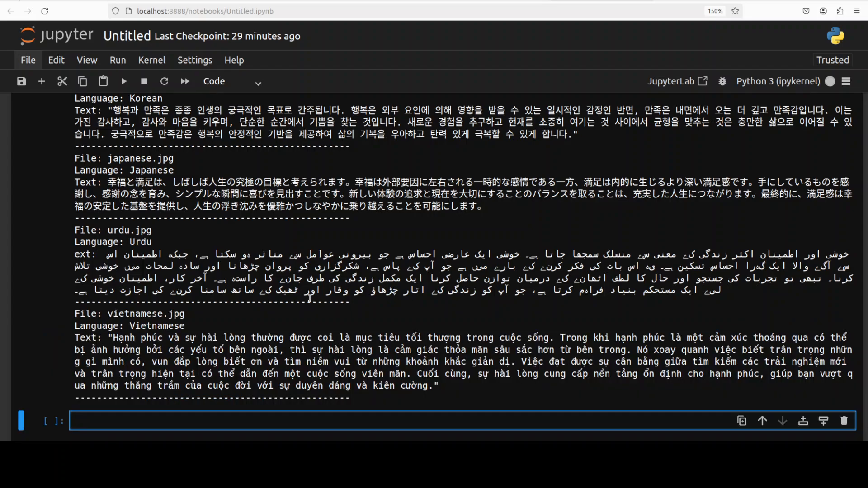
scroll("down", 3)
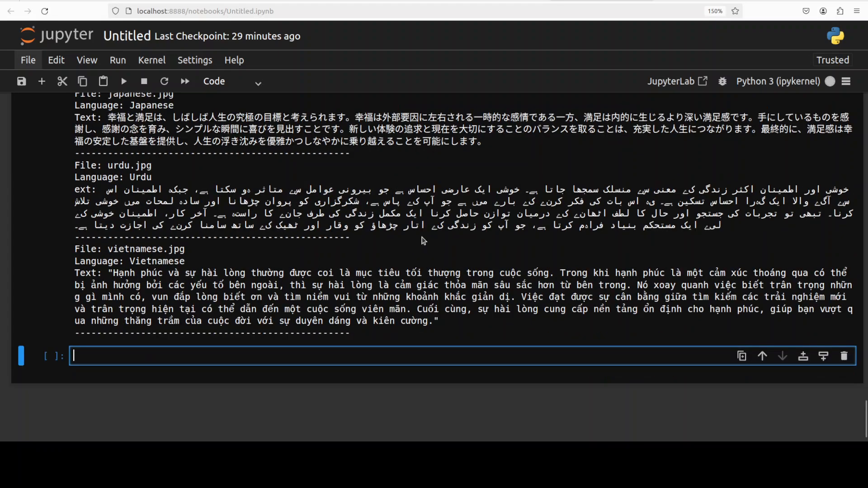
scroll("down", 3)
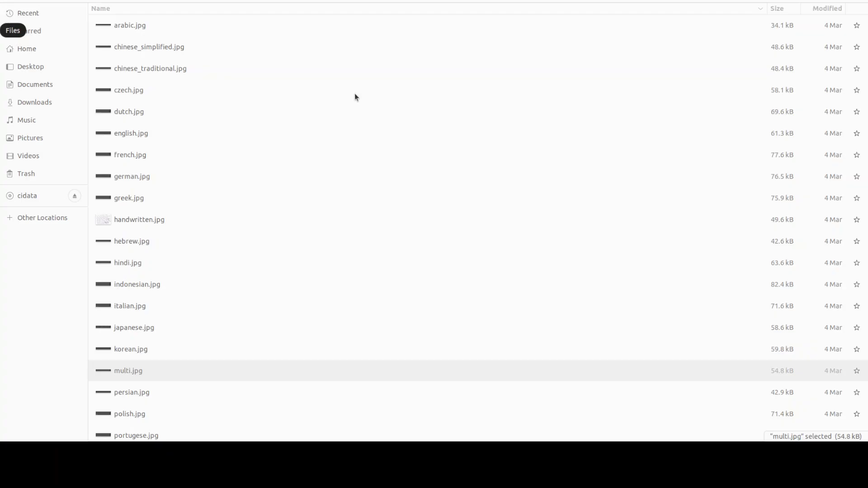
scroll("down", 3)
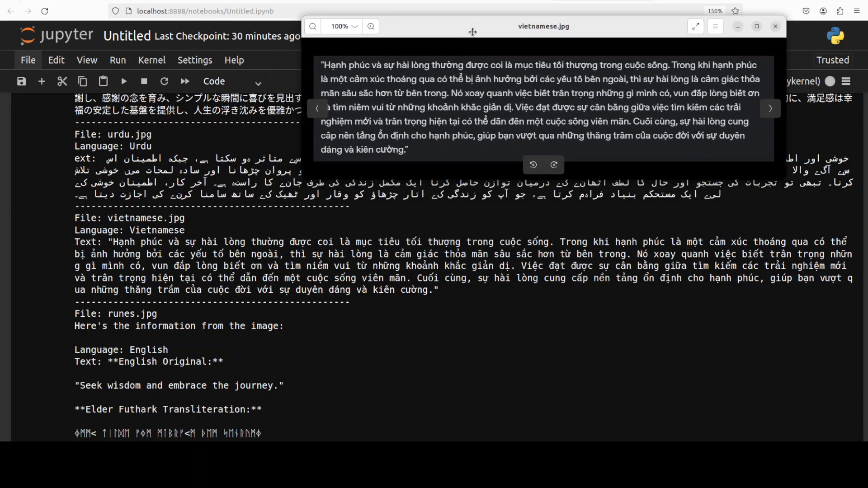
mouse_move(402, 128)
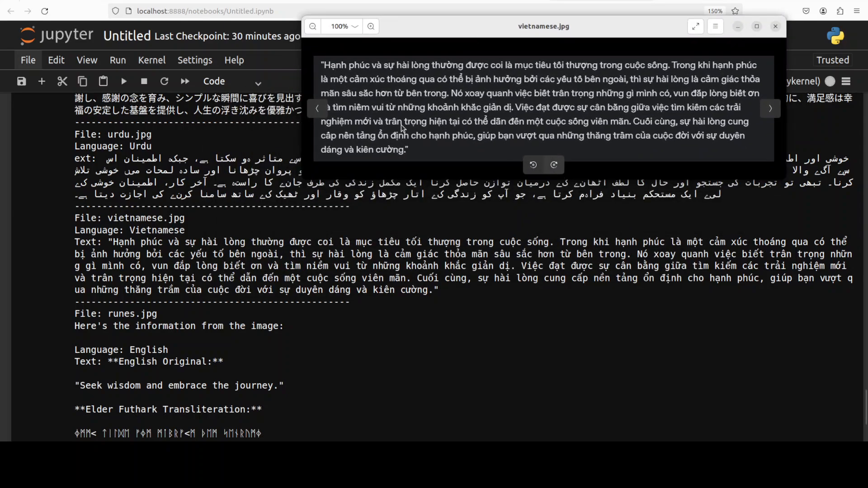
mouse_move(443, 153)
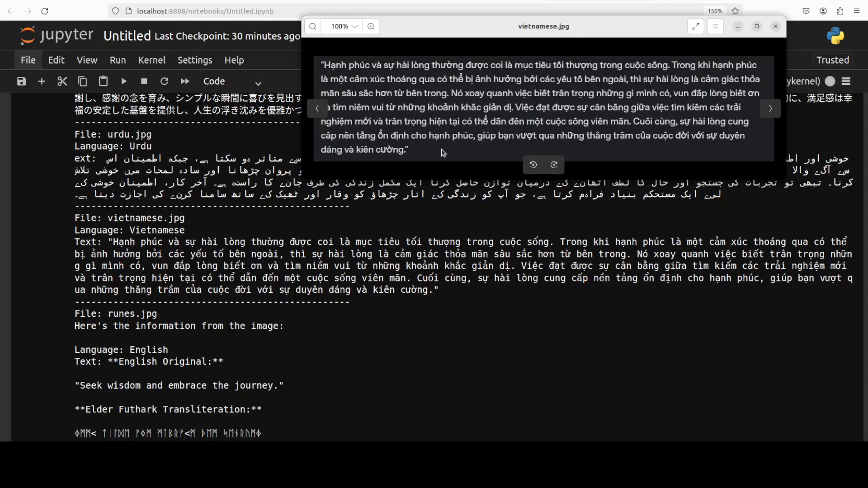
mouse_move(776, 27)
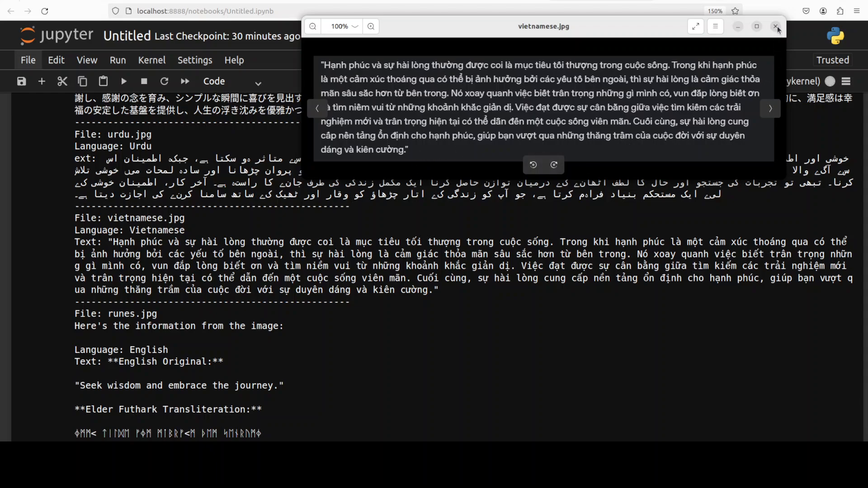
left_click(777, 26)
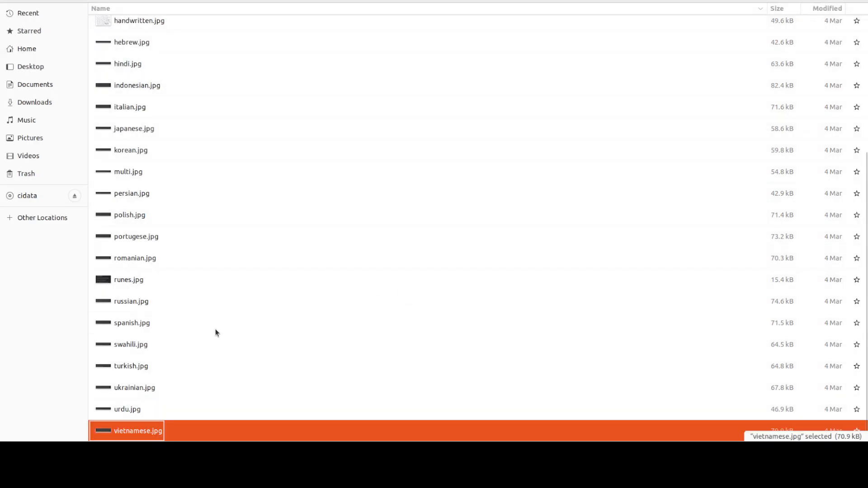
mouse_move(146, 173)
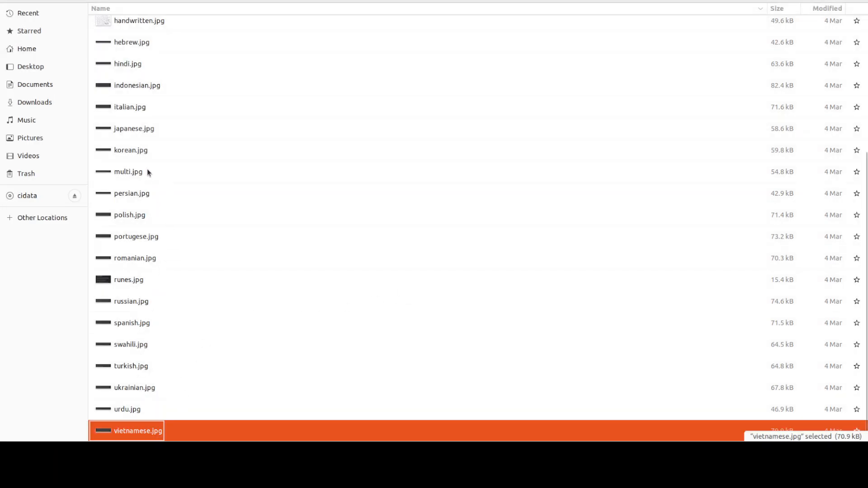
mouse_move(301, 190)
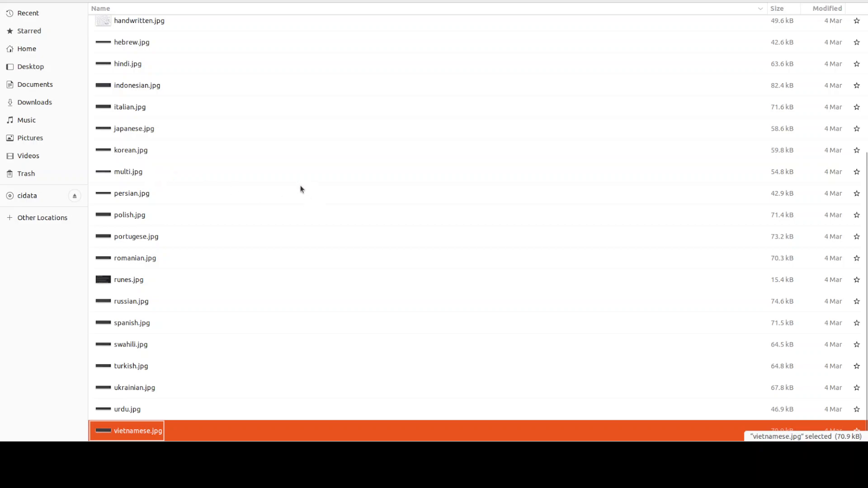
Compare runes.jpg with its transcription, then read the Polish, French, Spanish and Greek results
left_click(128, 280)
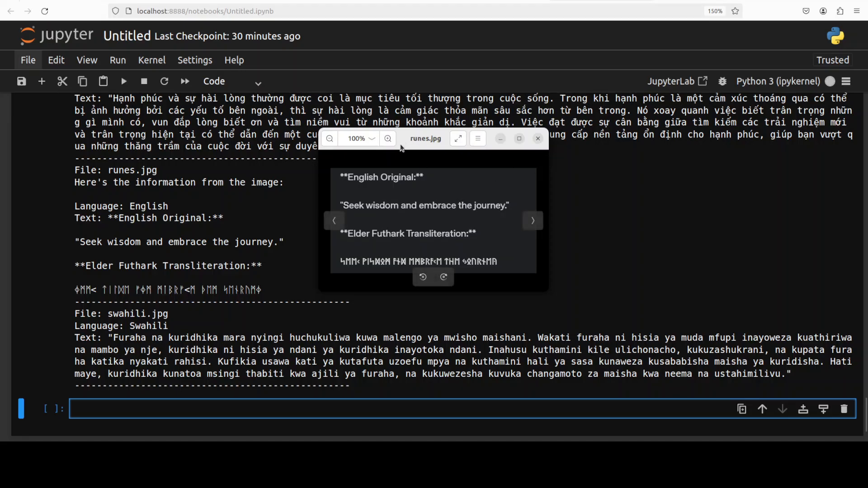
mouse_move(403, 140)
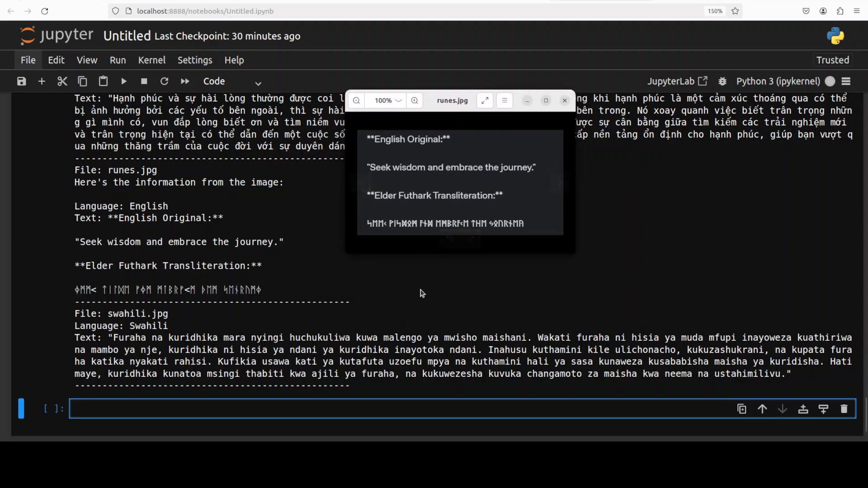
mouse_move(528, 234)
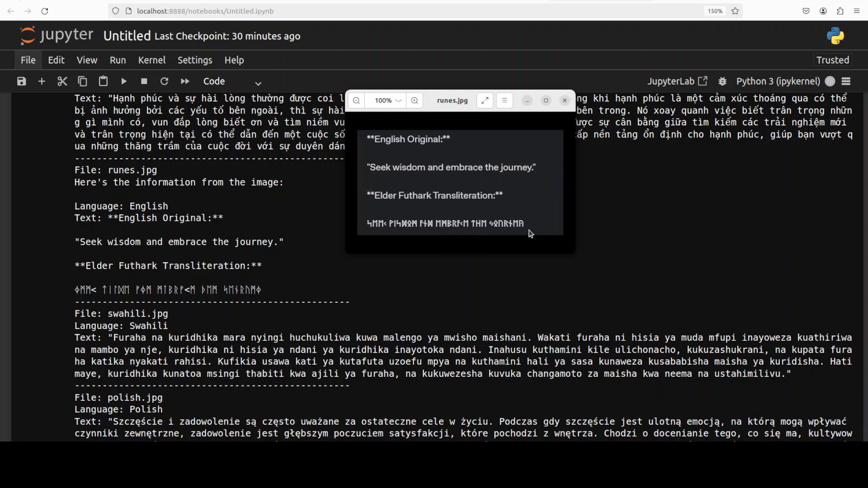
mouse_move(528, 232)
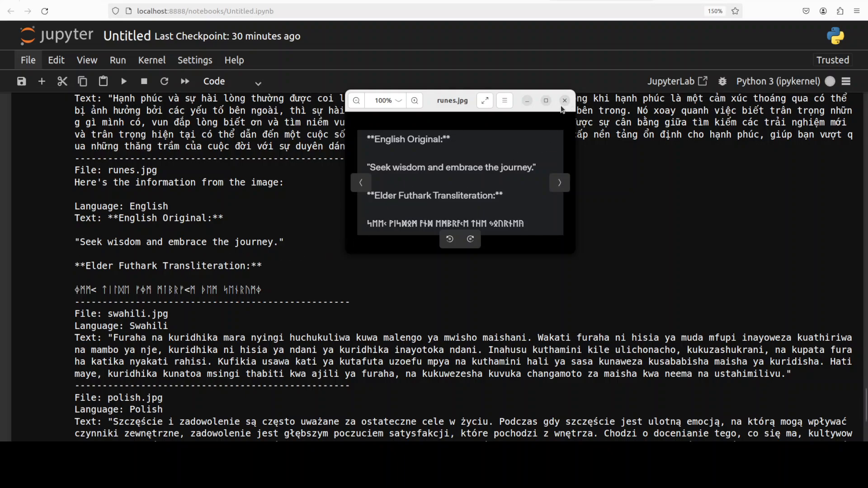
mouse_move(575, 102)
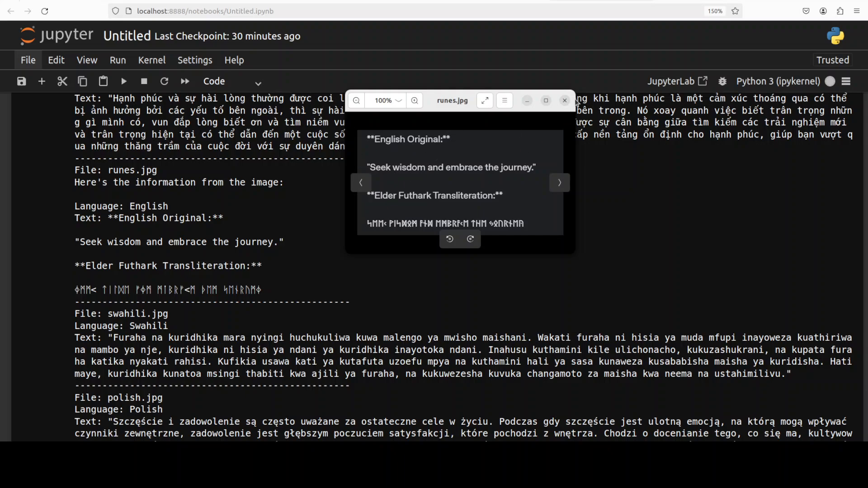
left_click(565, 101)
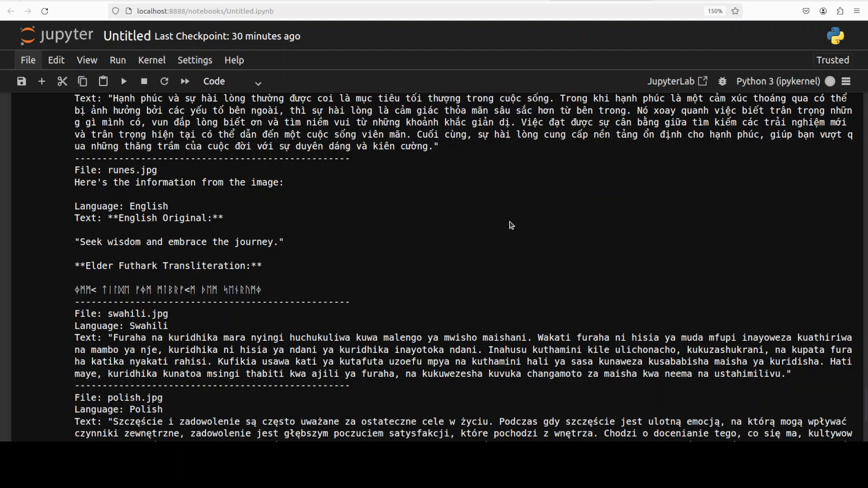
scroll("down", 3)
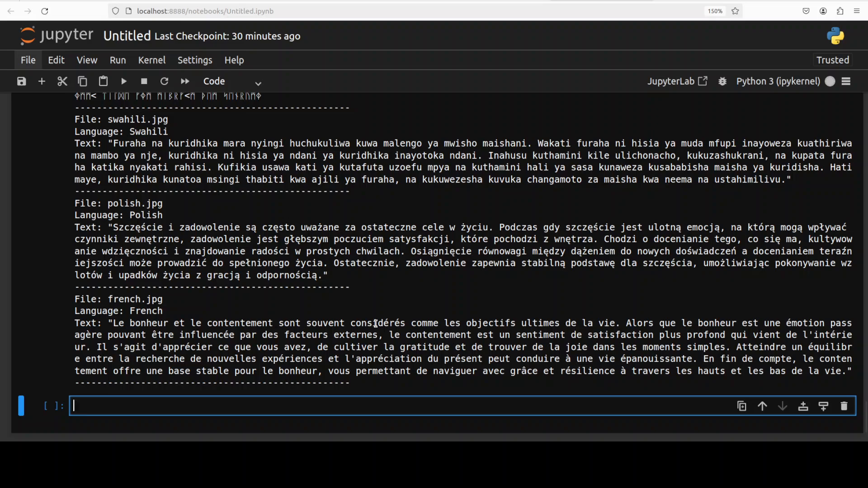
scroll("down", 3)
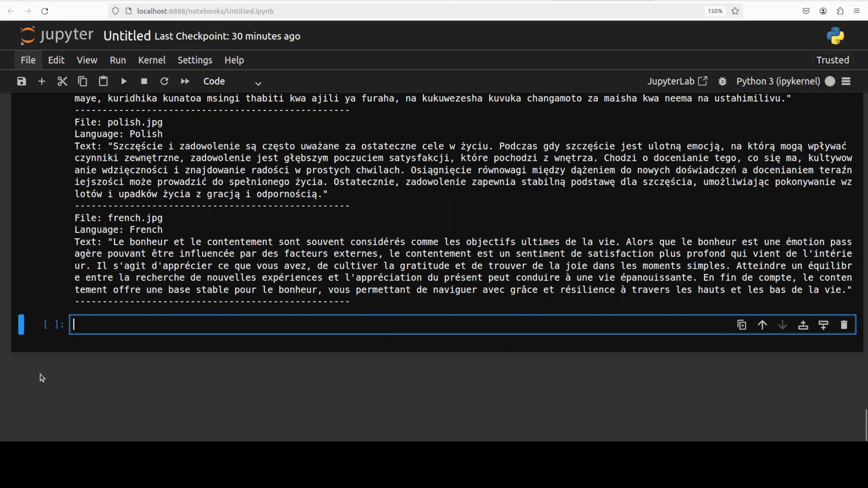
left_click(123, 81)
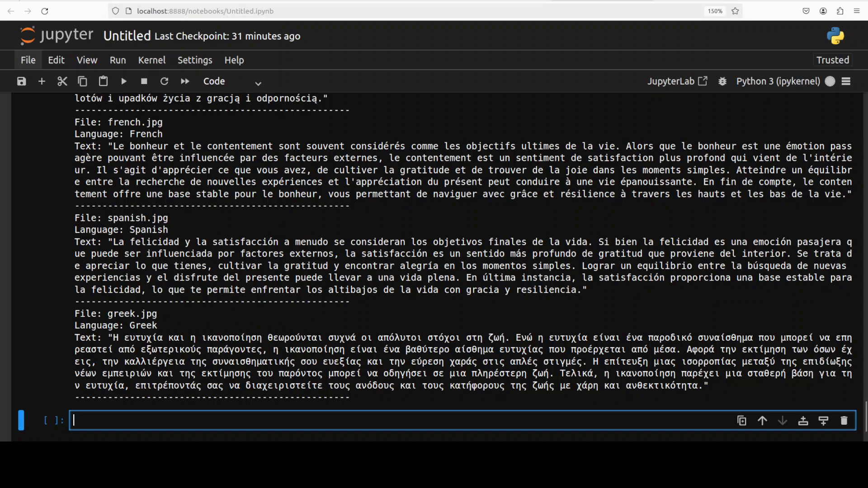
scroll("up", 3)
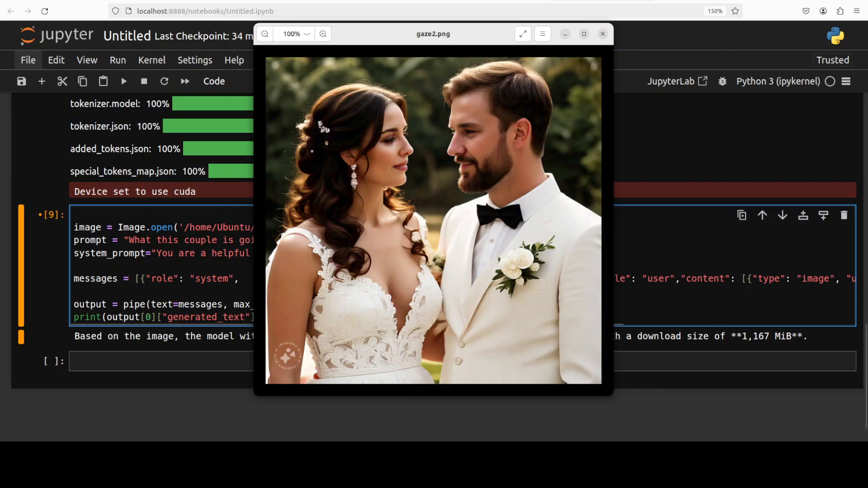
left_click(602, 34)
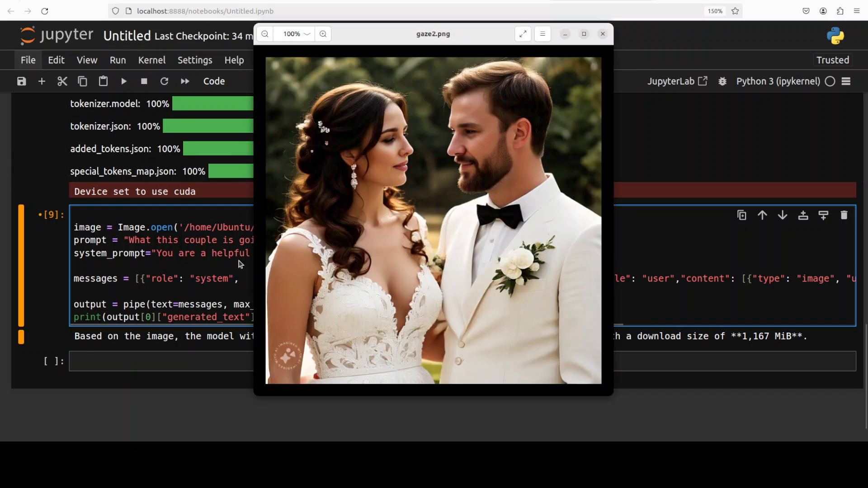
left_click(602, 34)
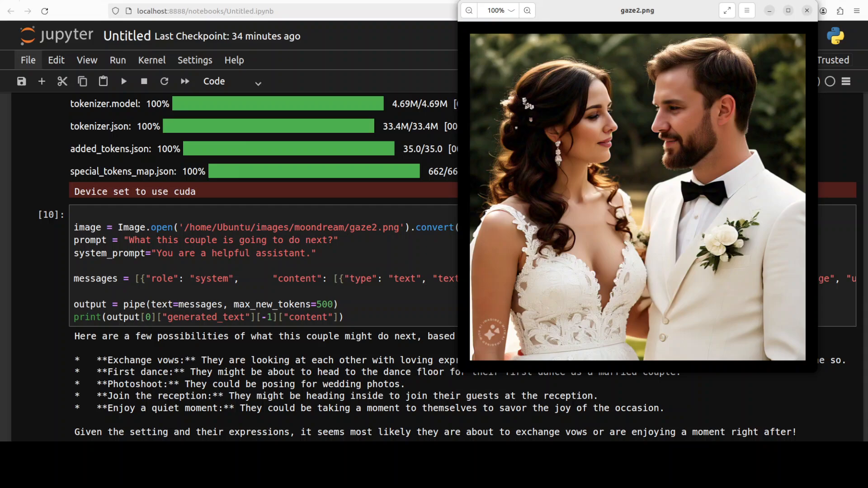
scroll("down", 3)
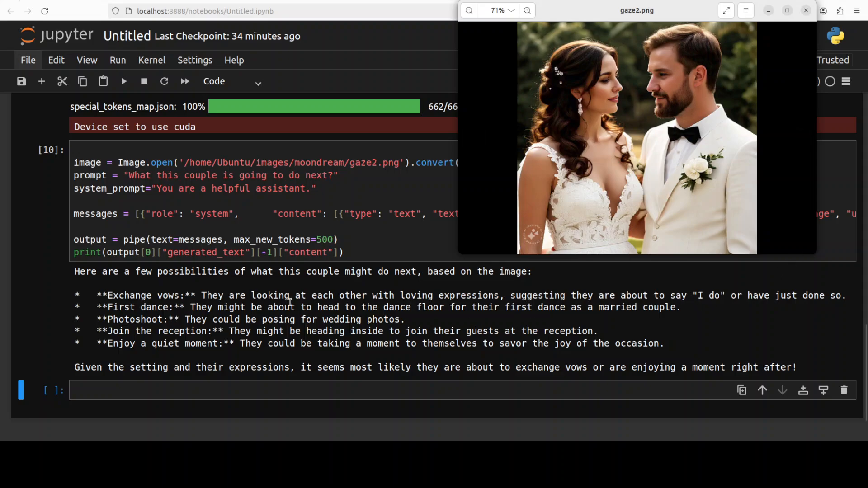
mouse_move(572, 307)
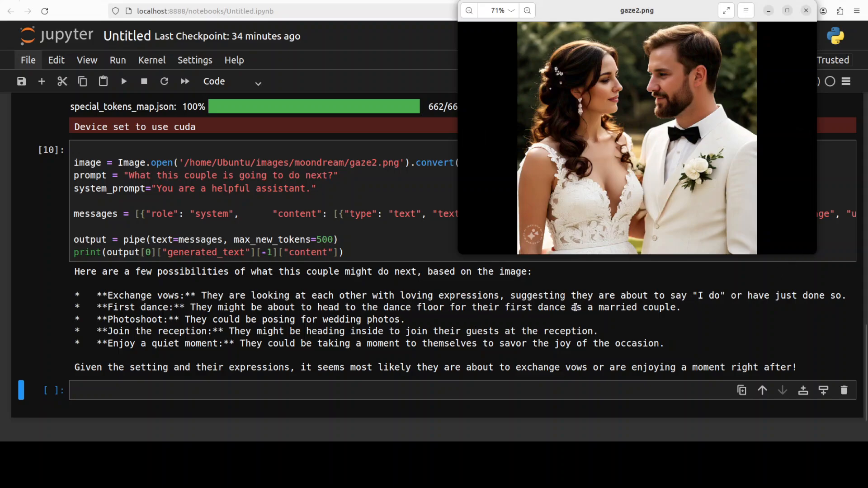
mouse_move(803, 308)
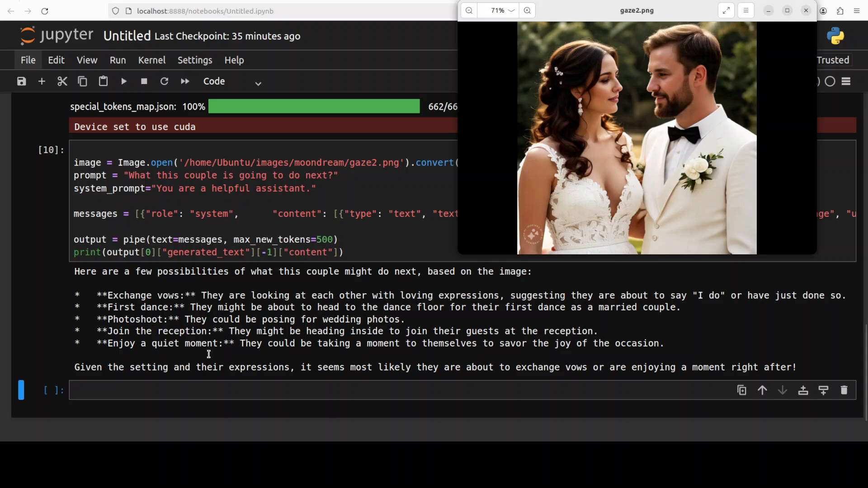
mouse_move(272, 383)
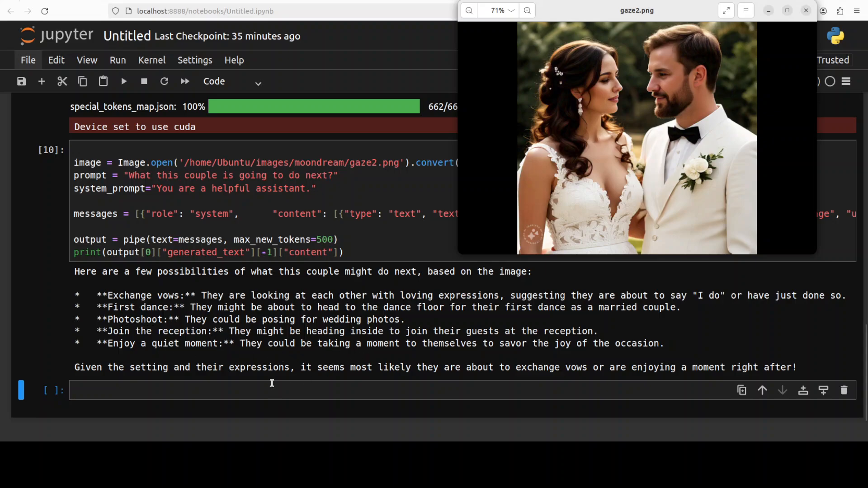
mouse_move(441, 380)
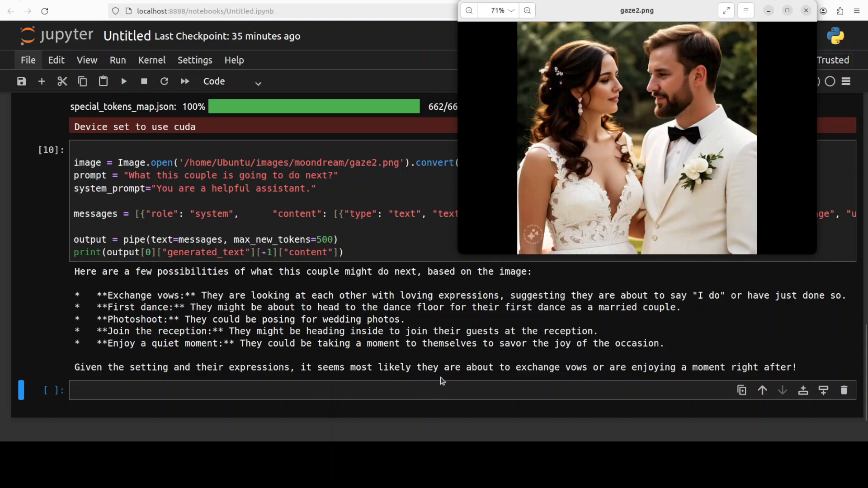
mouse_move(706, 382)
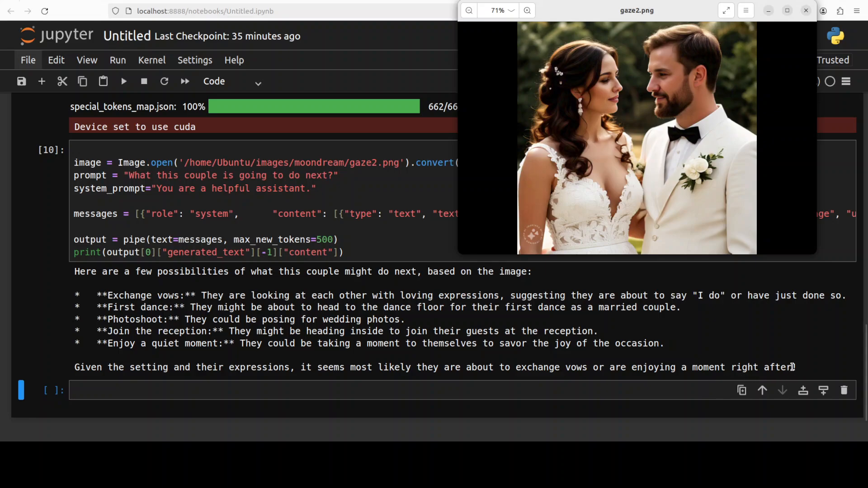
mouse_move(463, 376)
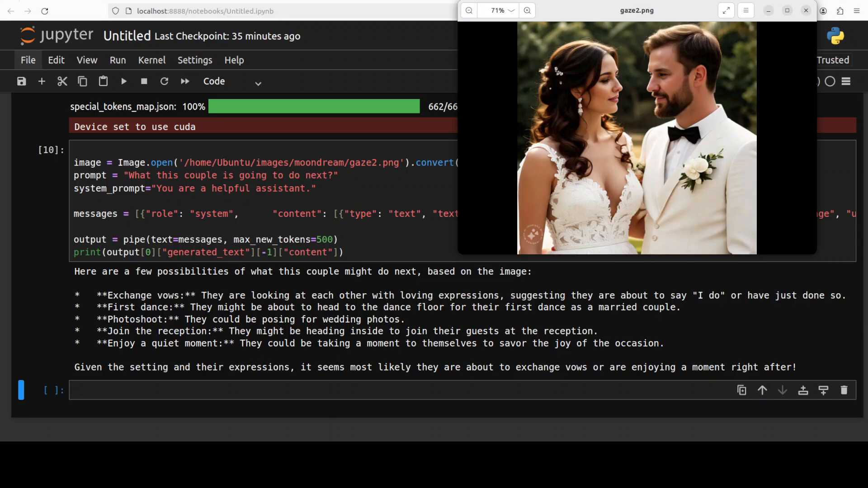
Run the gaze1.png self-driving car prompt and read Gemma's level-dependent safety answer
left_click(123, 81)
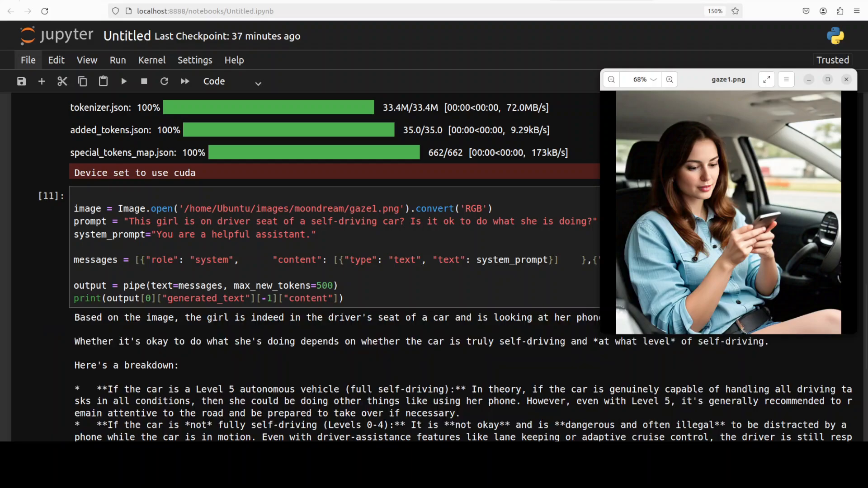
scroll("down", 3)
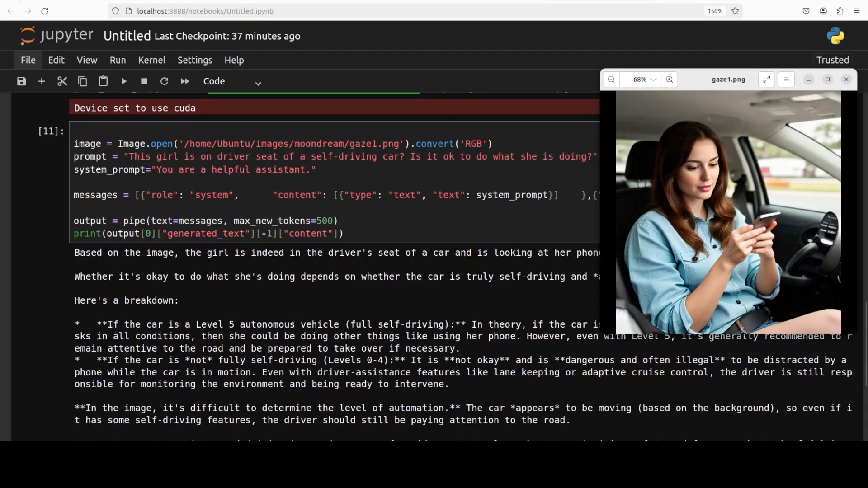
scroll("down", 3)
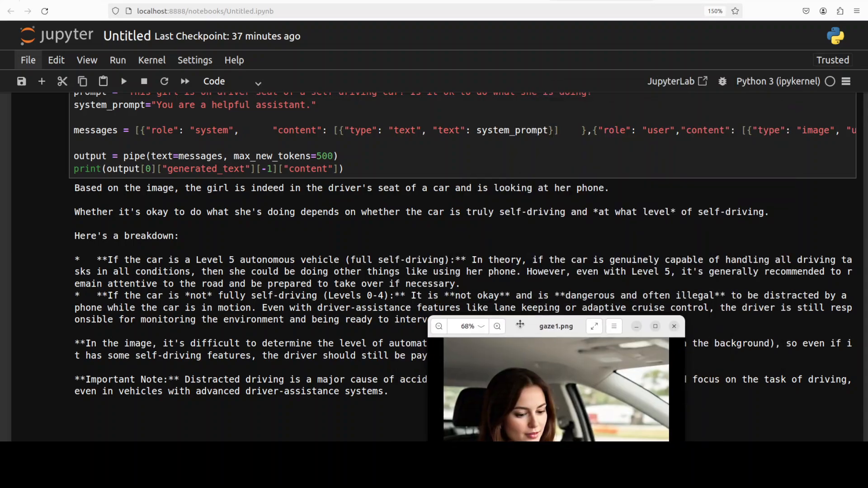
mouse_move(640, 52)
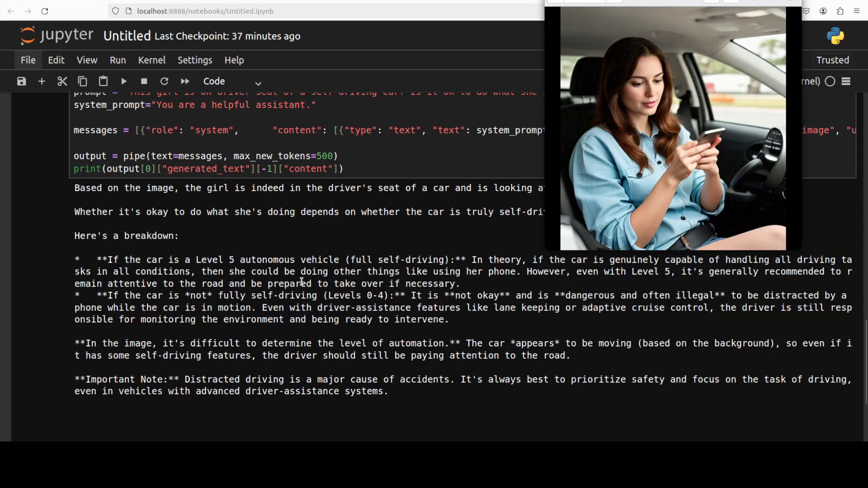
mouse_move(566, 281)
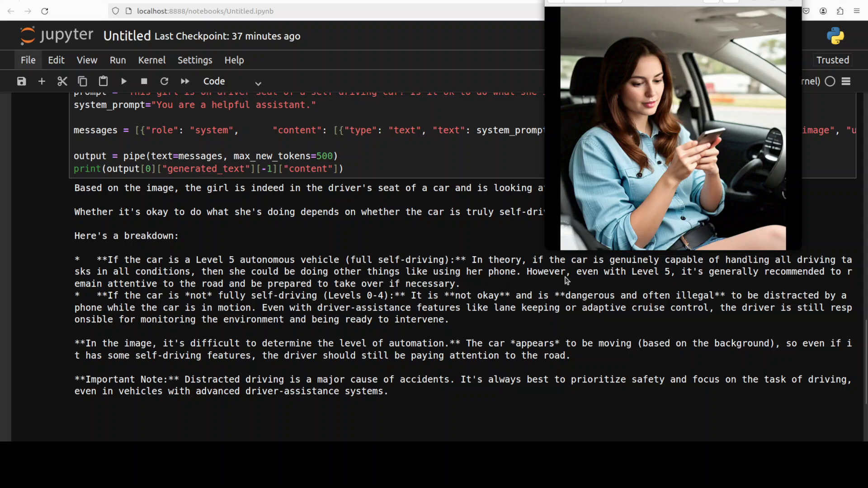
mouse_move(716, 286)
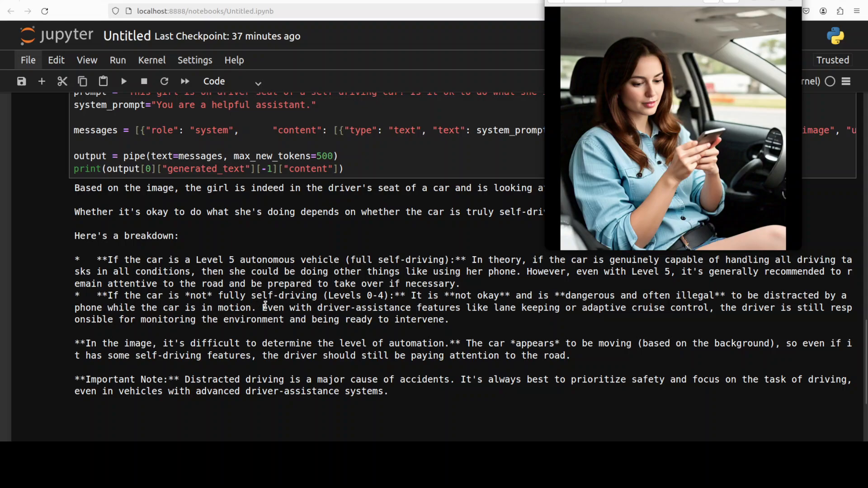
mouse_move(457, 324)
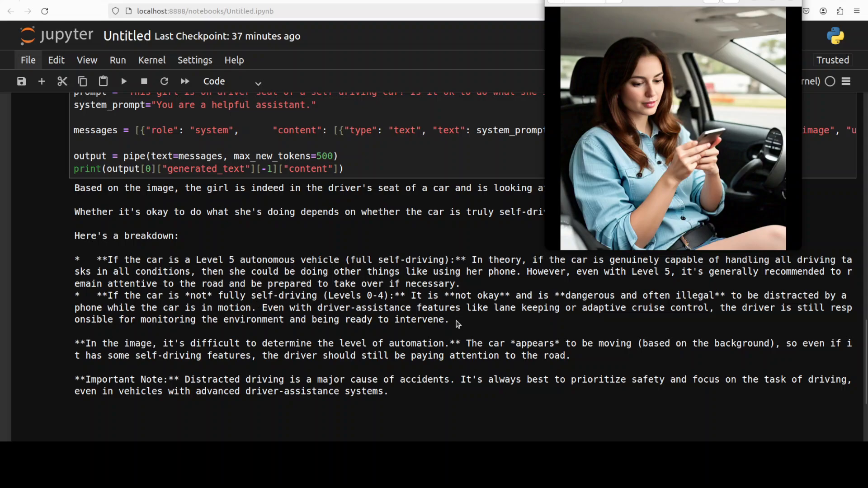
mouse_move(709, 311)
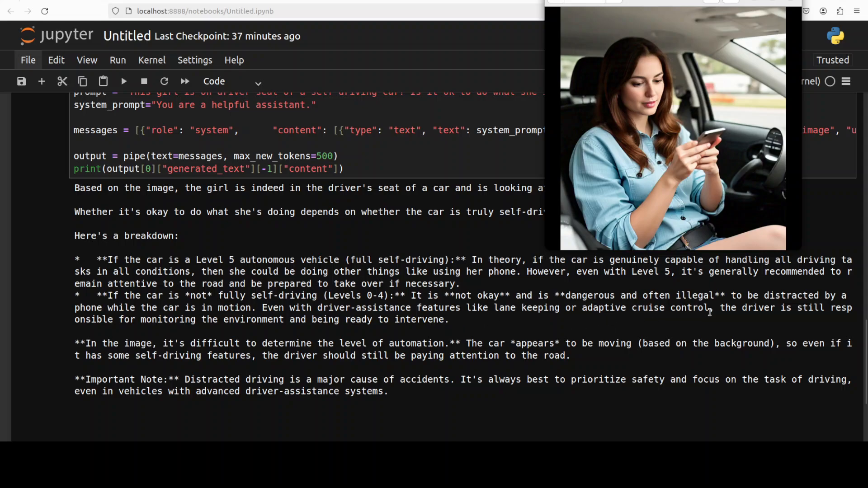
mouse_move(441, 355)
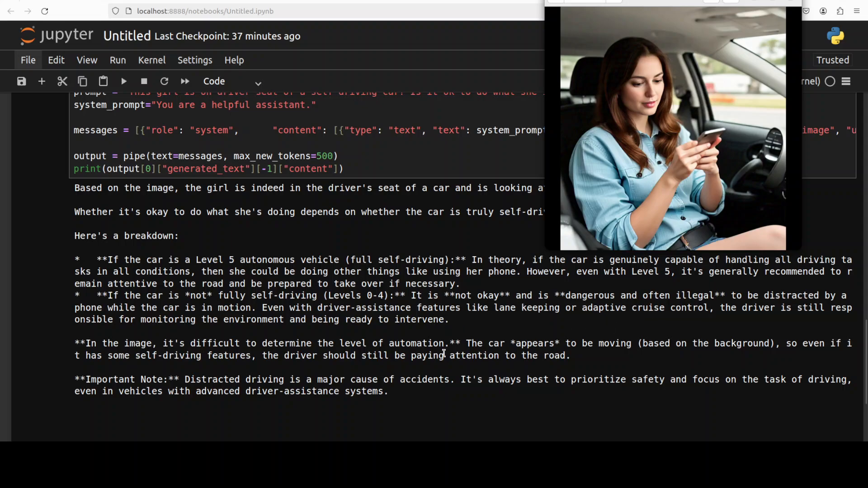
mouse_move(616, 362)
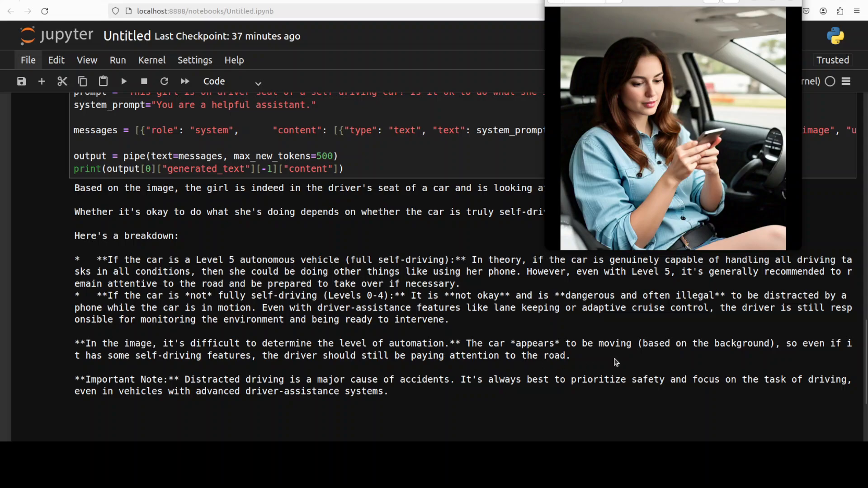
mouse_move(769, 354)
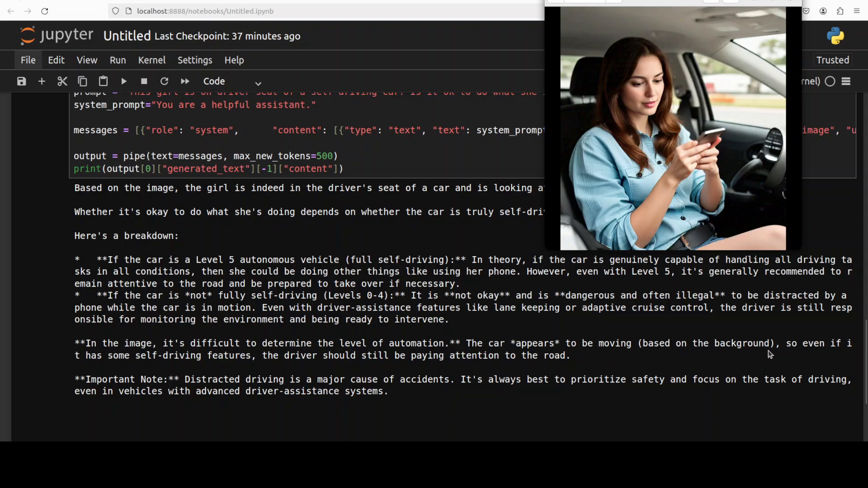
mouse_move(743, 106)
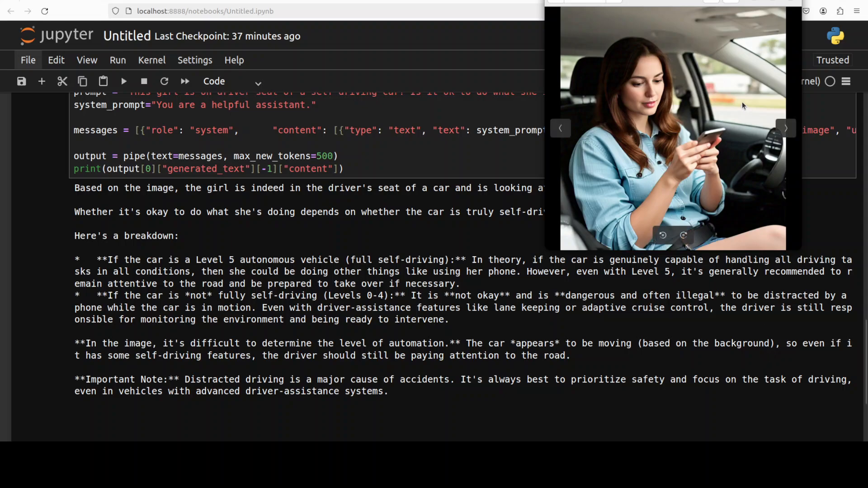
mouse_move(740, 102)
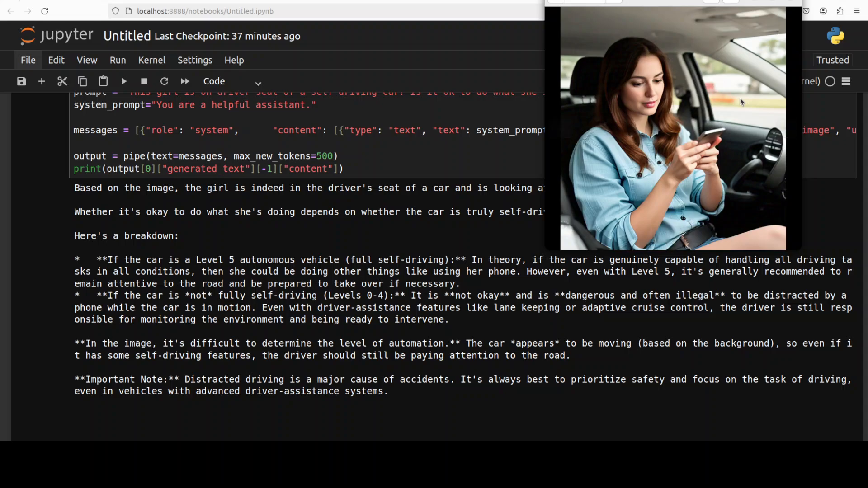
mouse_move(664, 361)
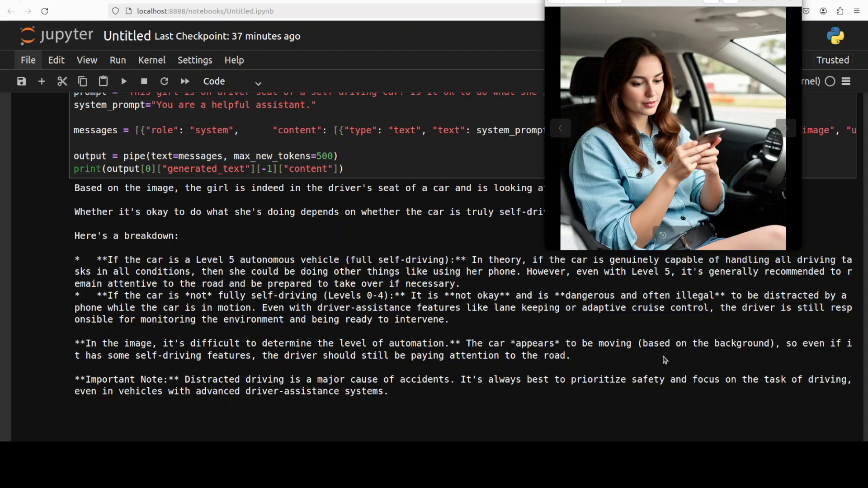
mouse_move(739, 117)
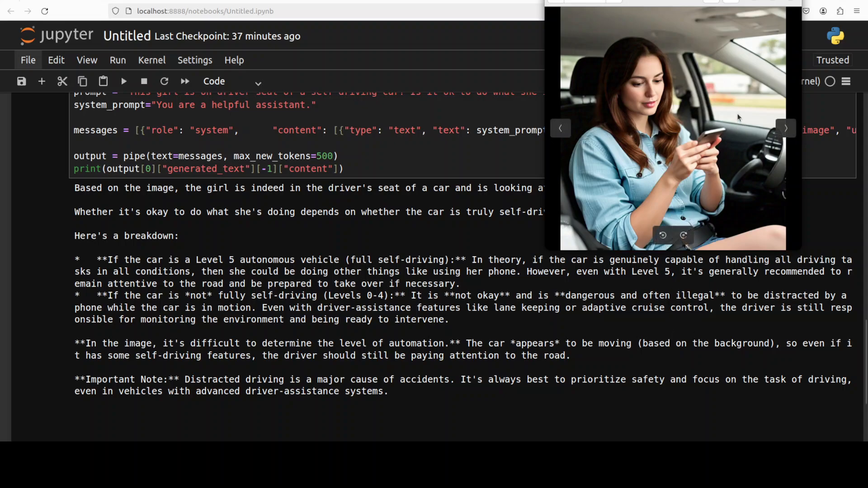
mouse_move(742, 113)
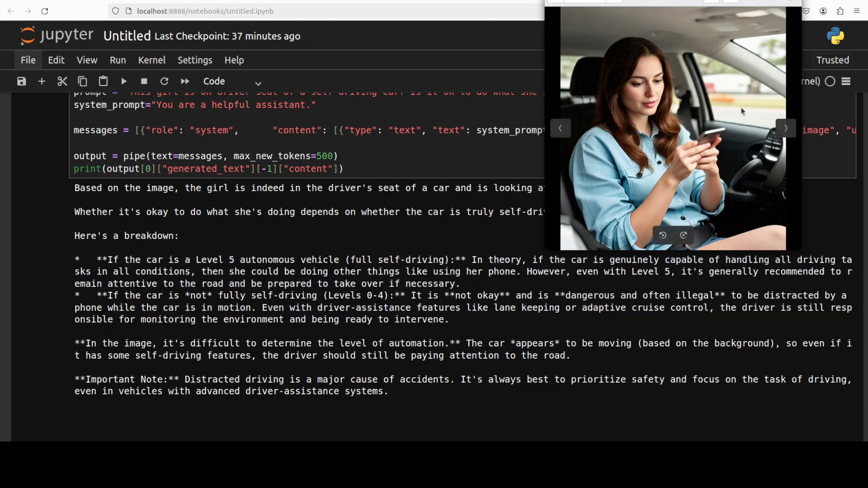
mouse_move(597, 318)
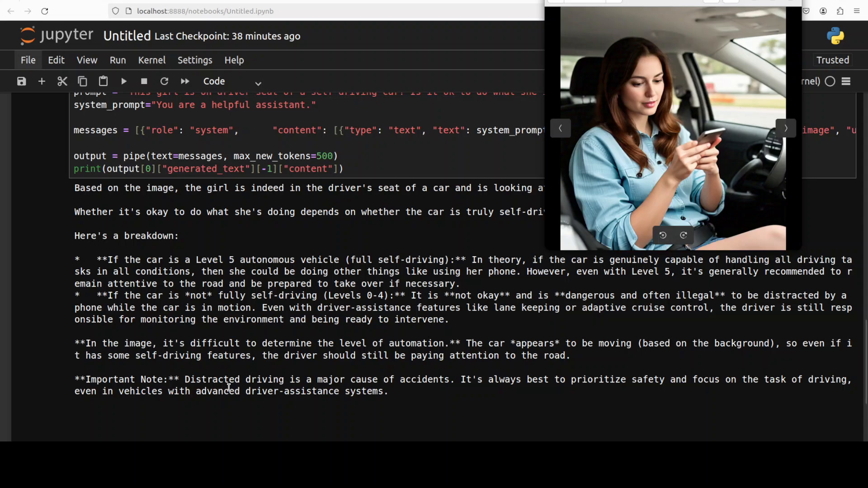
mouse_move(454, 391)
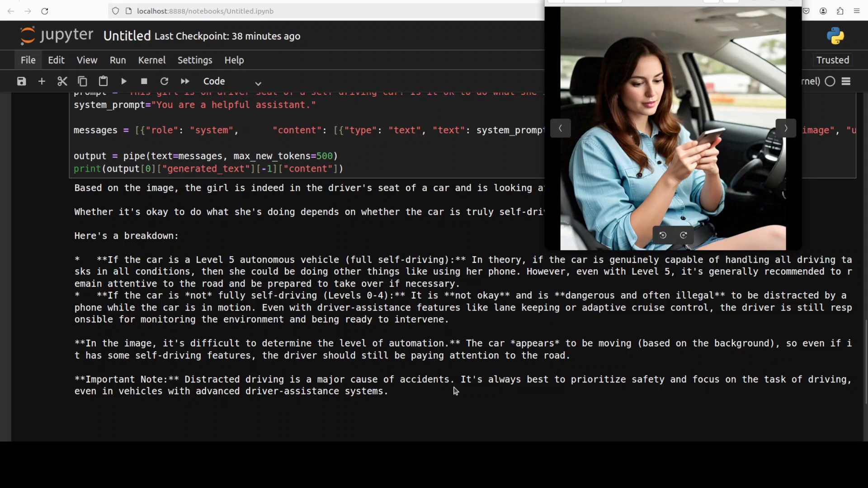
mouse_move(662, 404)
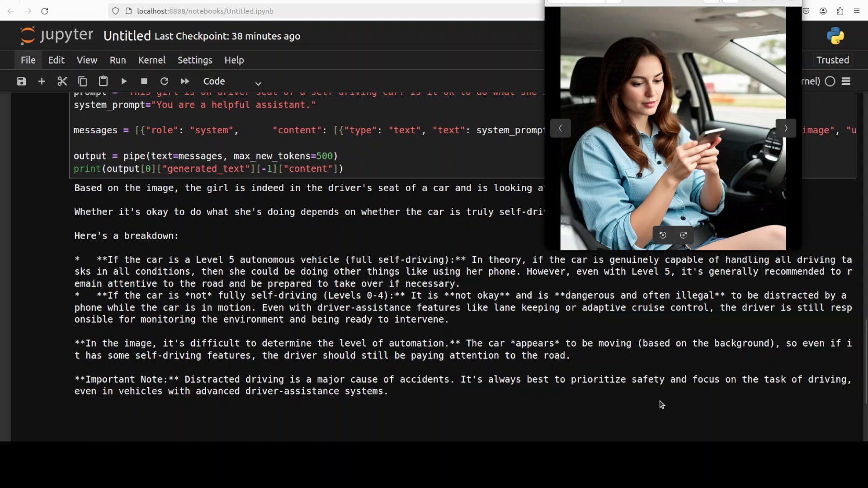
mouse_move(684, 405)
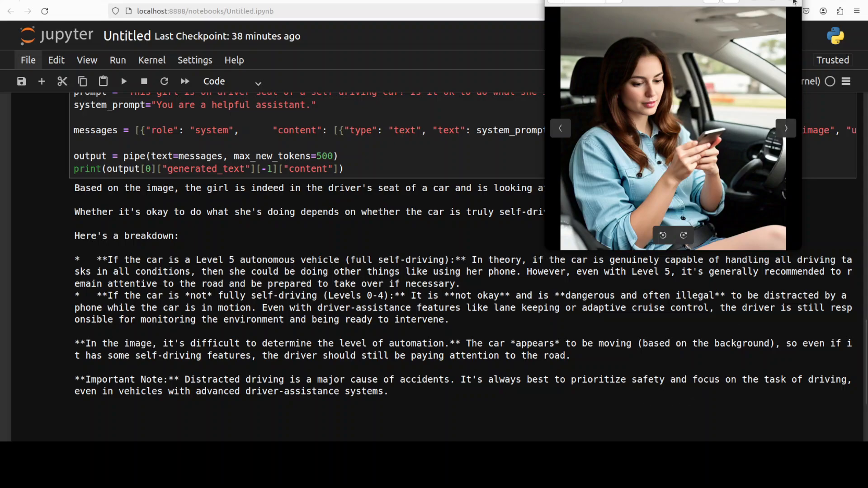
mouse_move(765, 116)
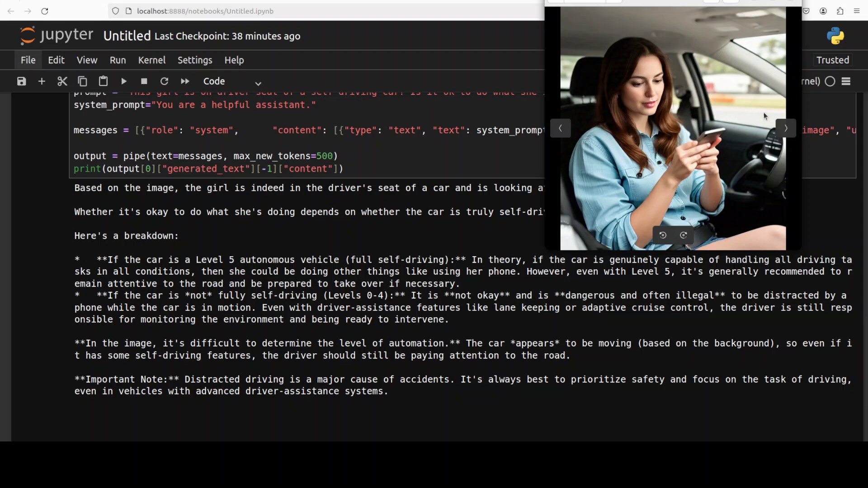
mouse_move(793, 3)
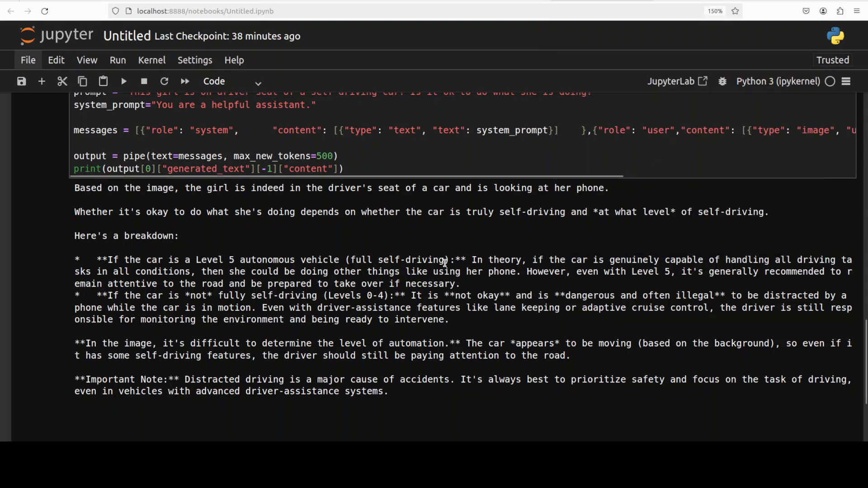
mouse_move(435, 252)
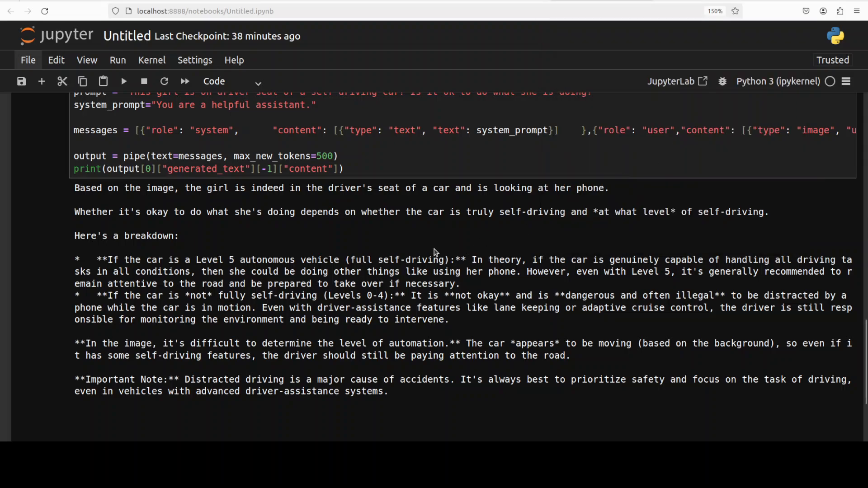